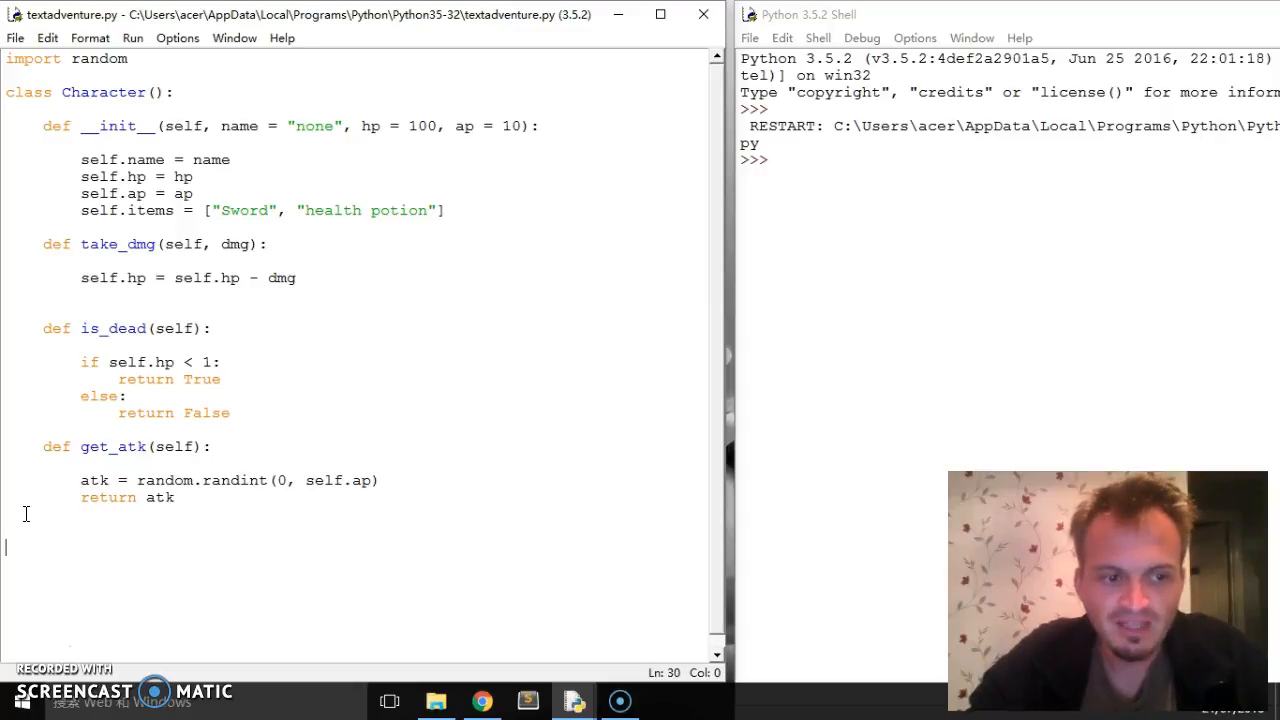
Add a class Story(): header below the Character class
key("Up")
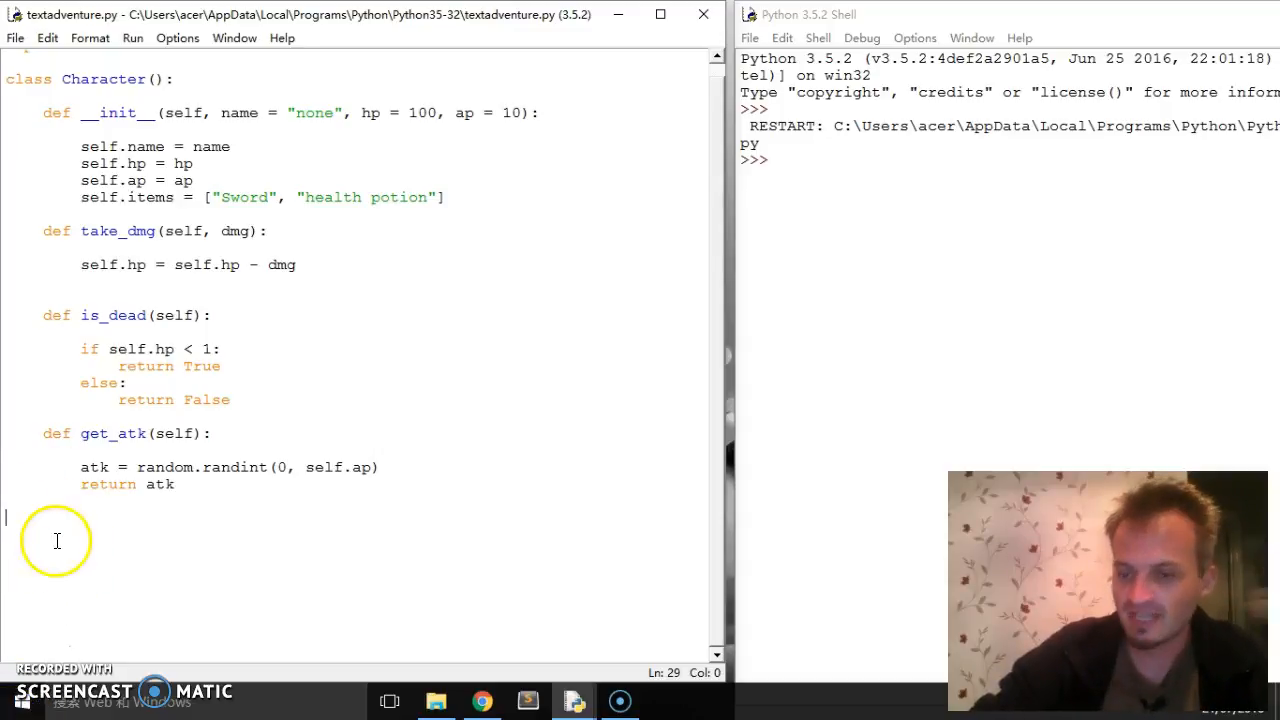
mouse_move(54, 560)
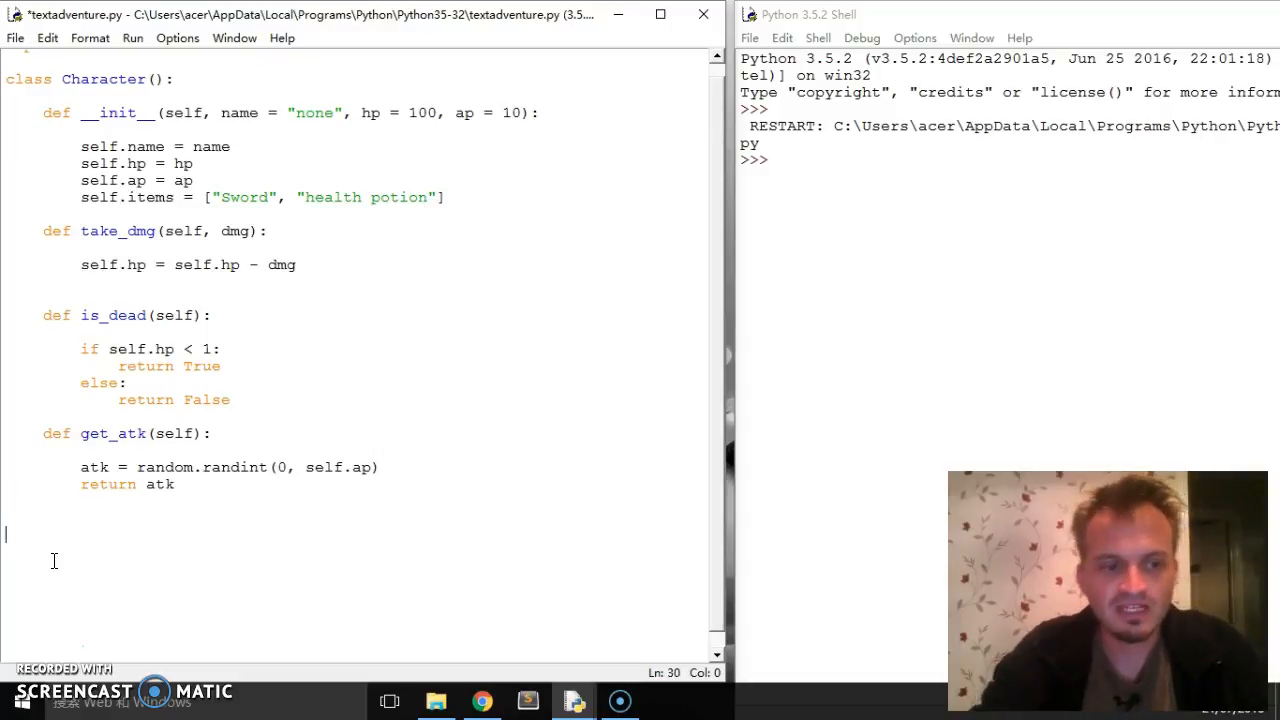
type("class S")
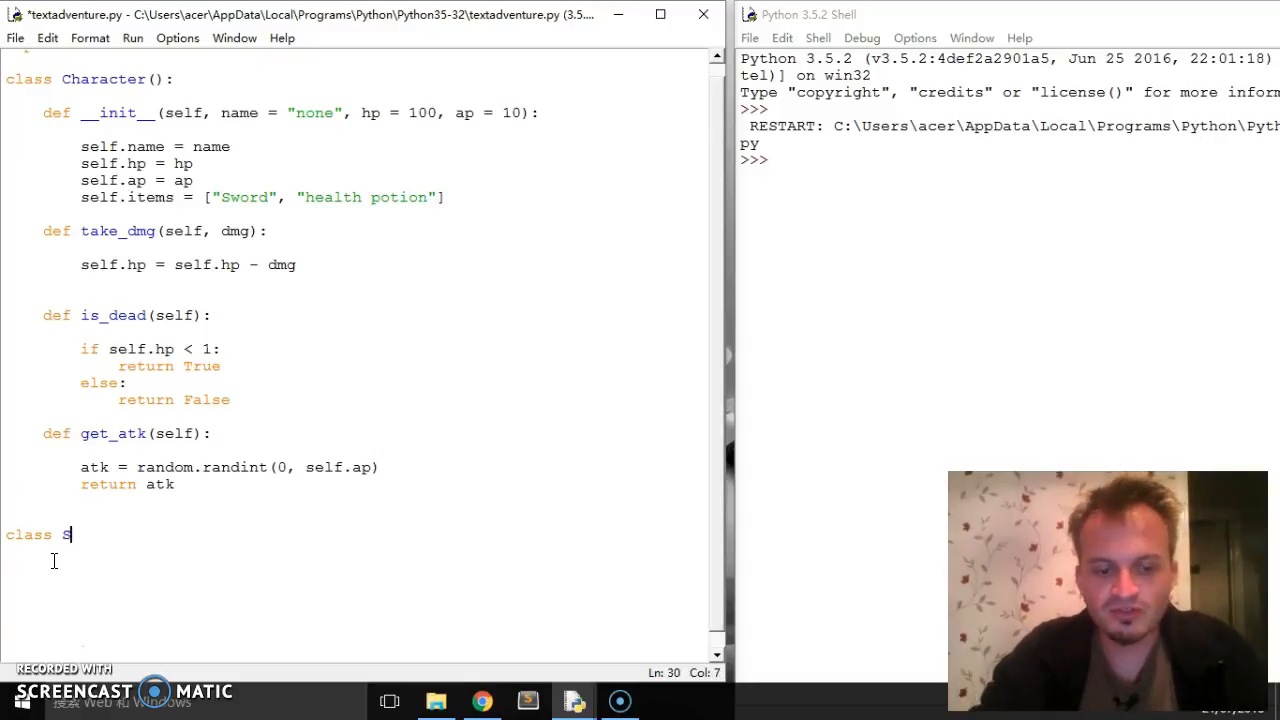
type("tc")
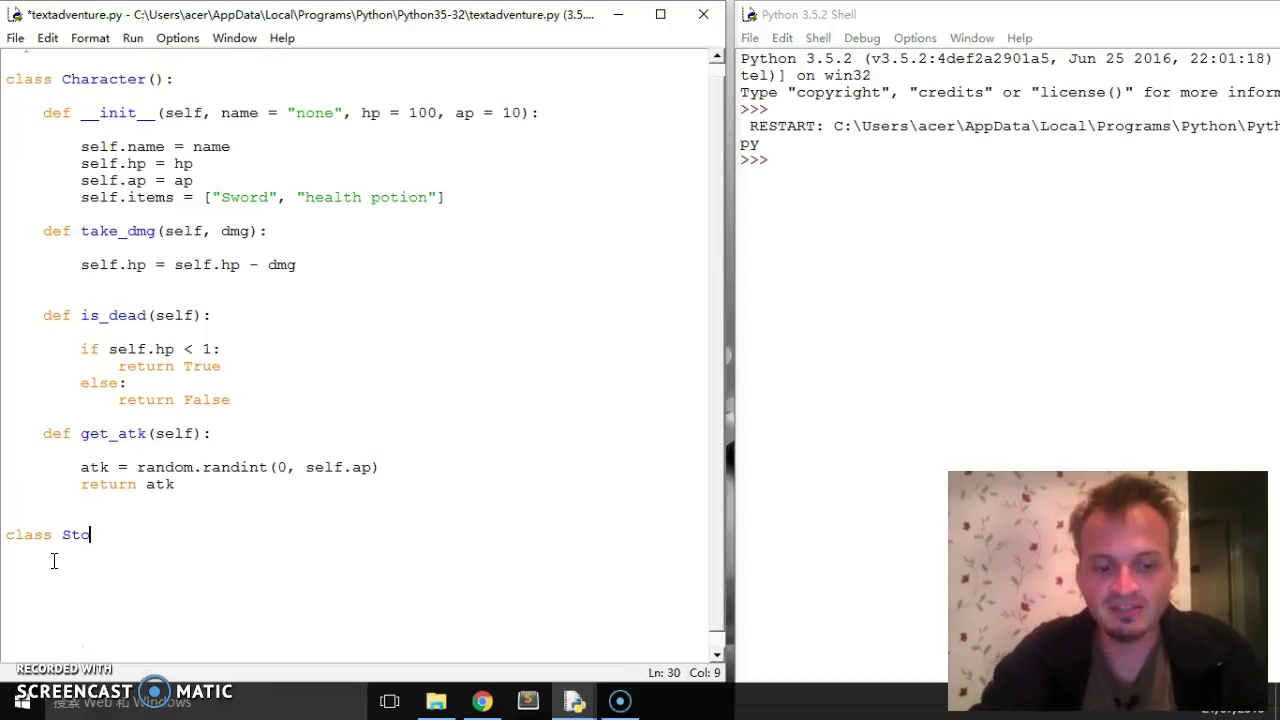
type("ry()")
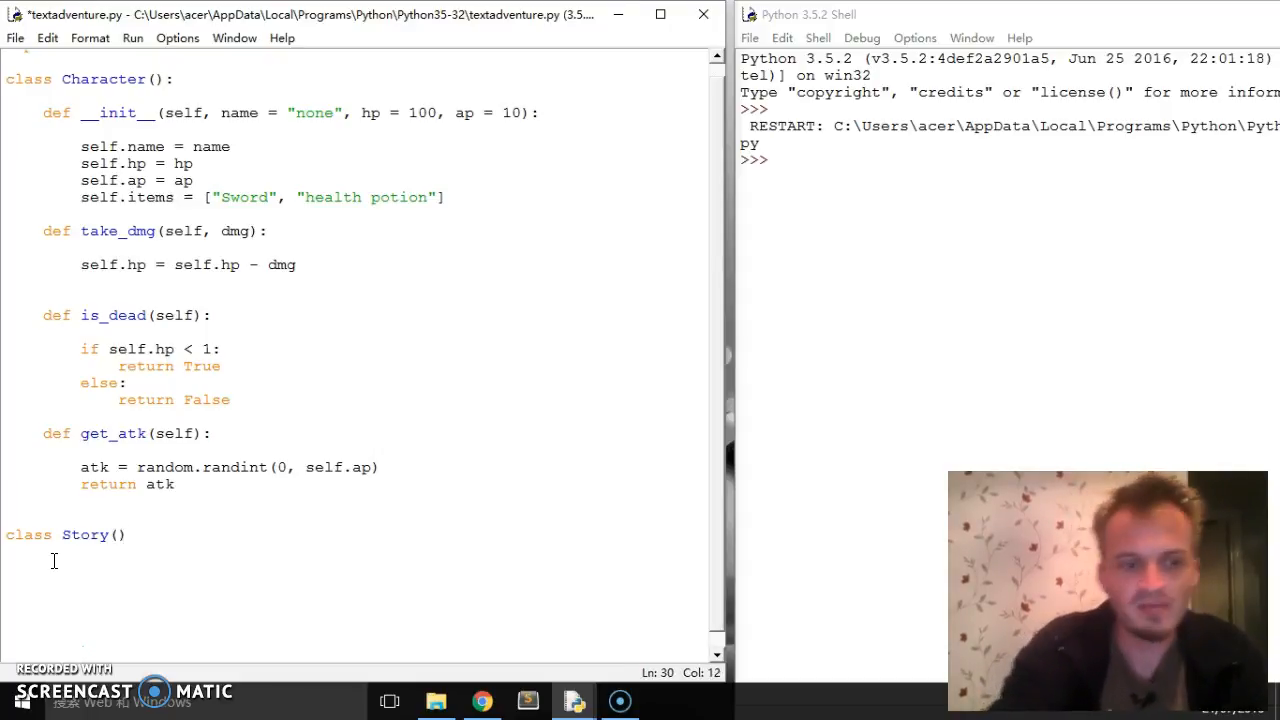
type("()")
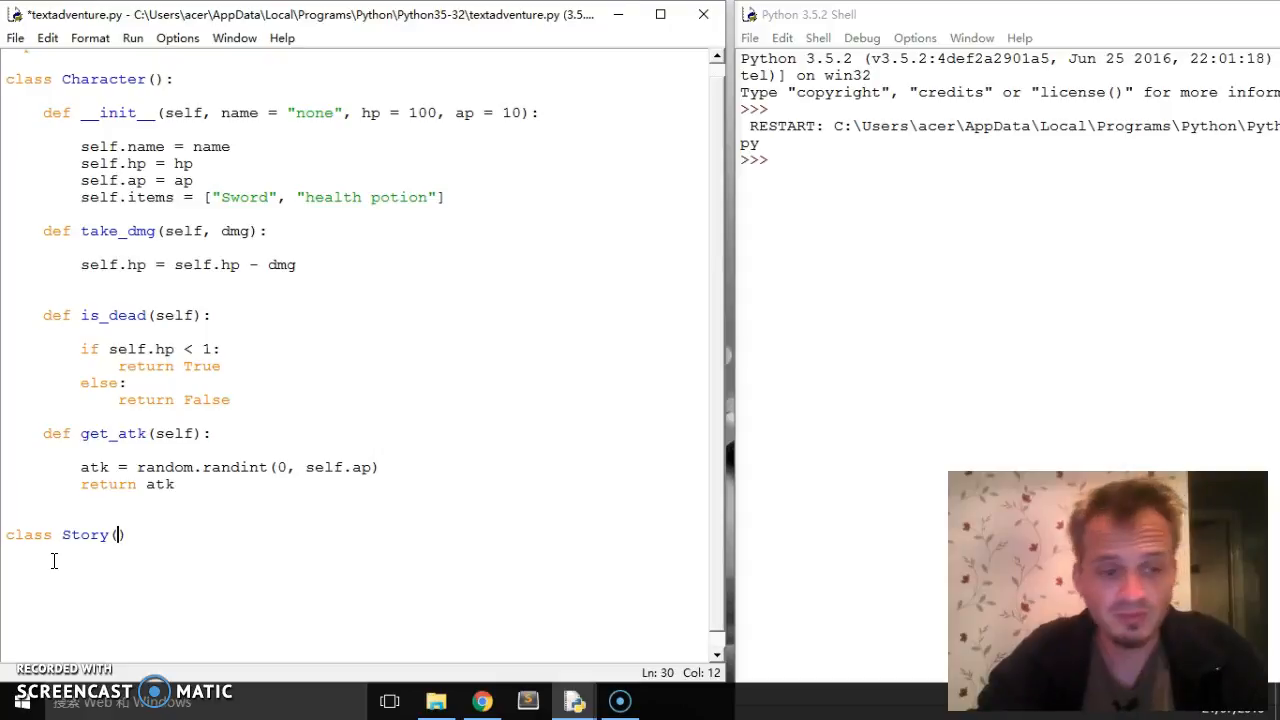
type(")")
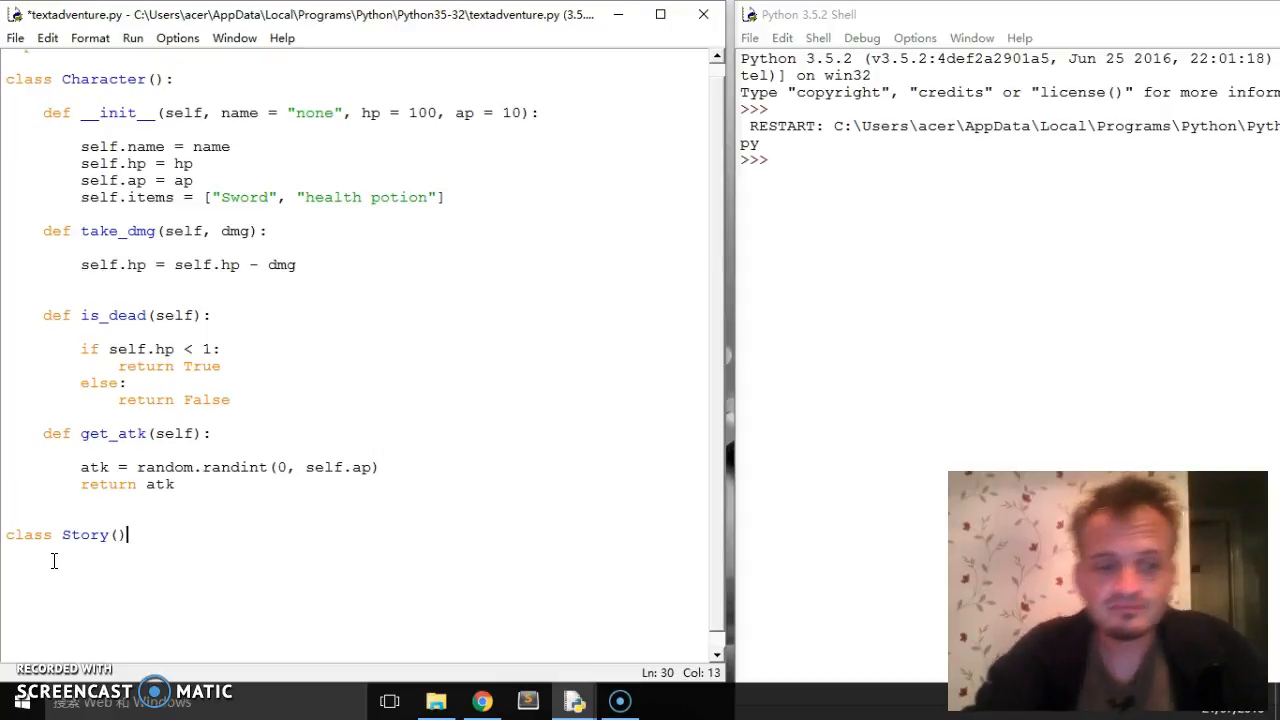
type(":")
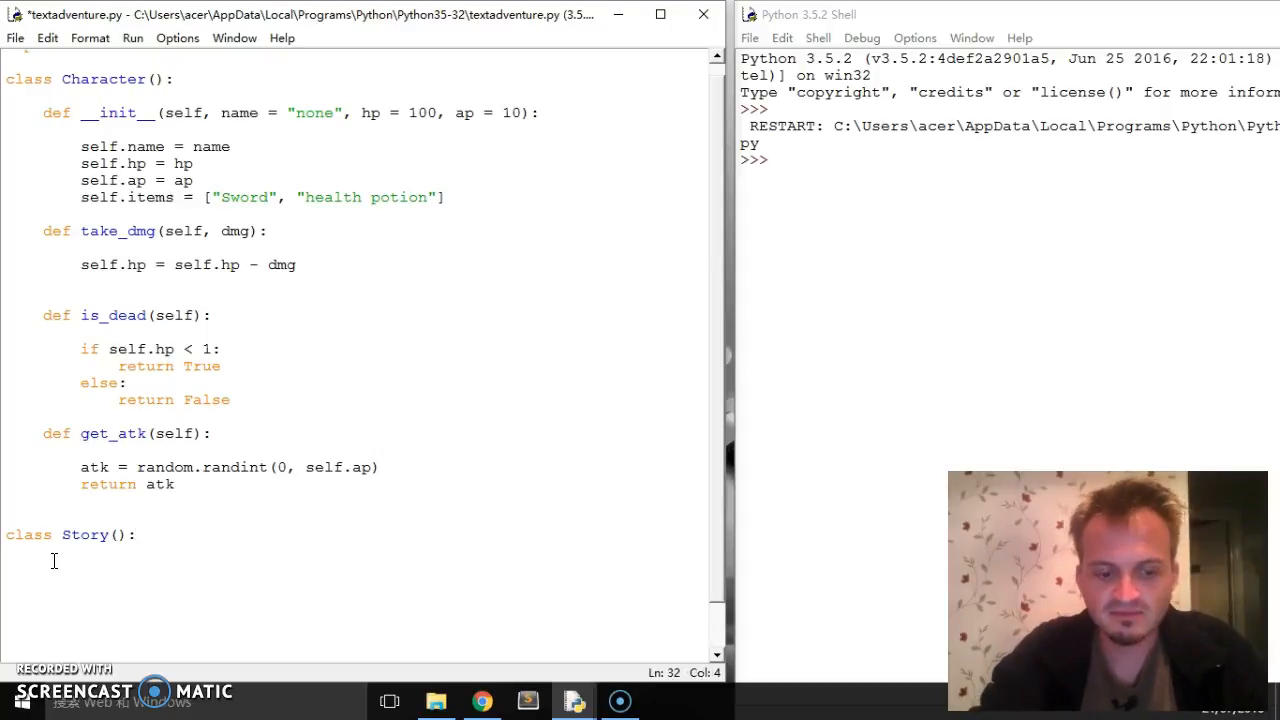
Give Story an __init__(self) method that prints "Welcome to The Dark Cave"
type("def __init__")
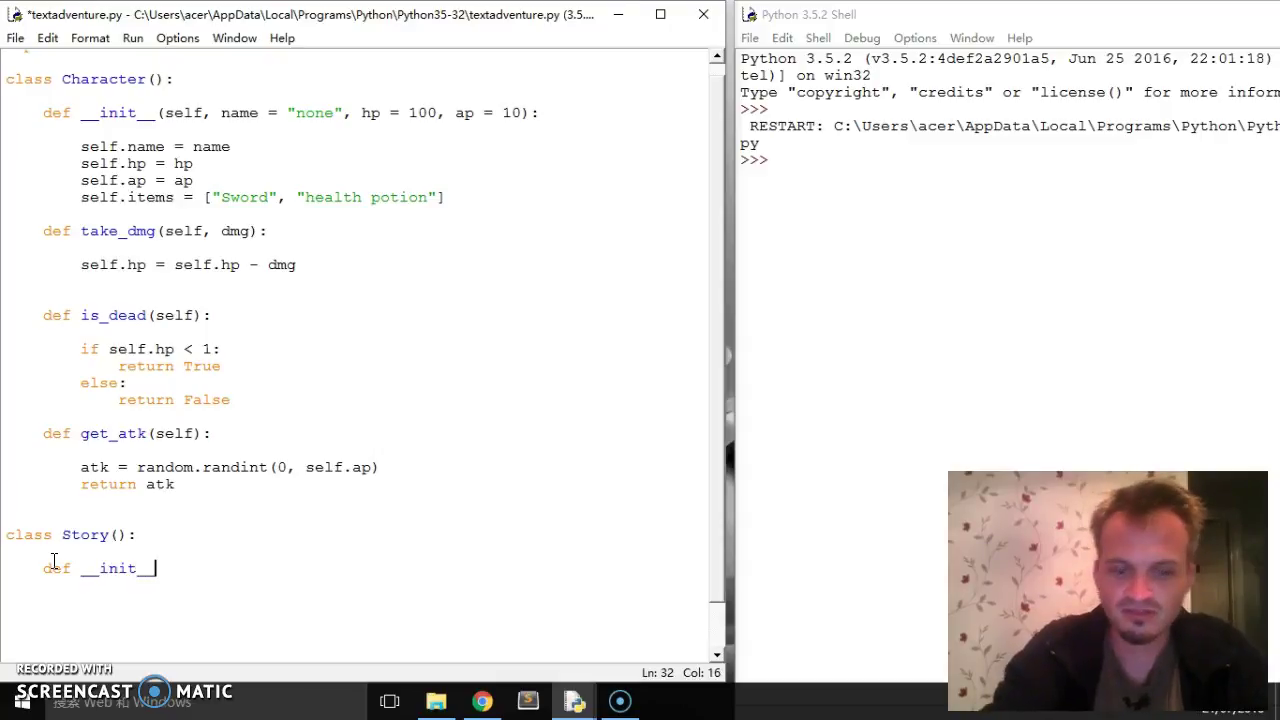
type("(self)")
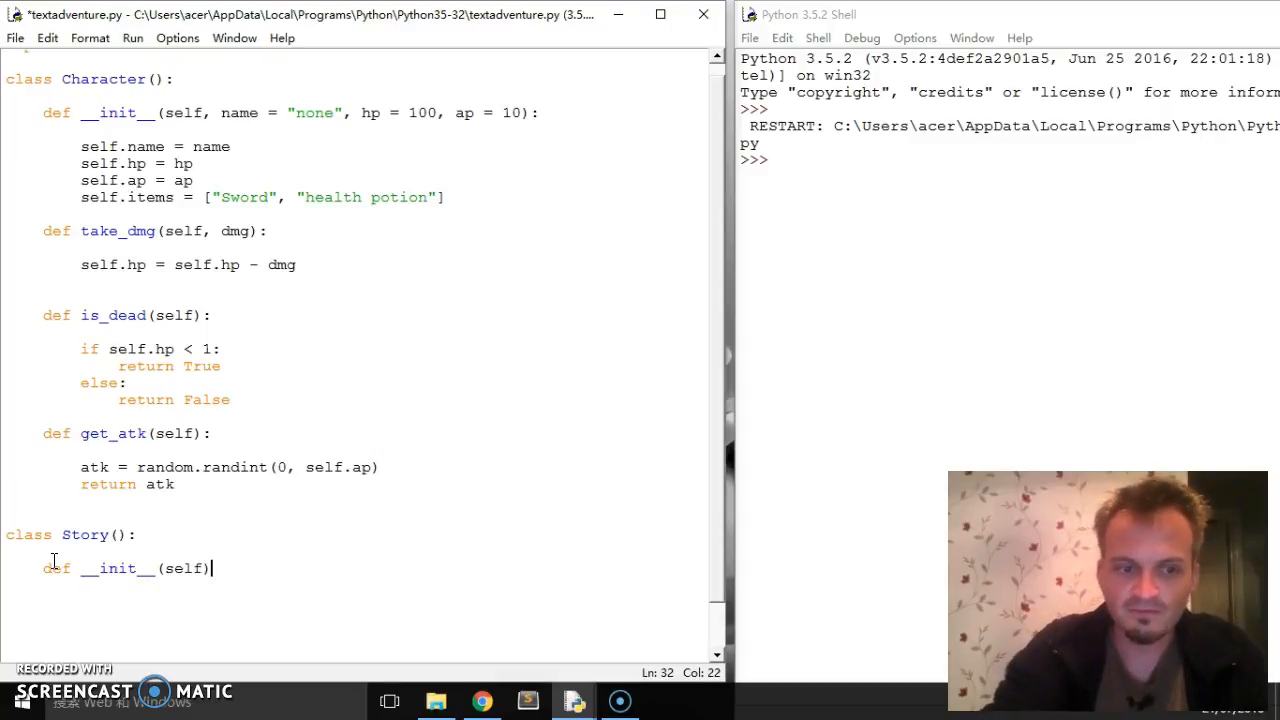
type(":")
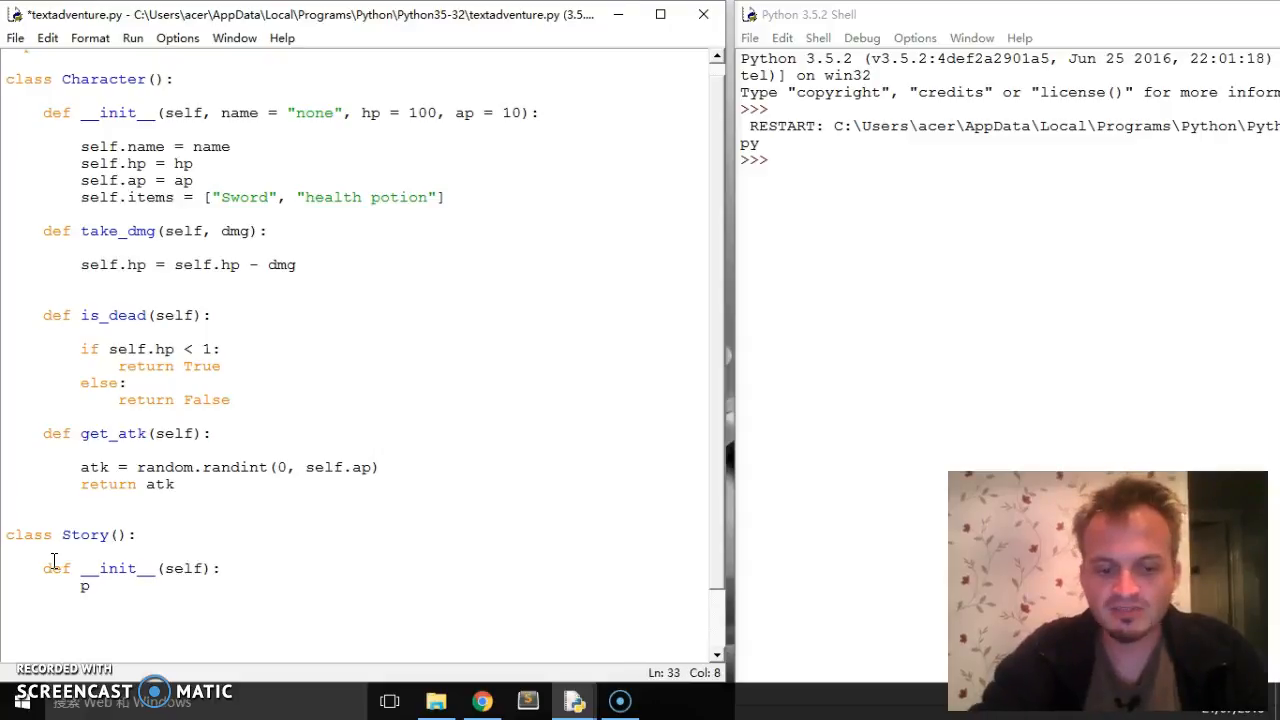
type("rint(\"")
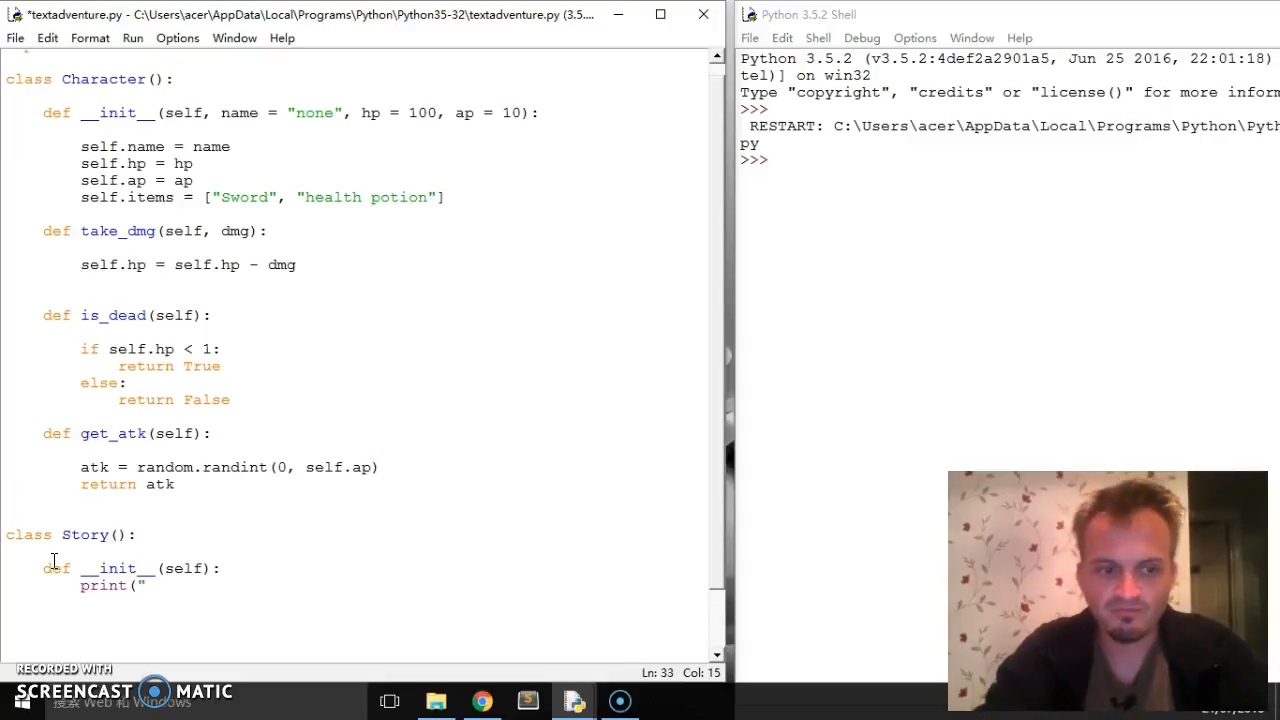
type("Welcome to")
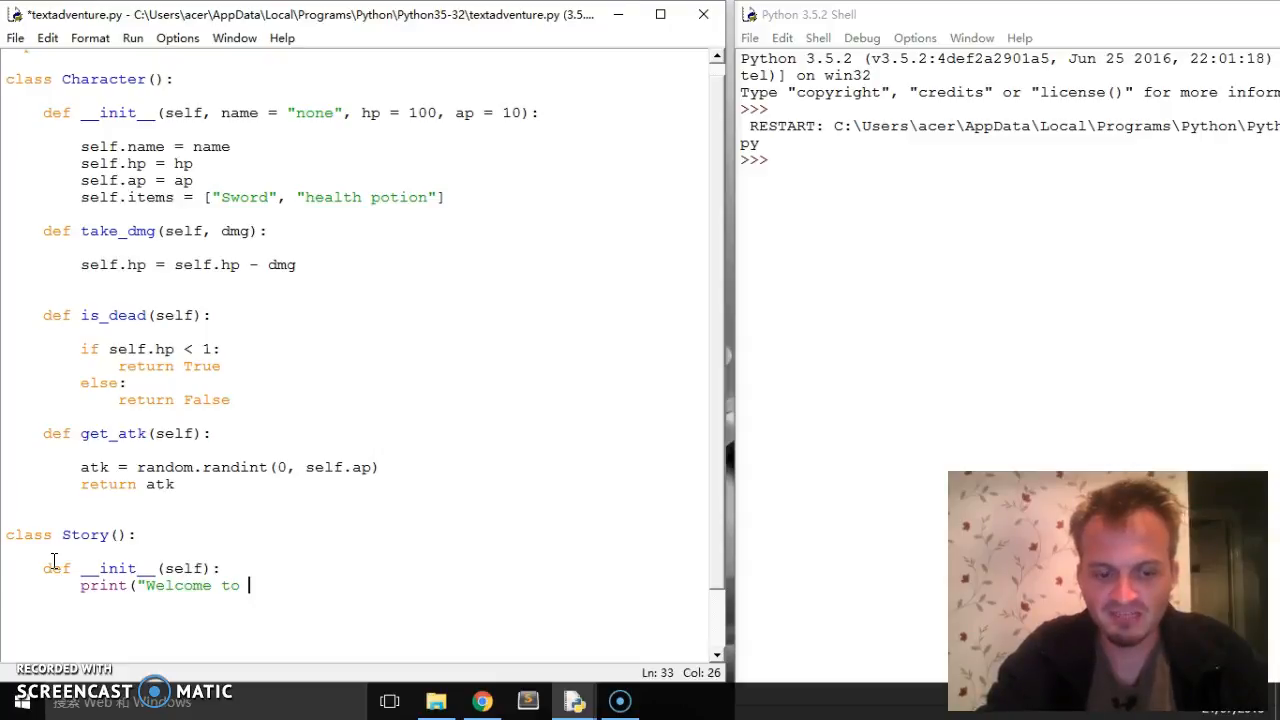
type("The DA")
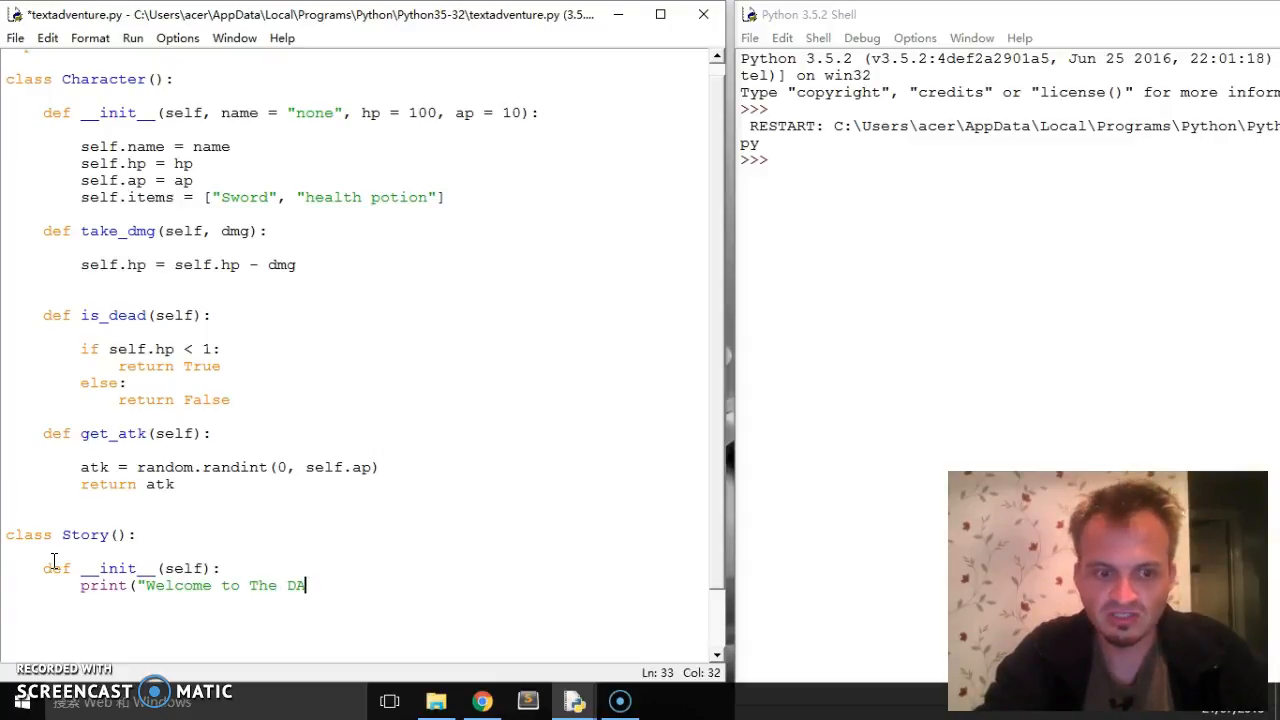
type("rk Cav")
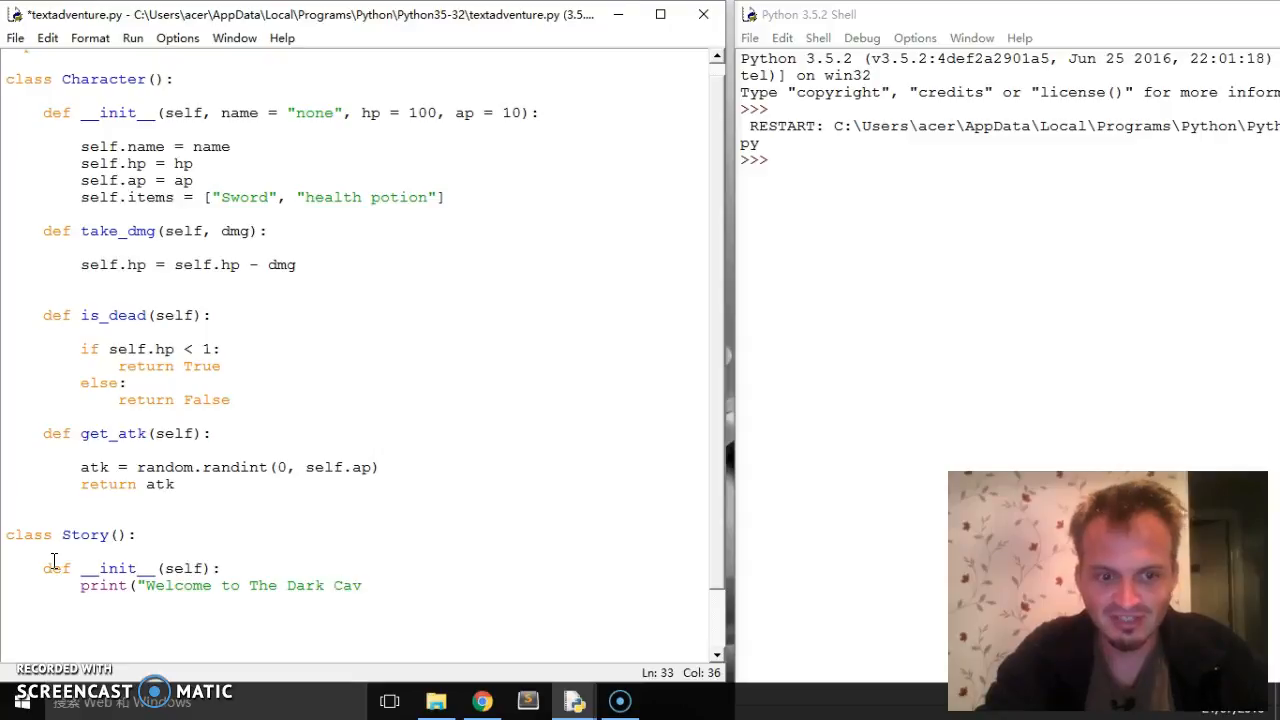
type("e\")")
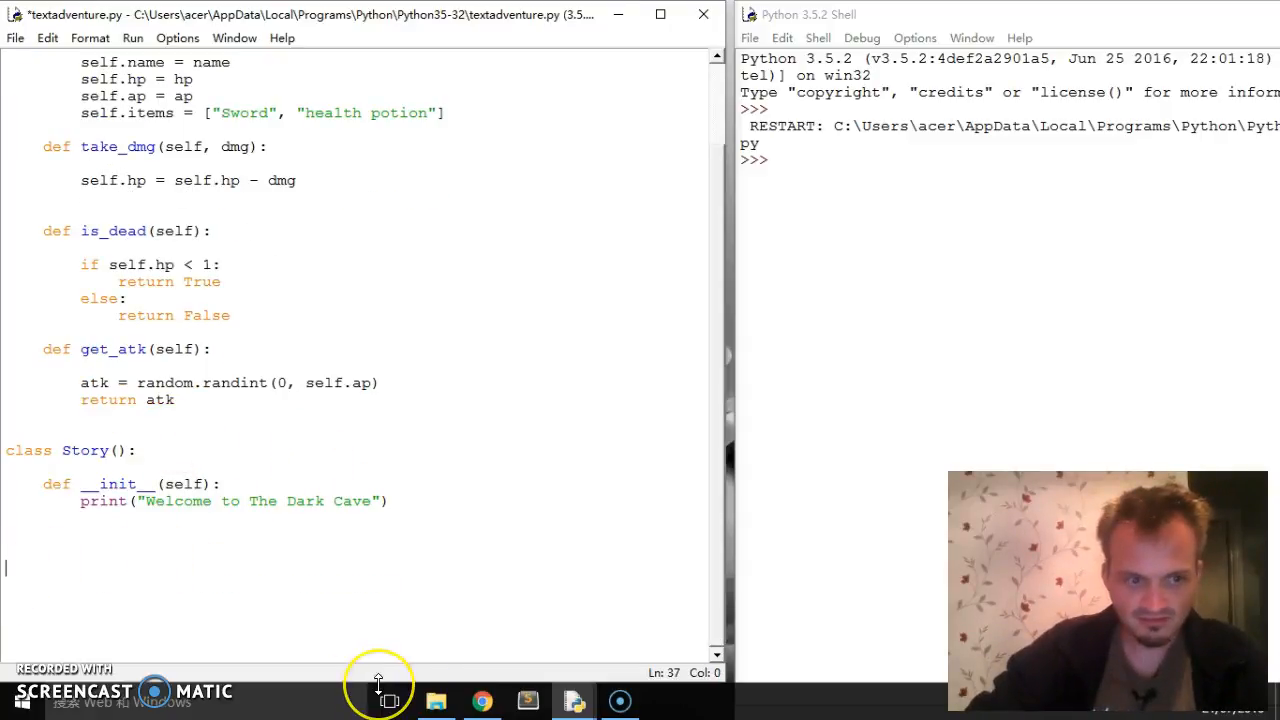
left_click(86, 550)
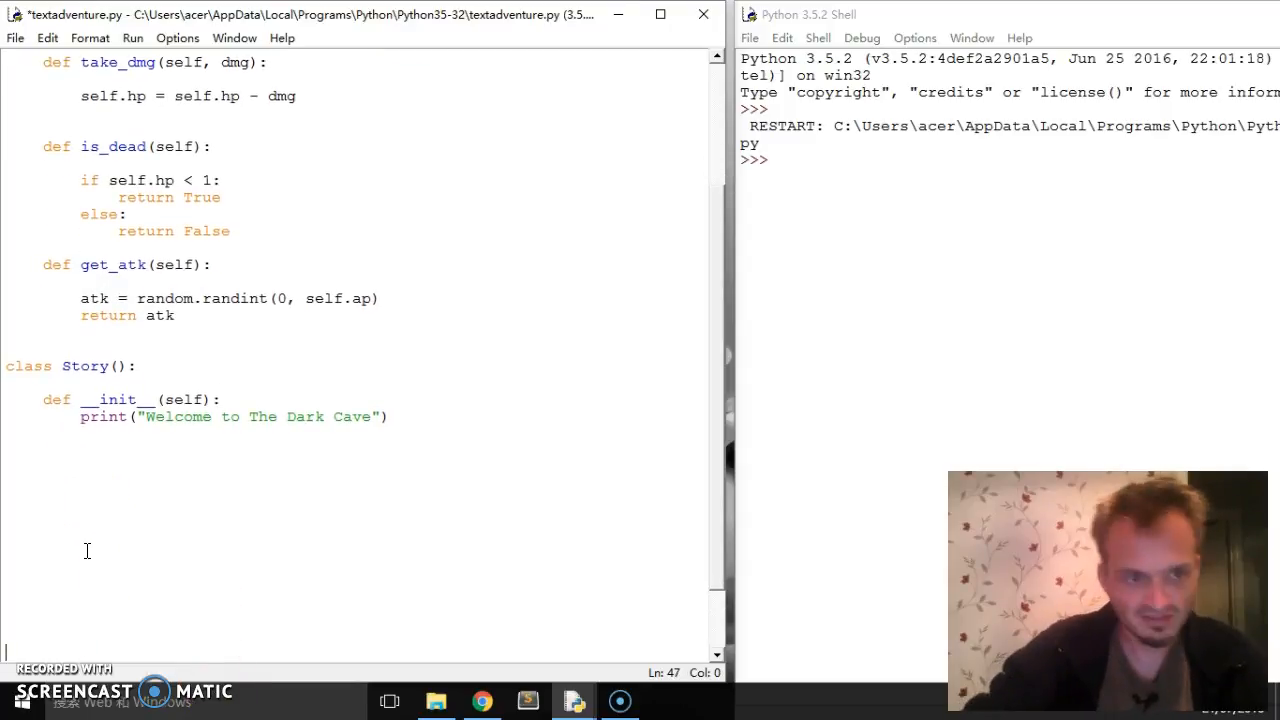
scroll("down", 3)
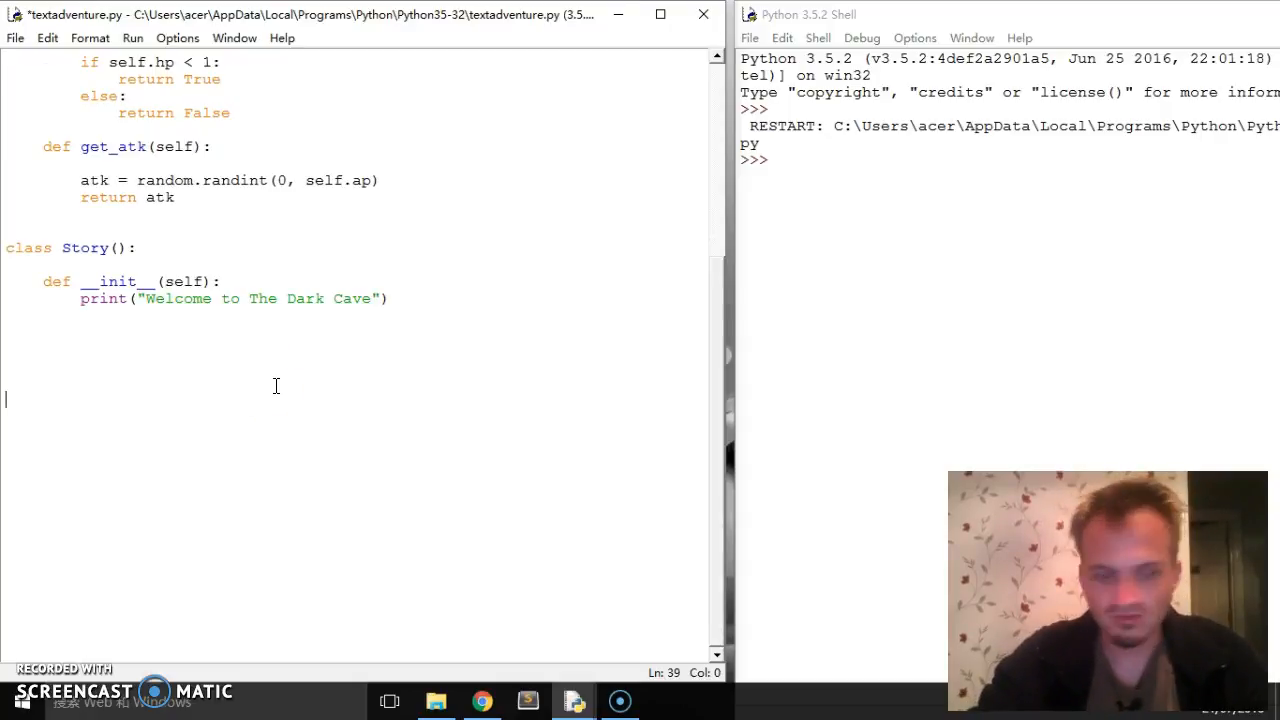
Add new_game = Story() at the end of the file and run the module with F5
type("n")
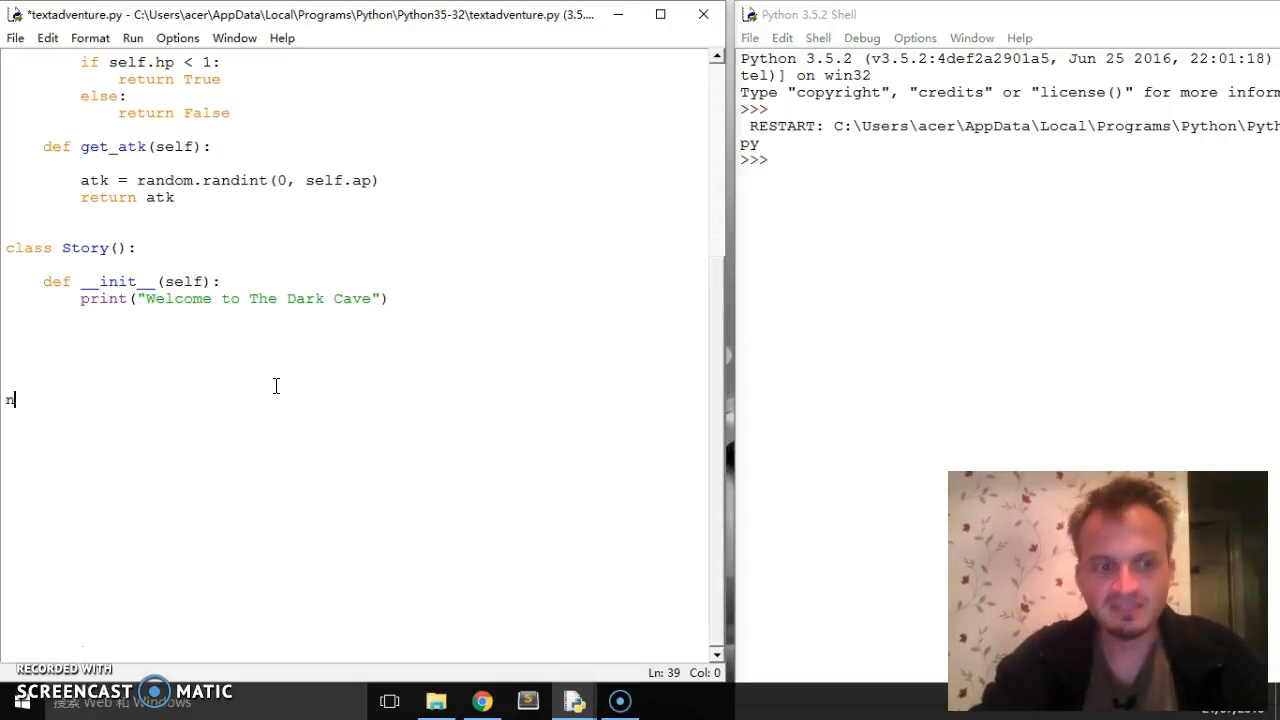
type("ewgame")
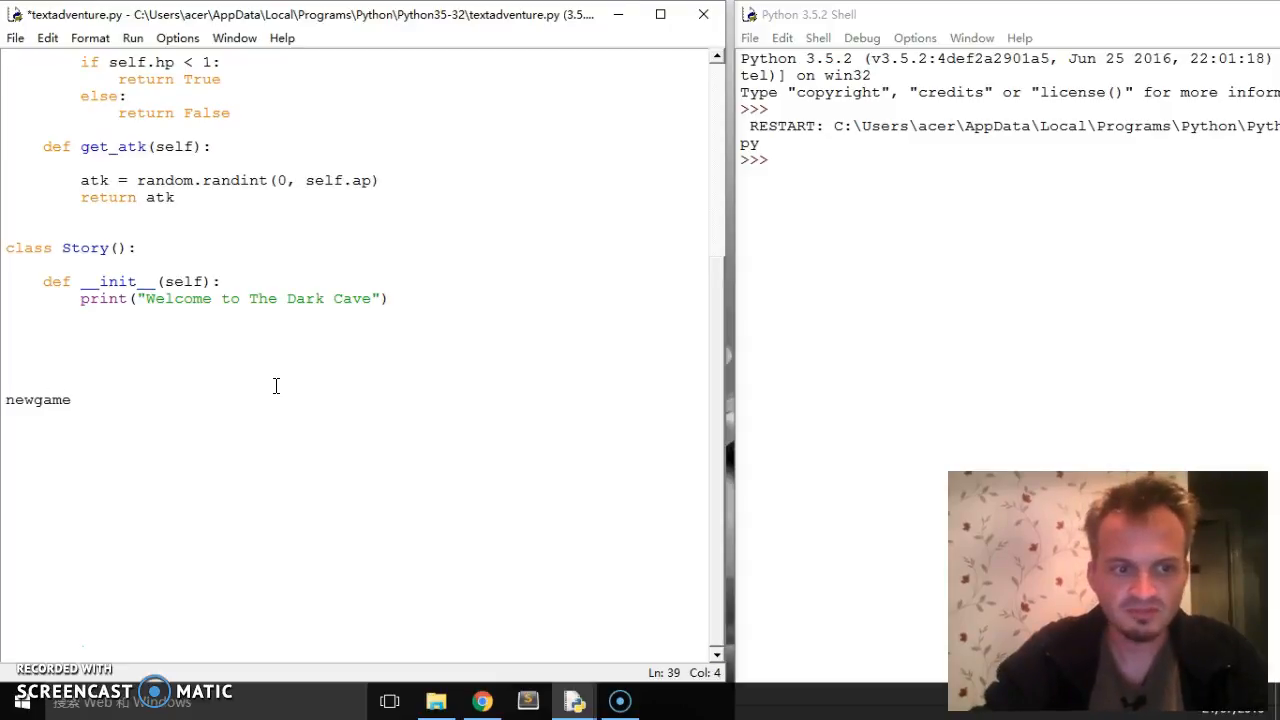
type("_")
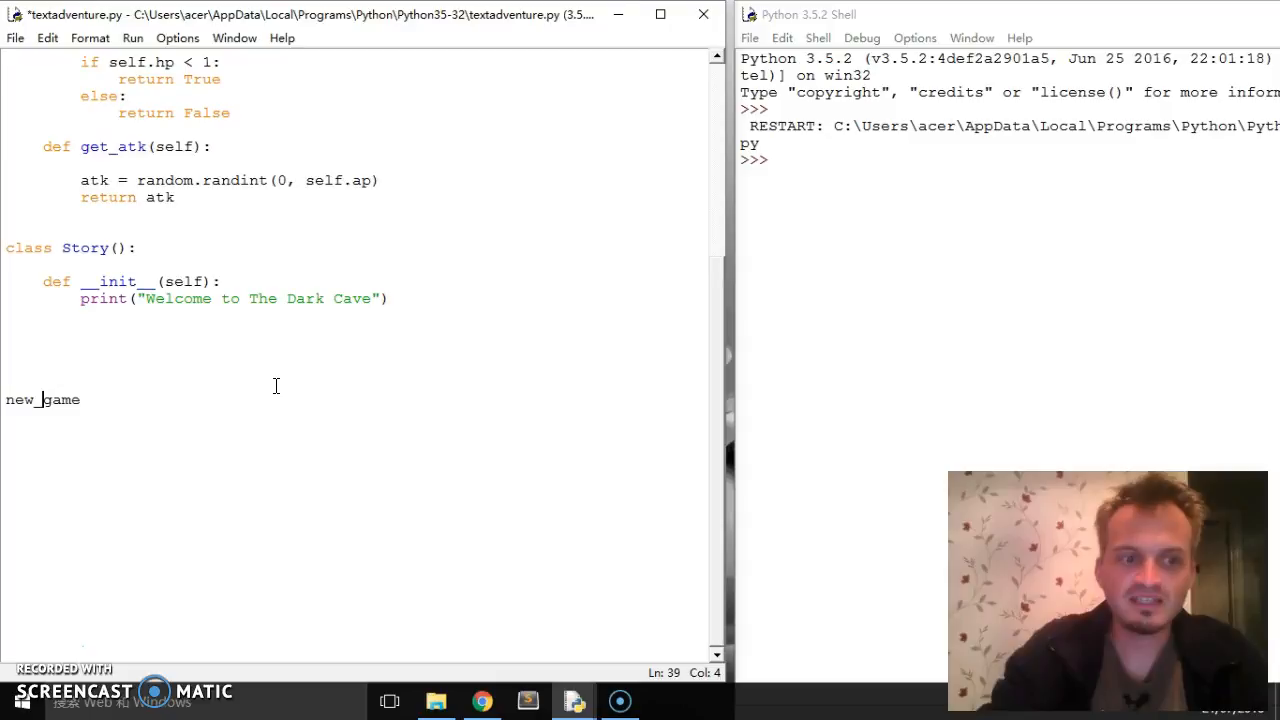
type("=")
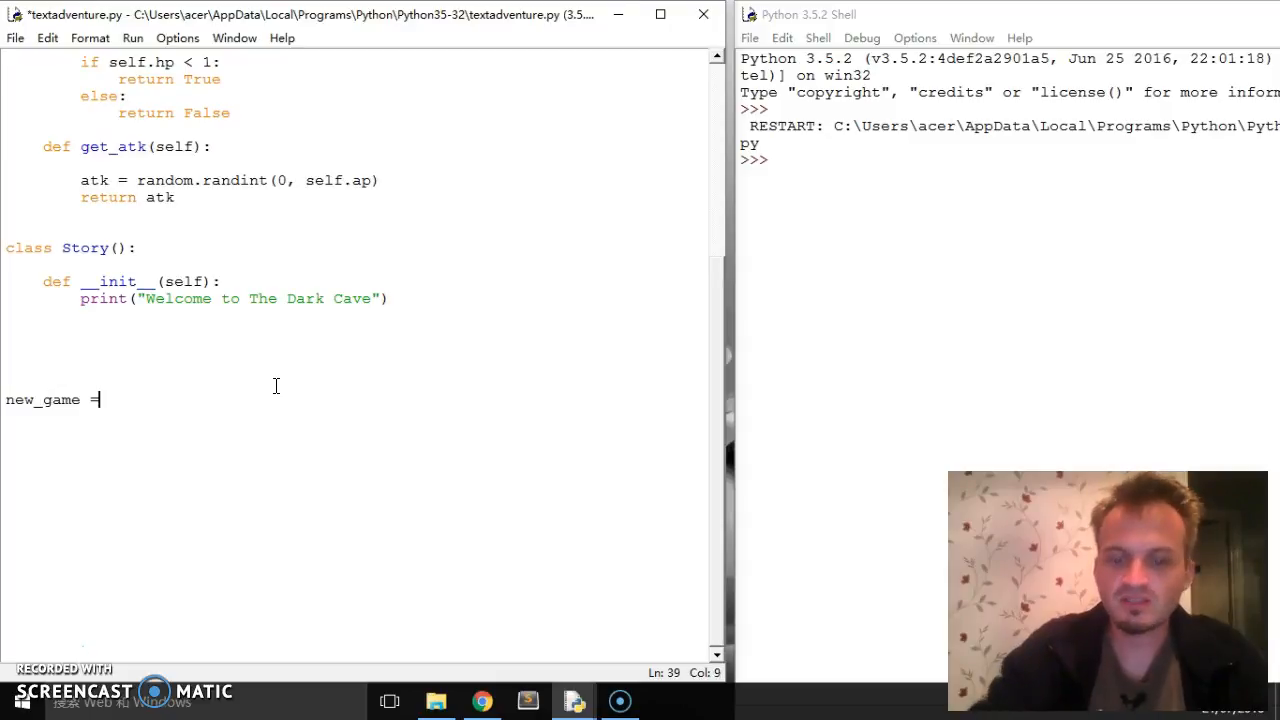
type("Story(")
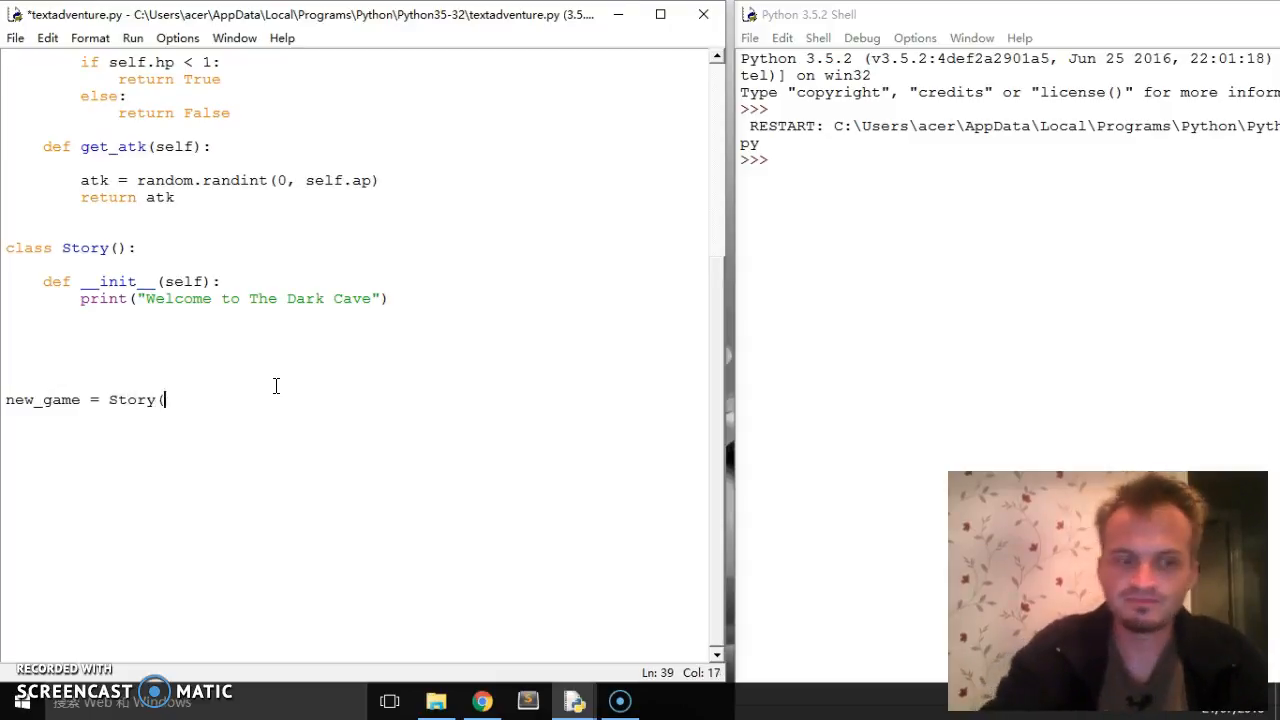
type(")")
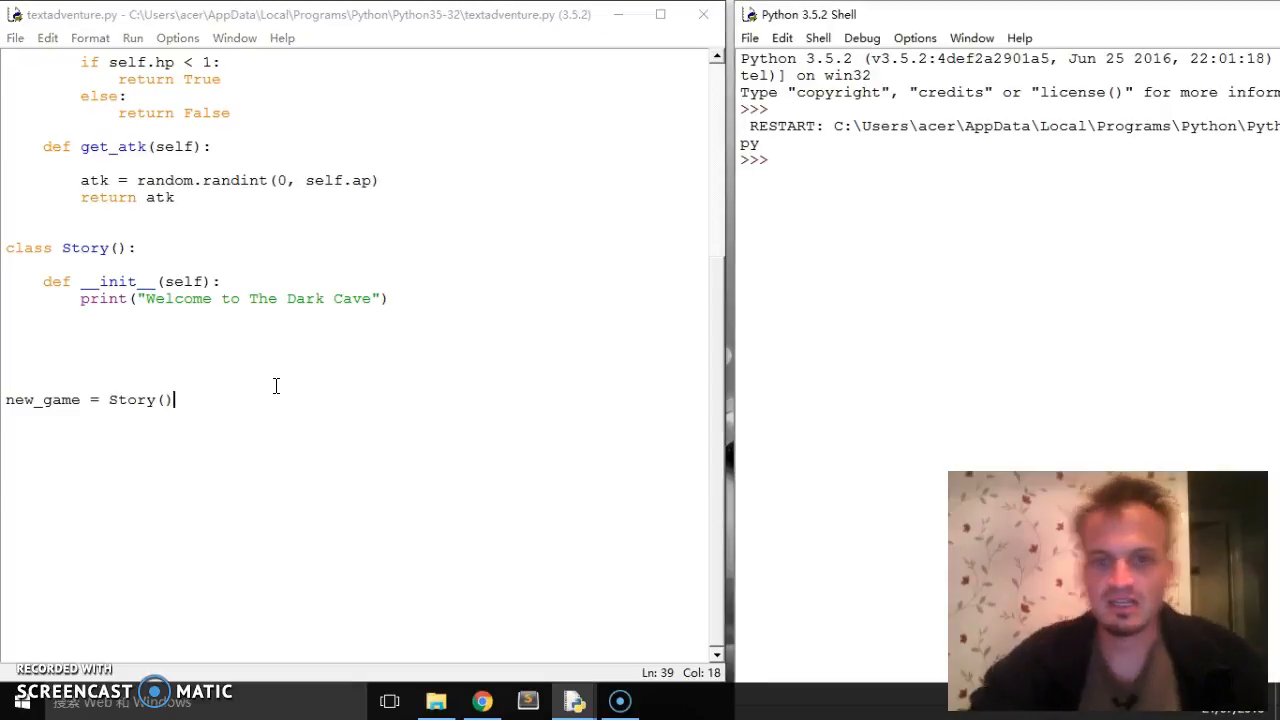
key("F5")
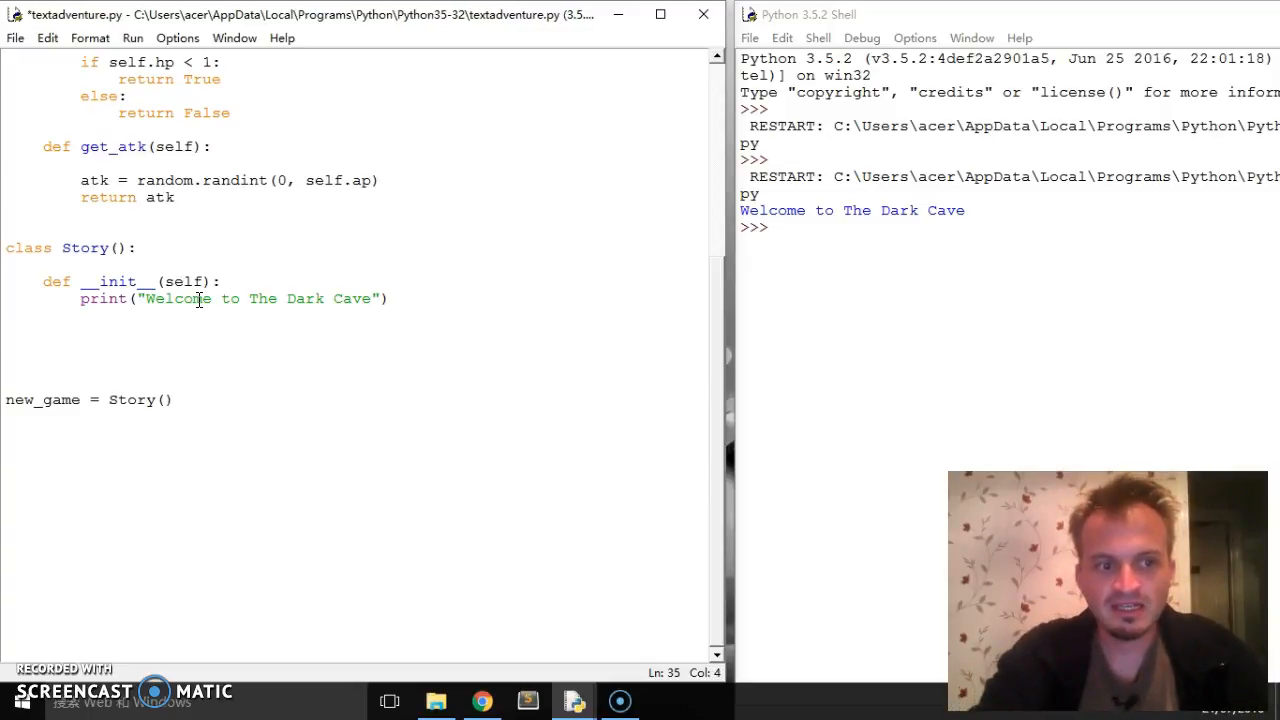
Add a new_game(self) method under __init__, erasing a half-written print call
left_click(42, 330)
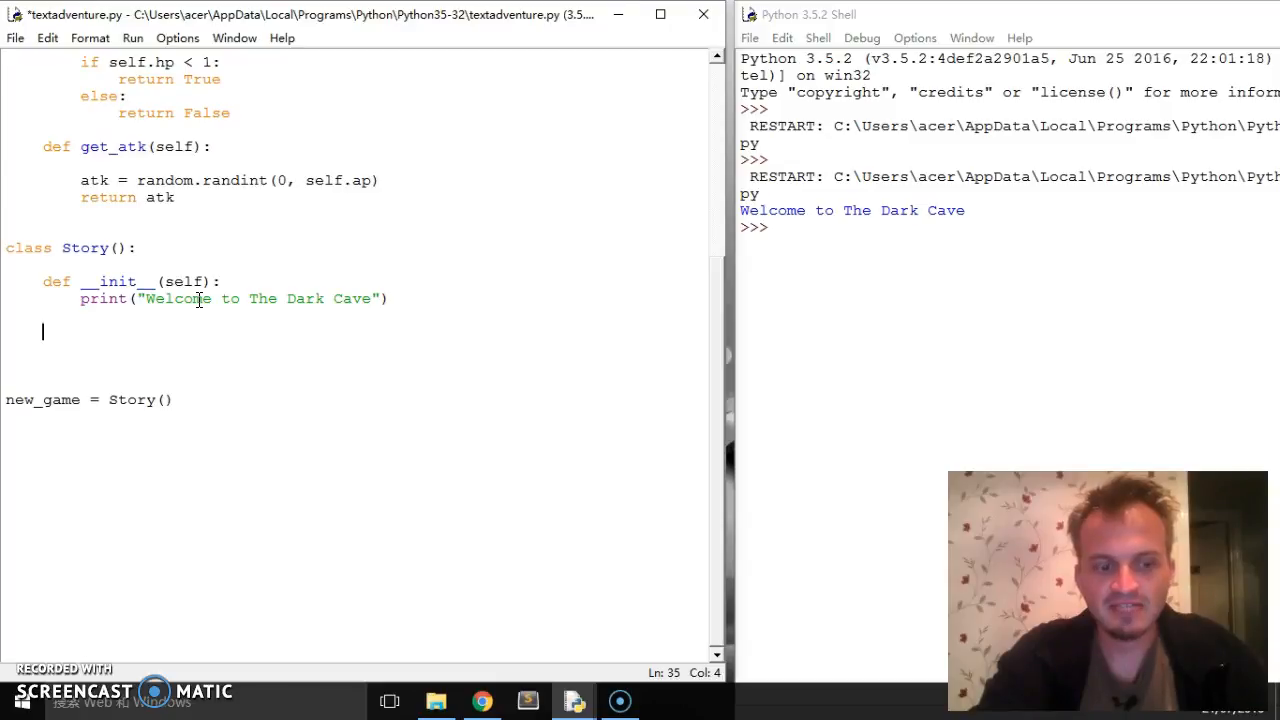
type("def")
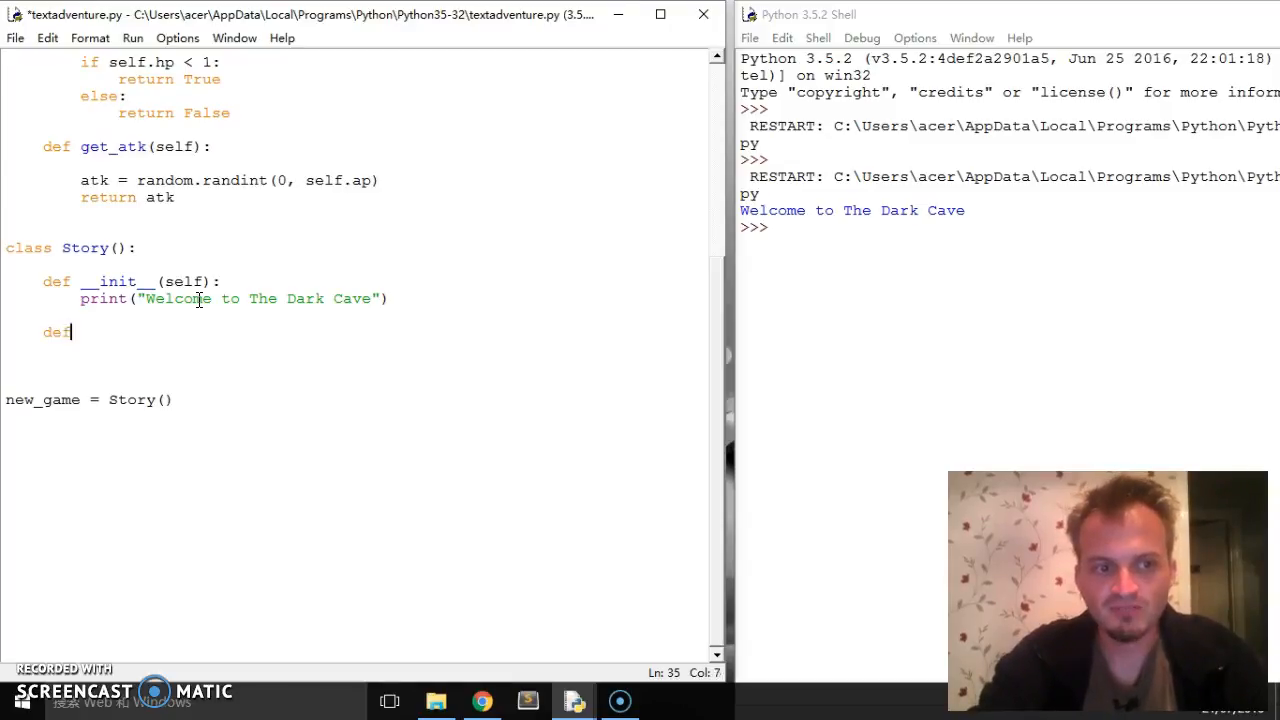
type("new")
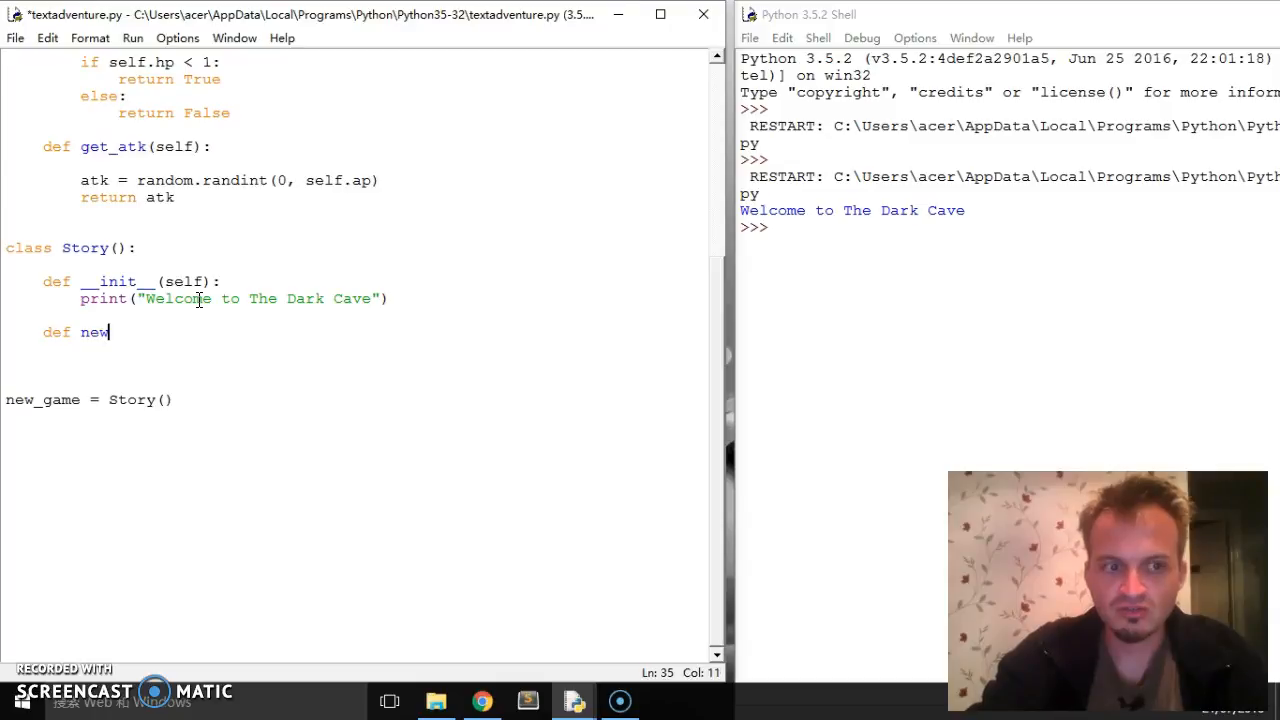
type("_game(")
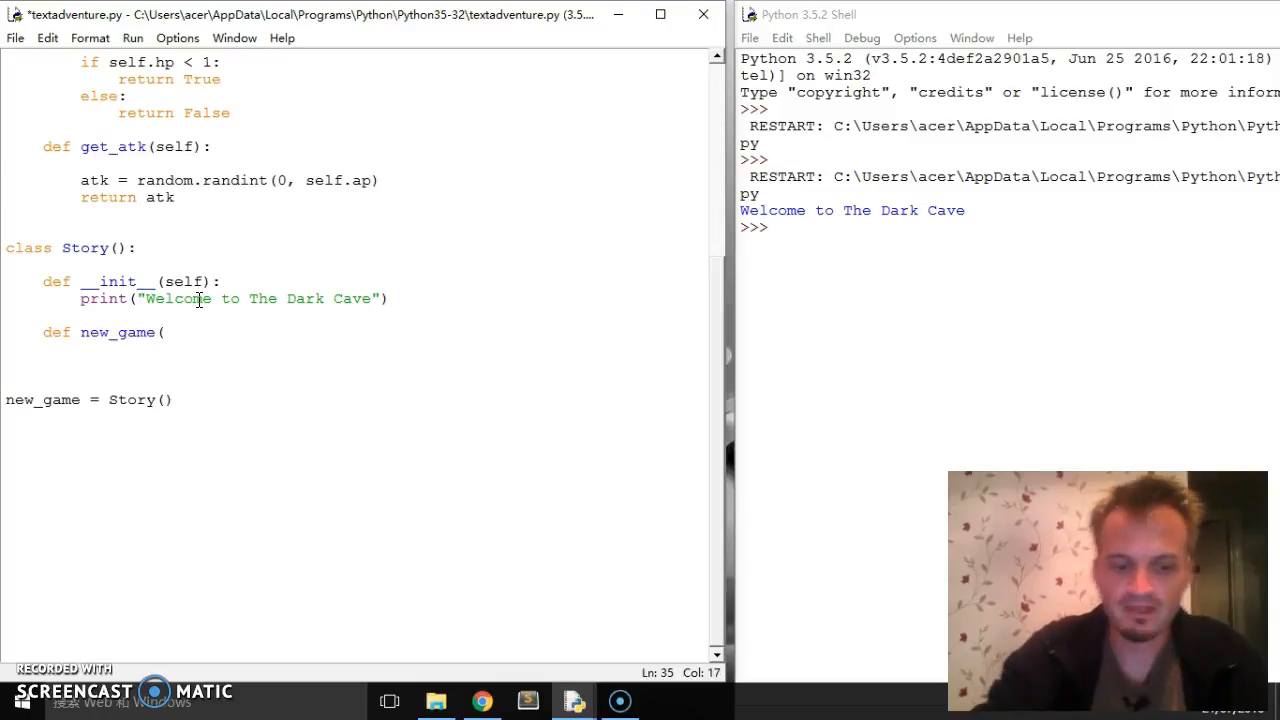
type("self)")
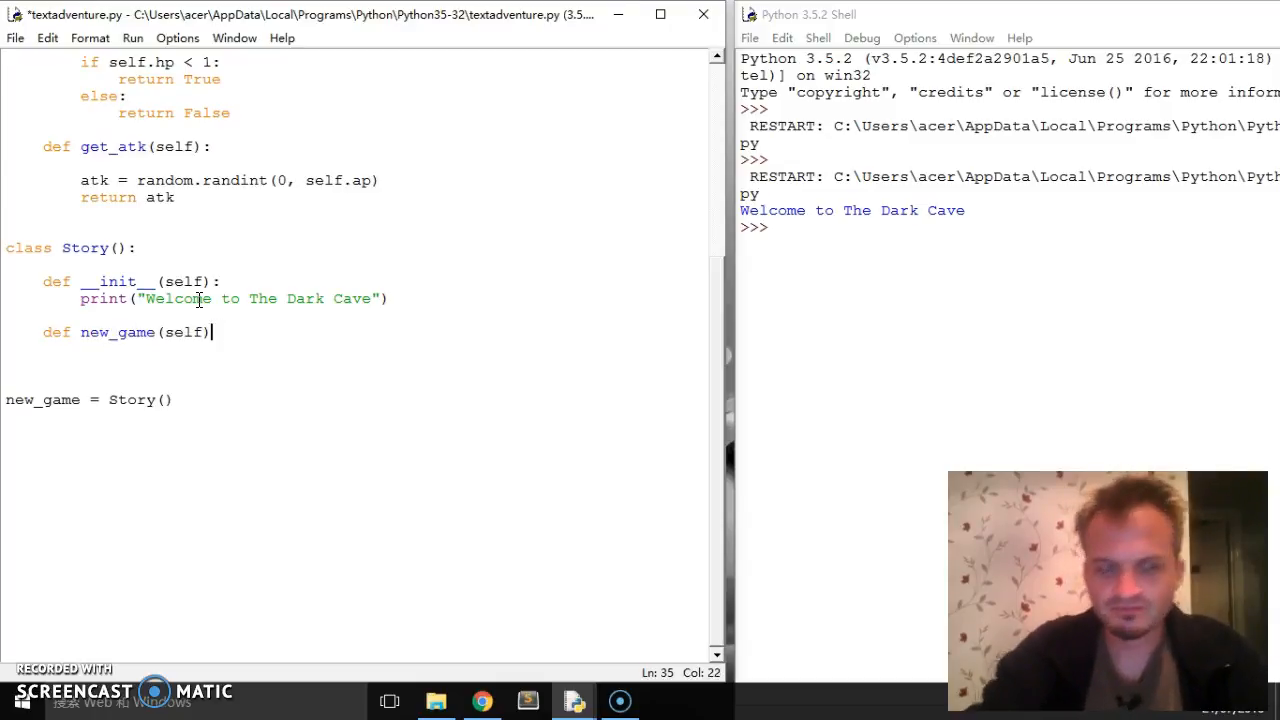
type(":")
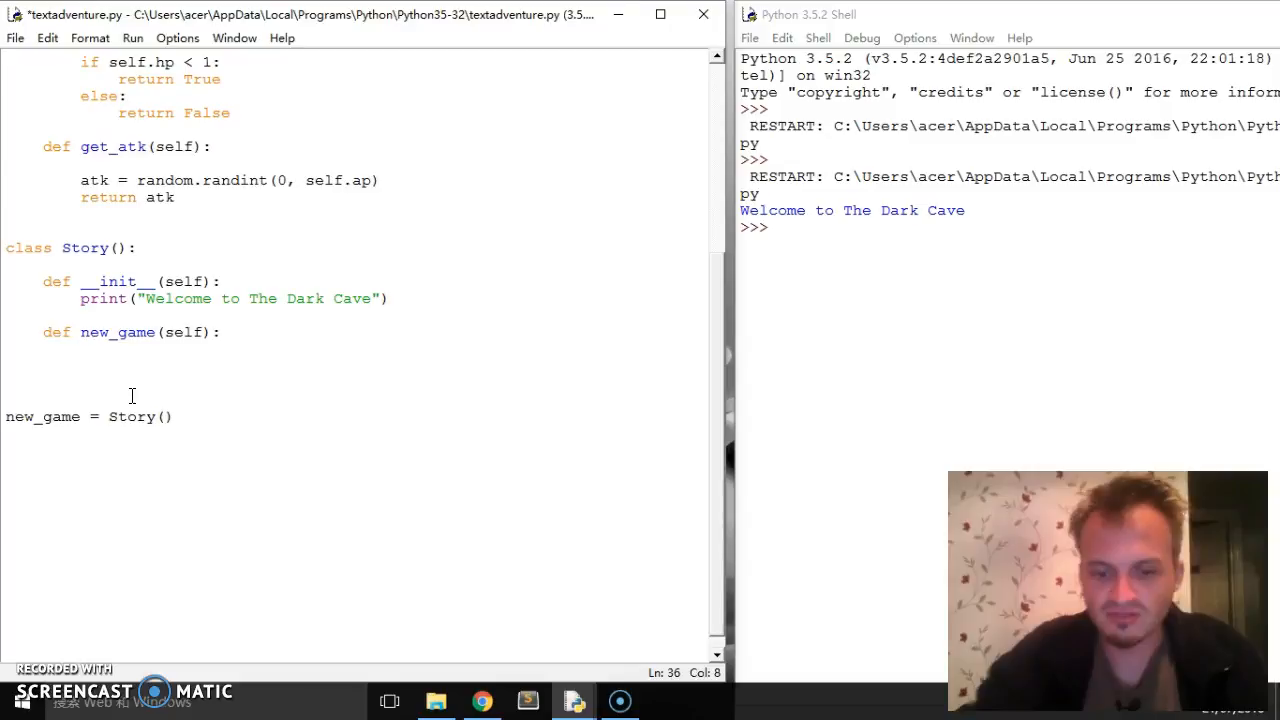
type("print")
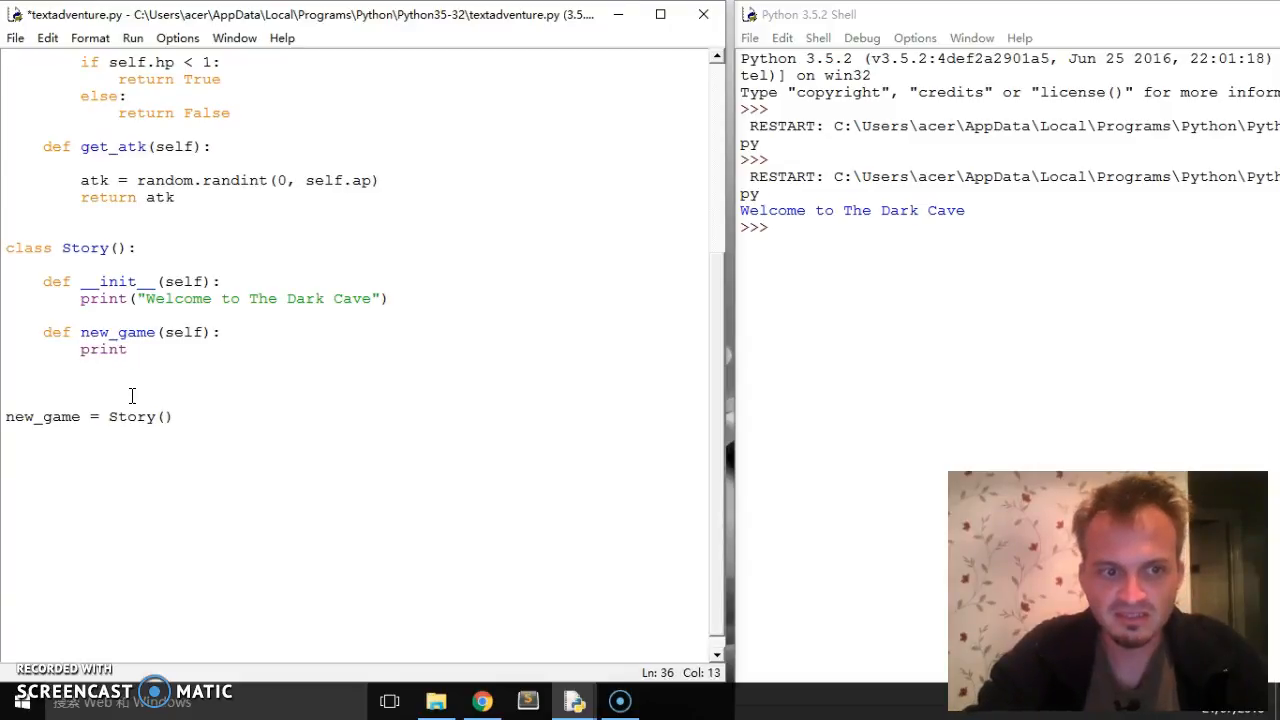
type("(")
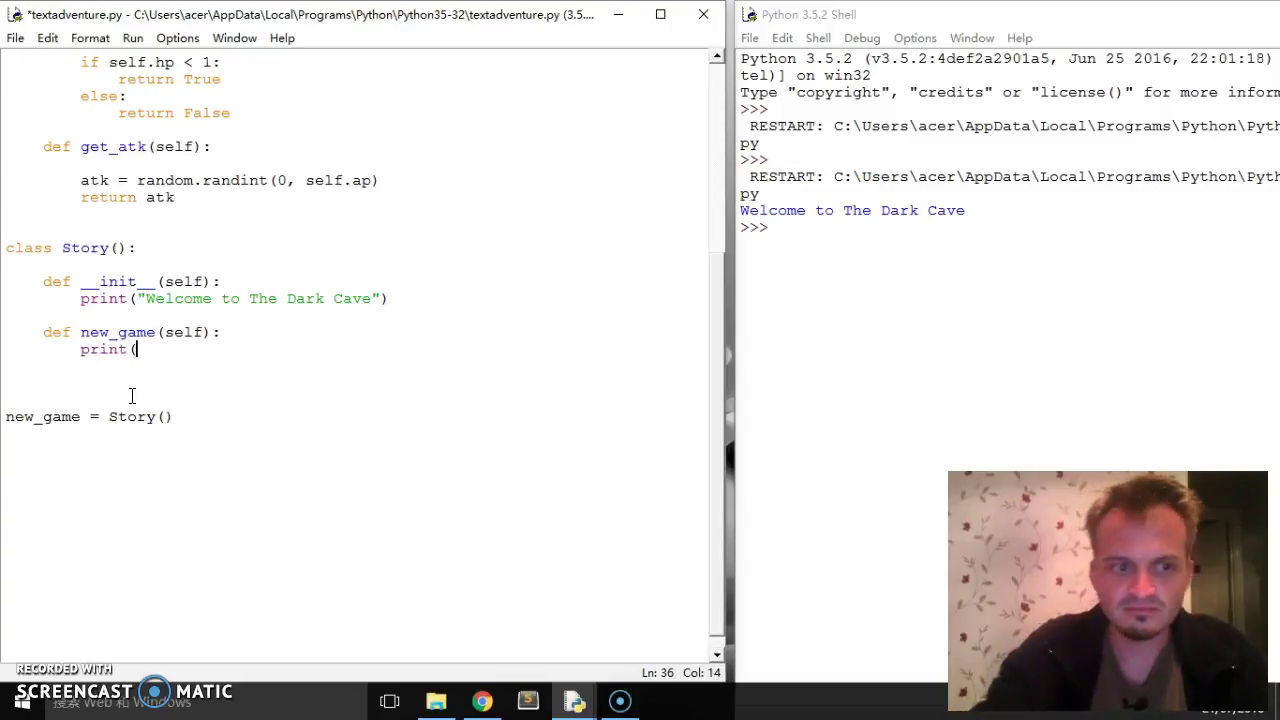
key("Backspace")
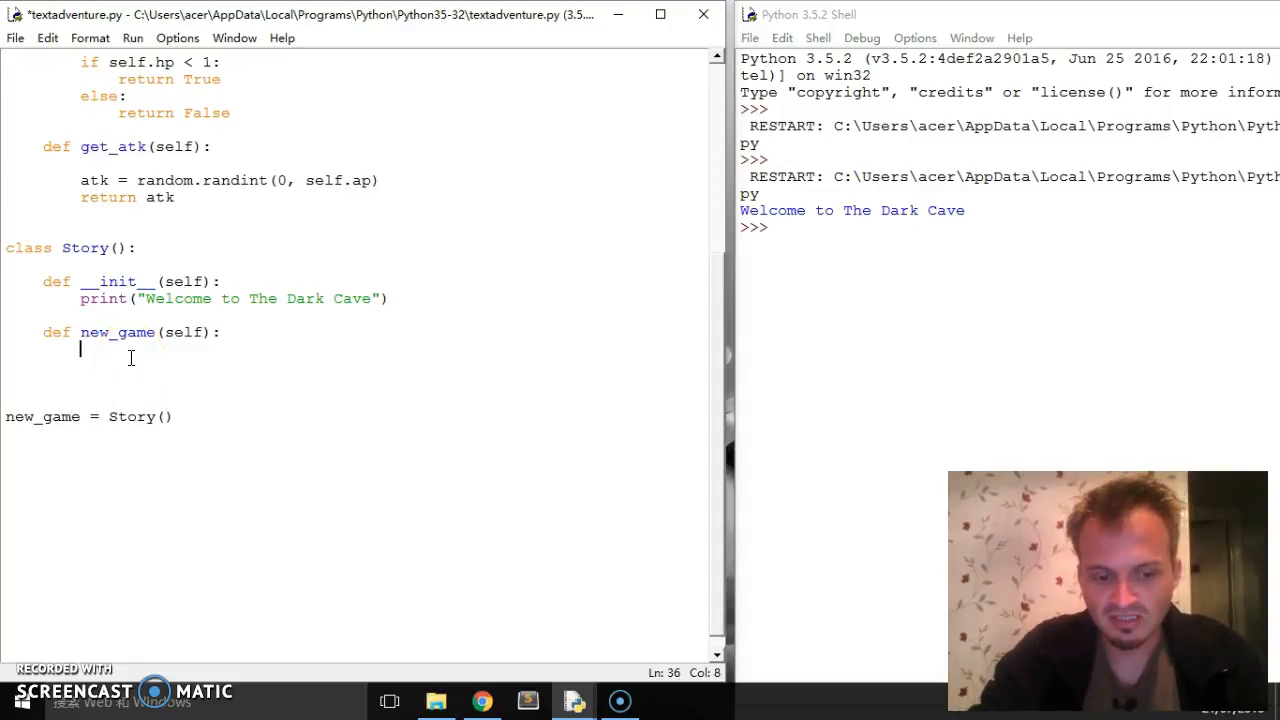
Make new_game's body call self.create_char() and open a new line below it
type("self.create")
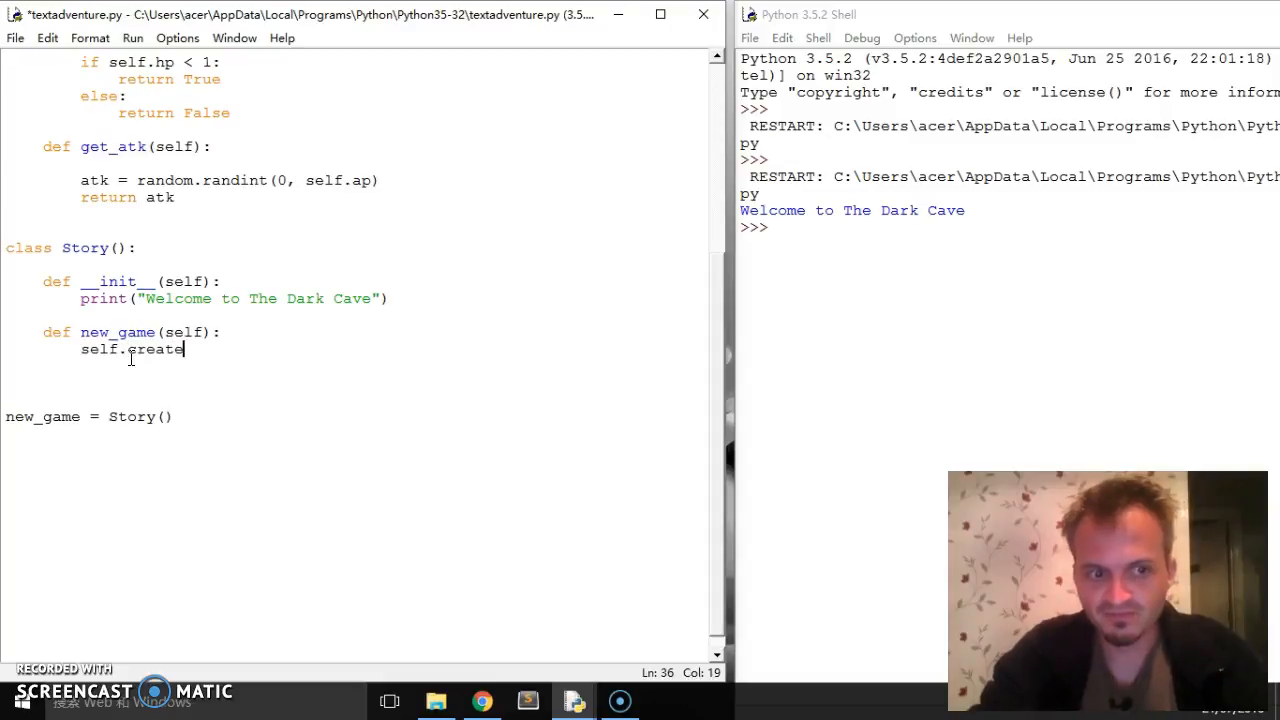
type("_char")
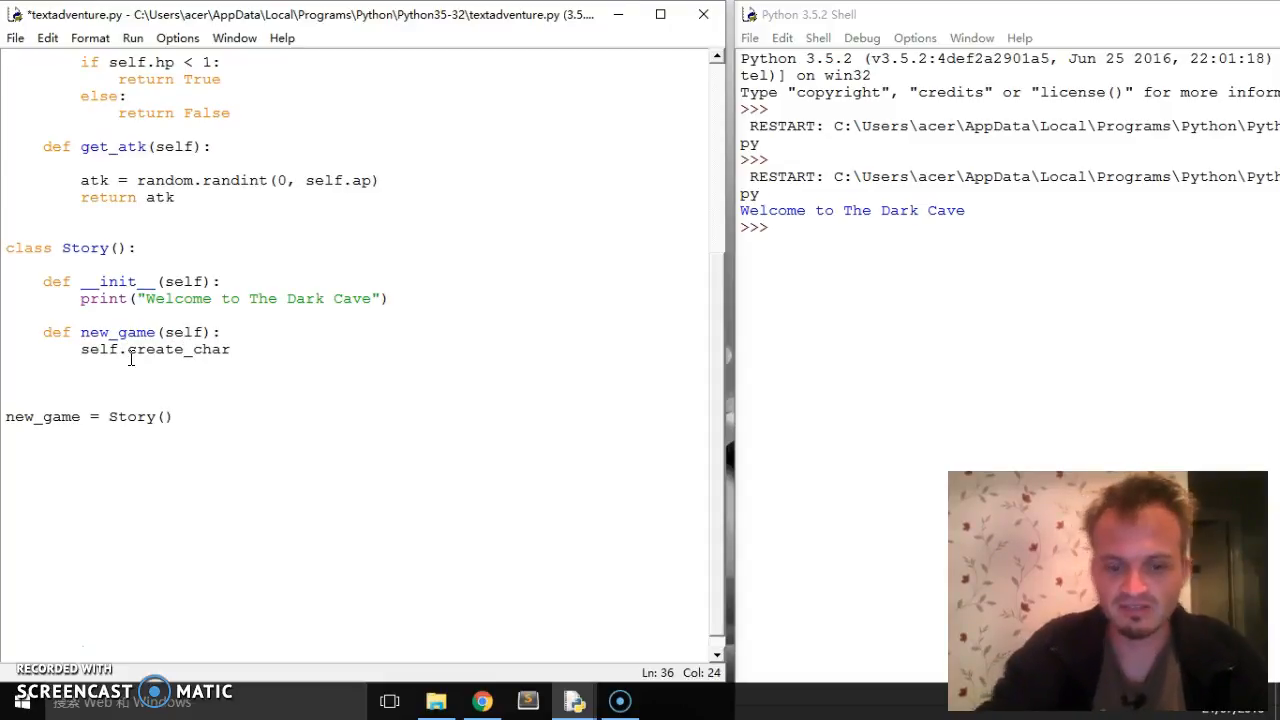
type("()")
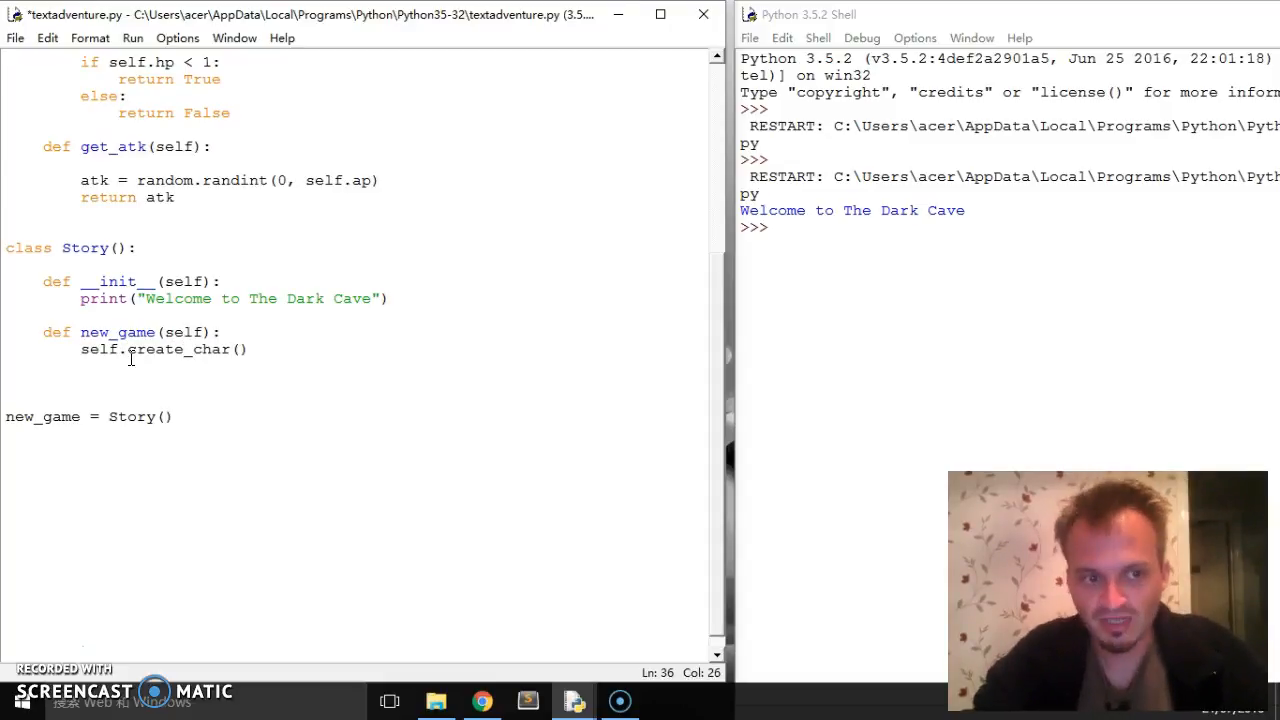
scroll("up", 3)
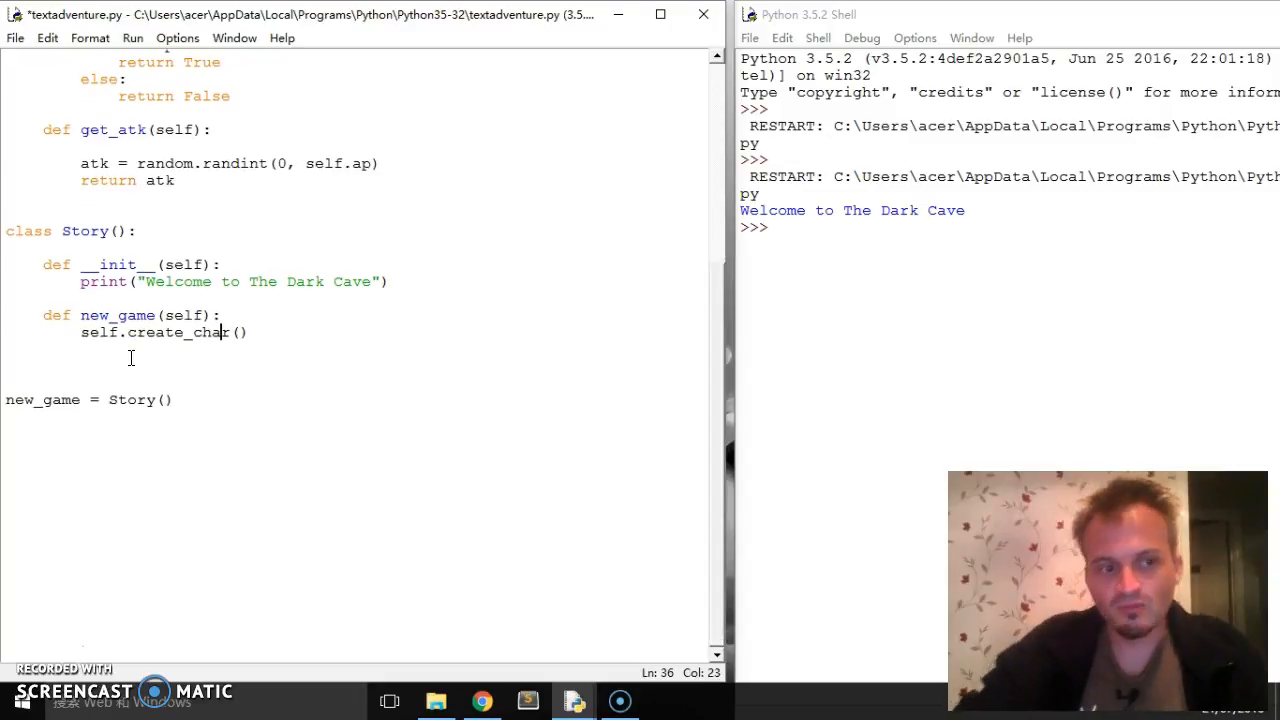
key("enter")
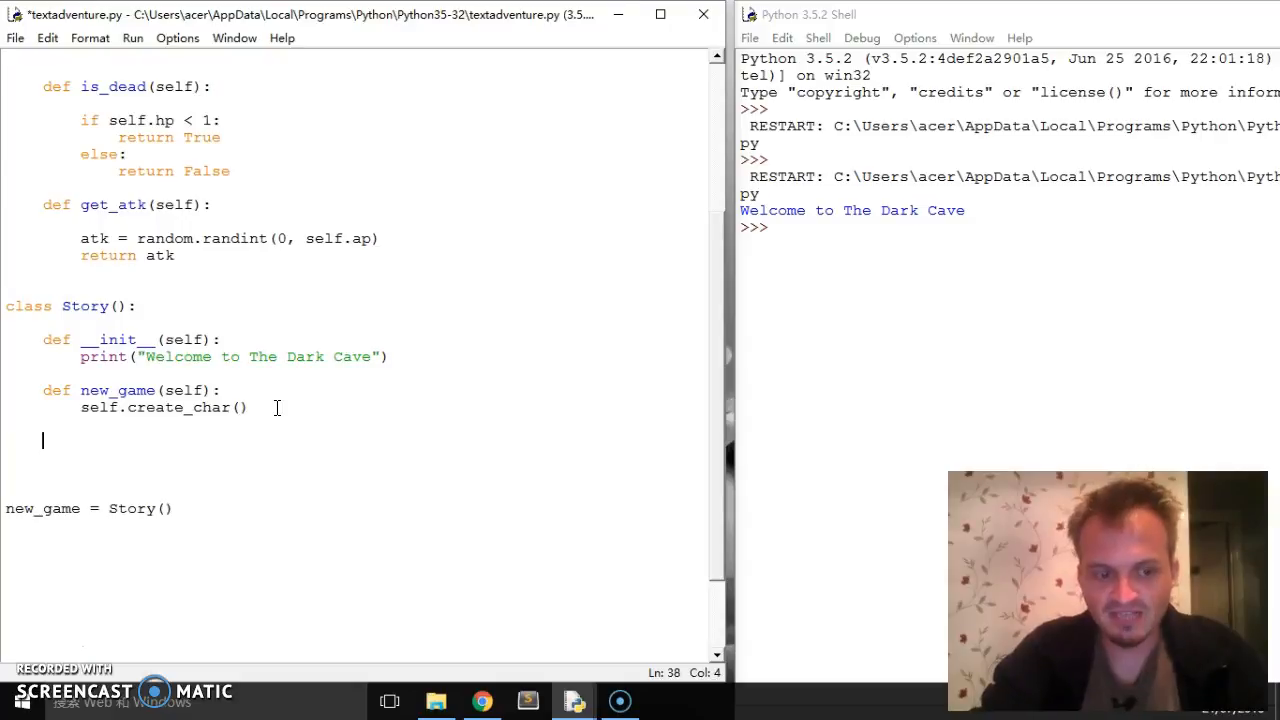
Start another method below new_game with def, removing the extra space after it
type("def")
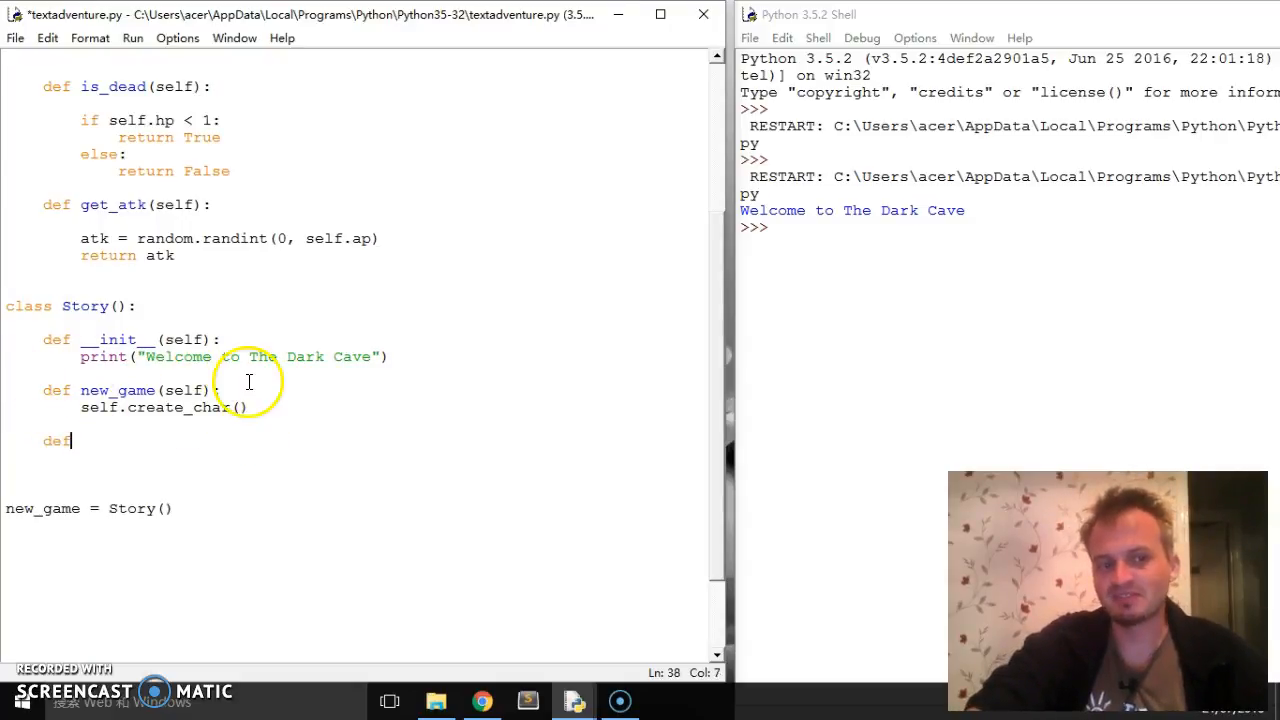
mouse_move(128, 413)
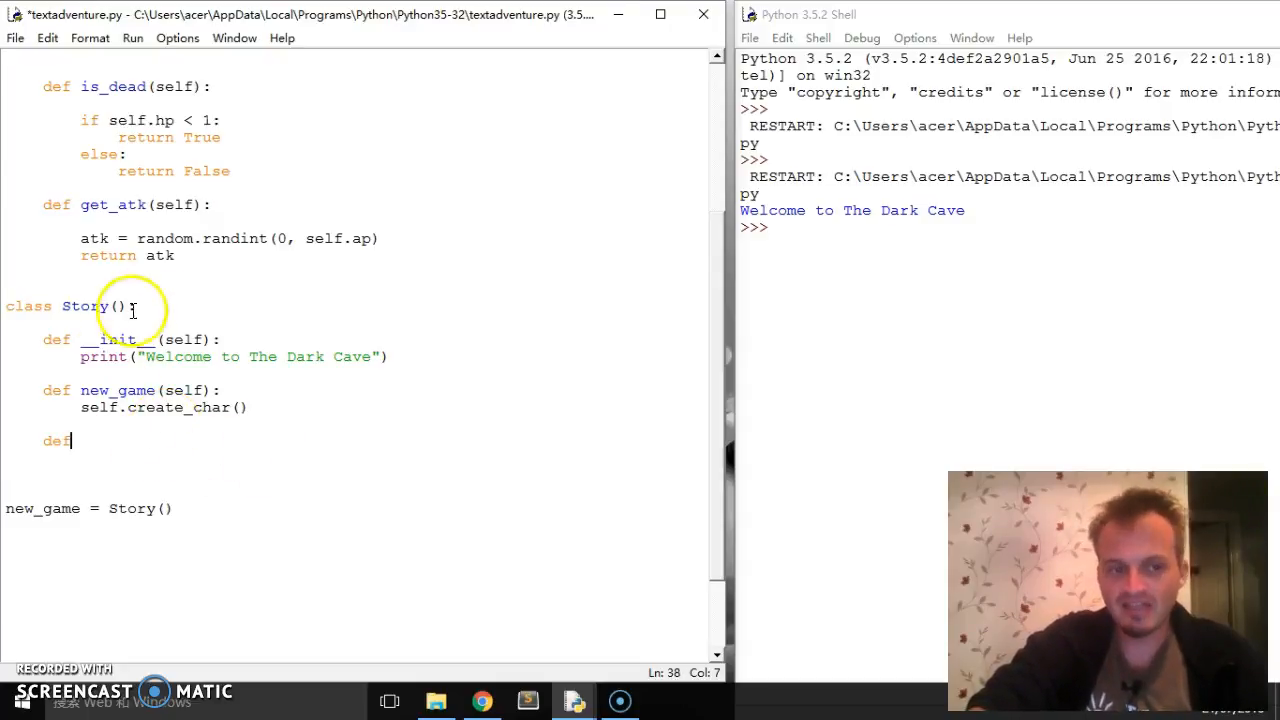
mouse_move(135, 390)
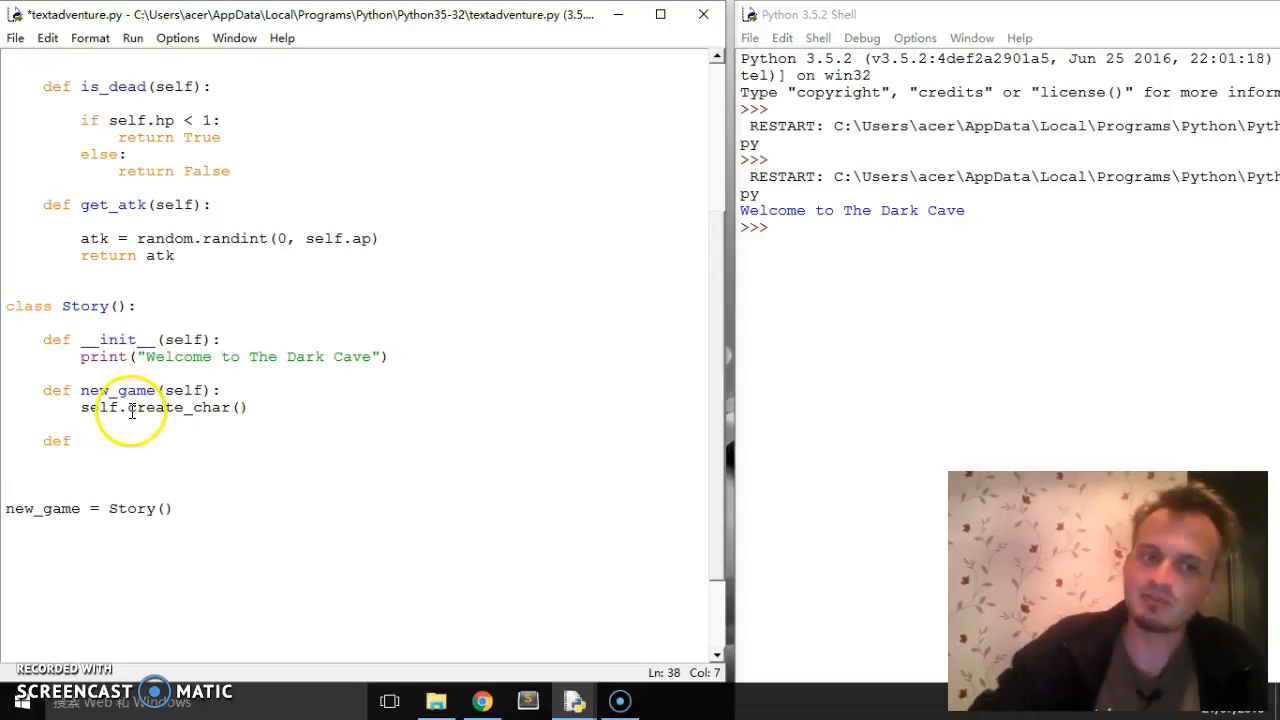
left_click(231, 424)
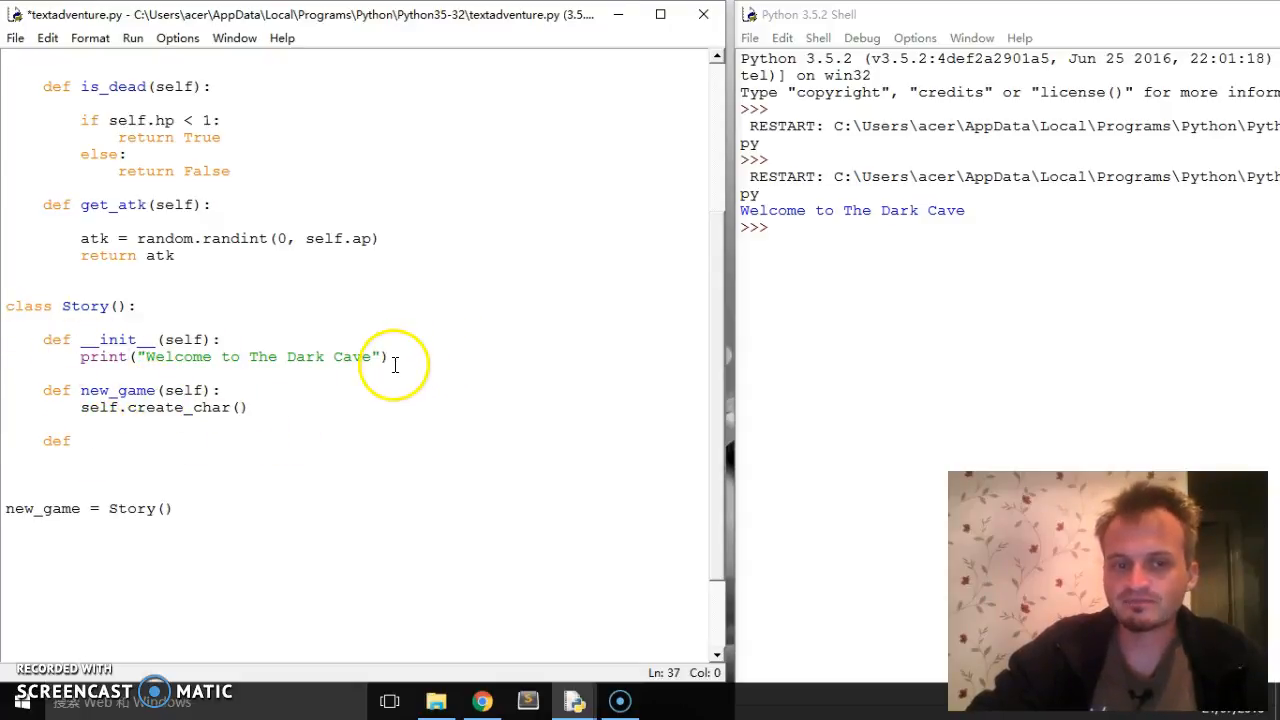
left_click(90, 440)
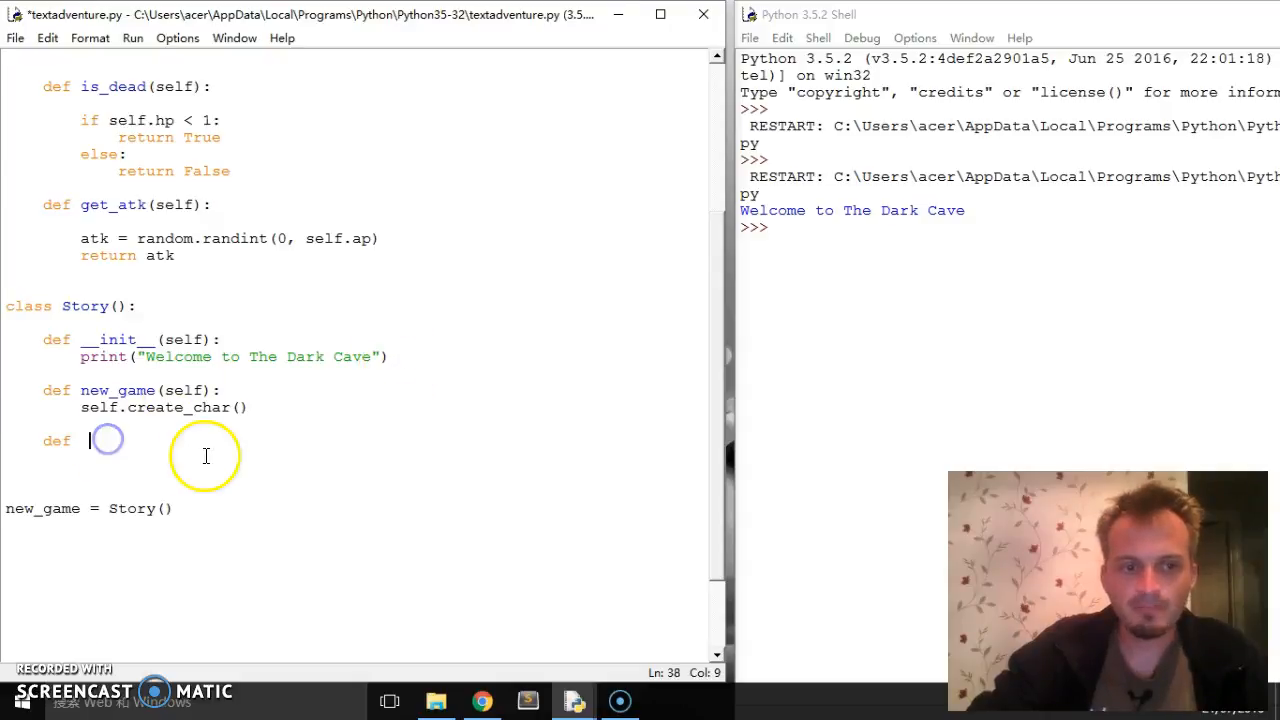
key("backspace")
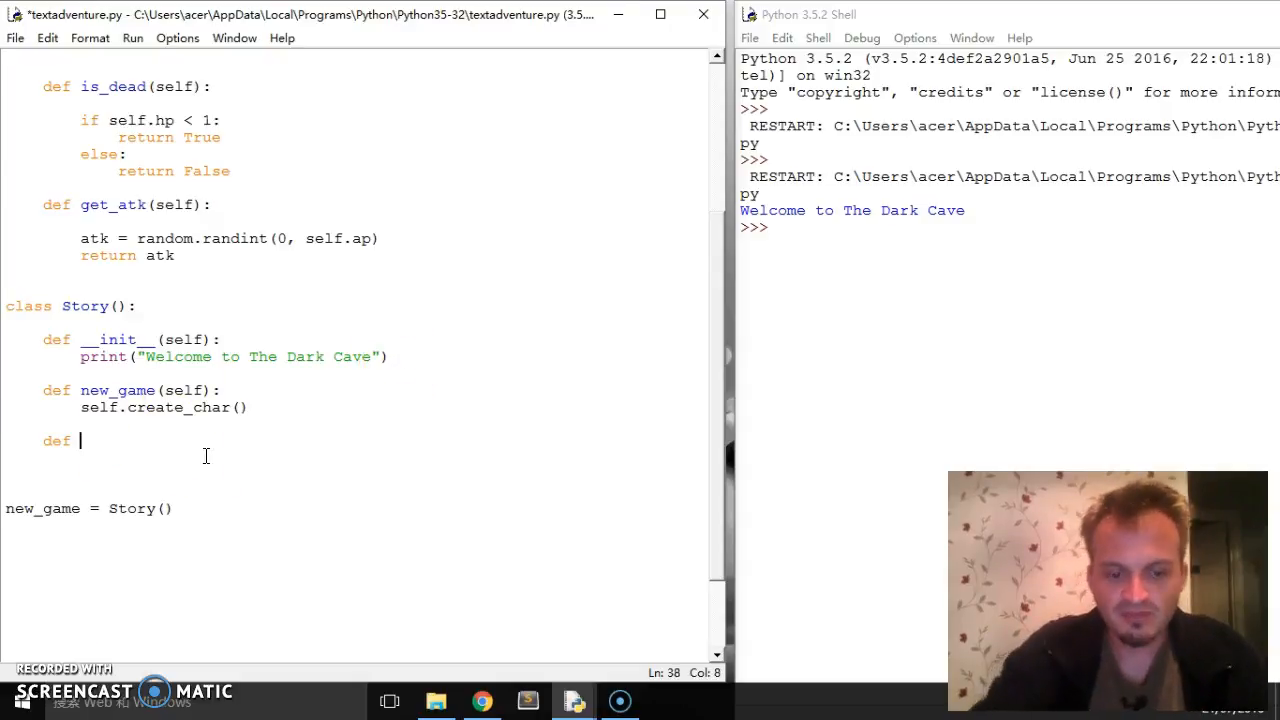
Complete the method header as def create_char(self):
type("create")
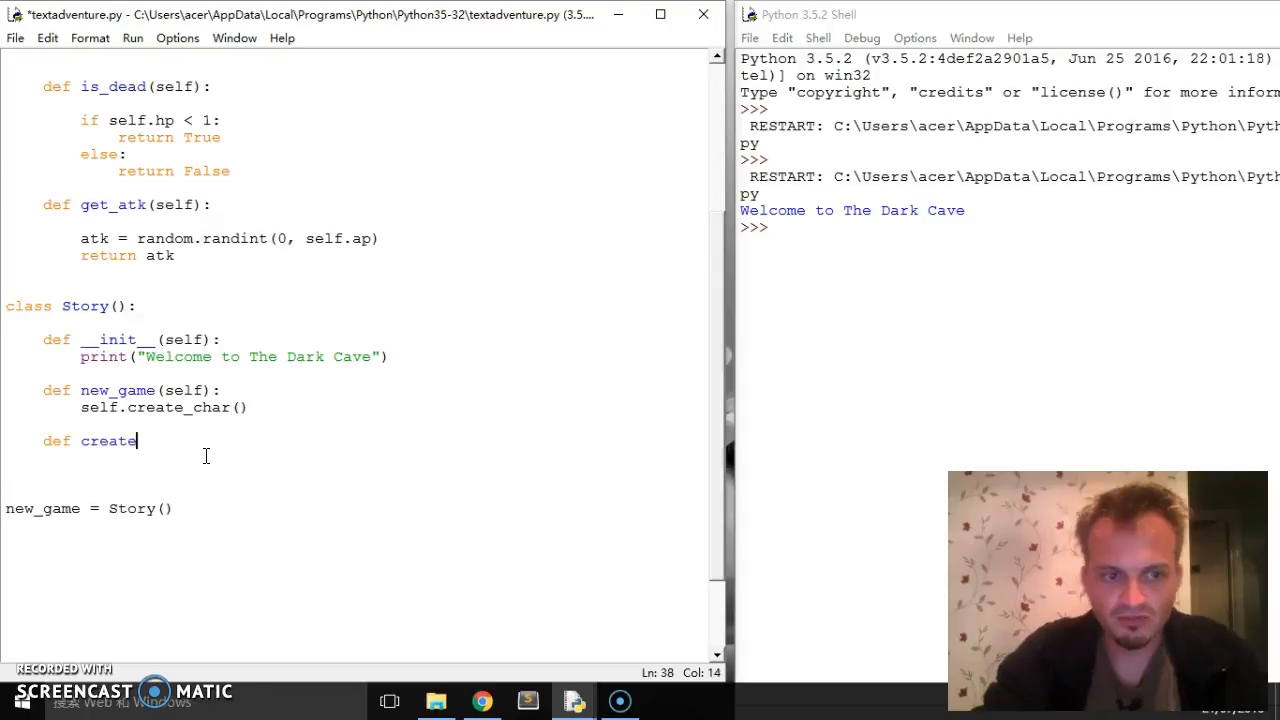
type("_char")
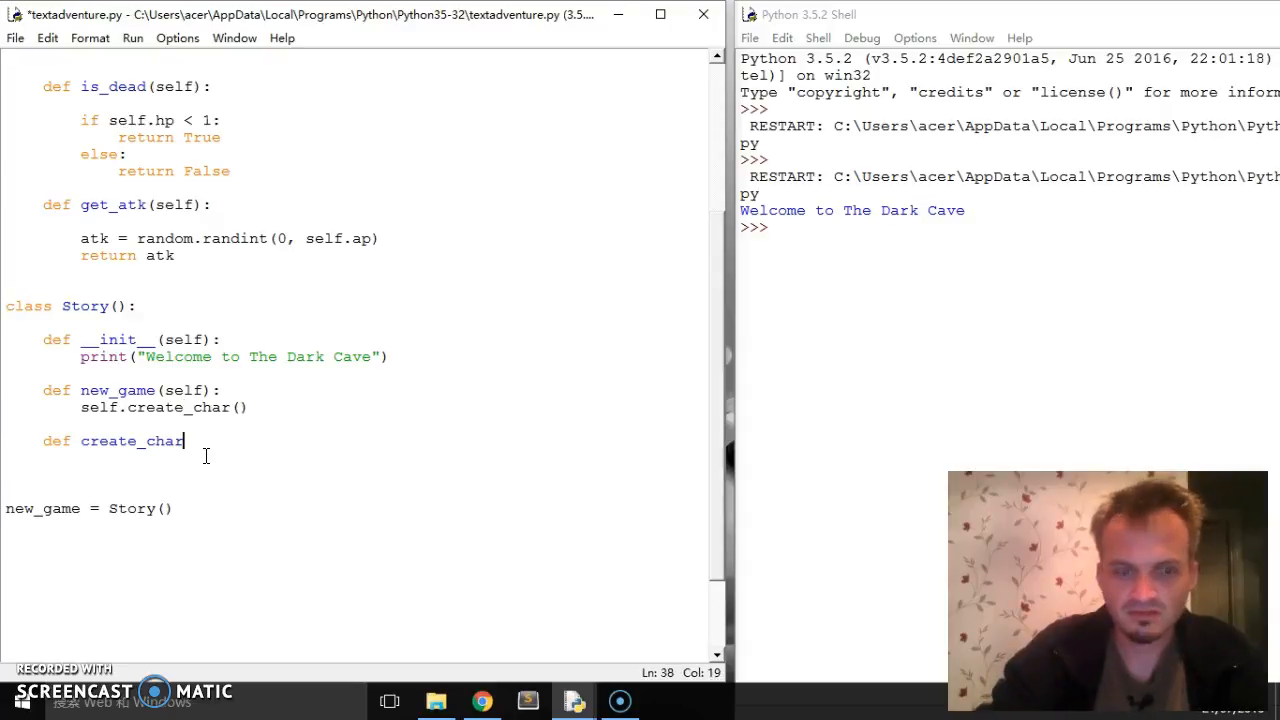
type("(self)")
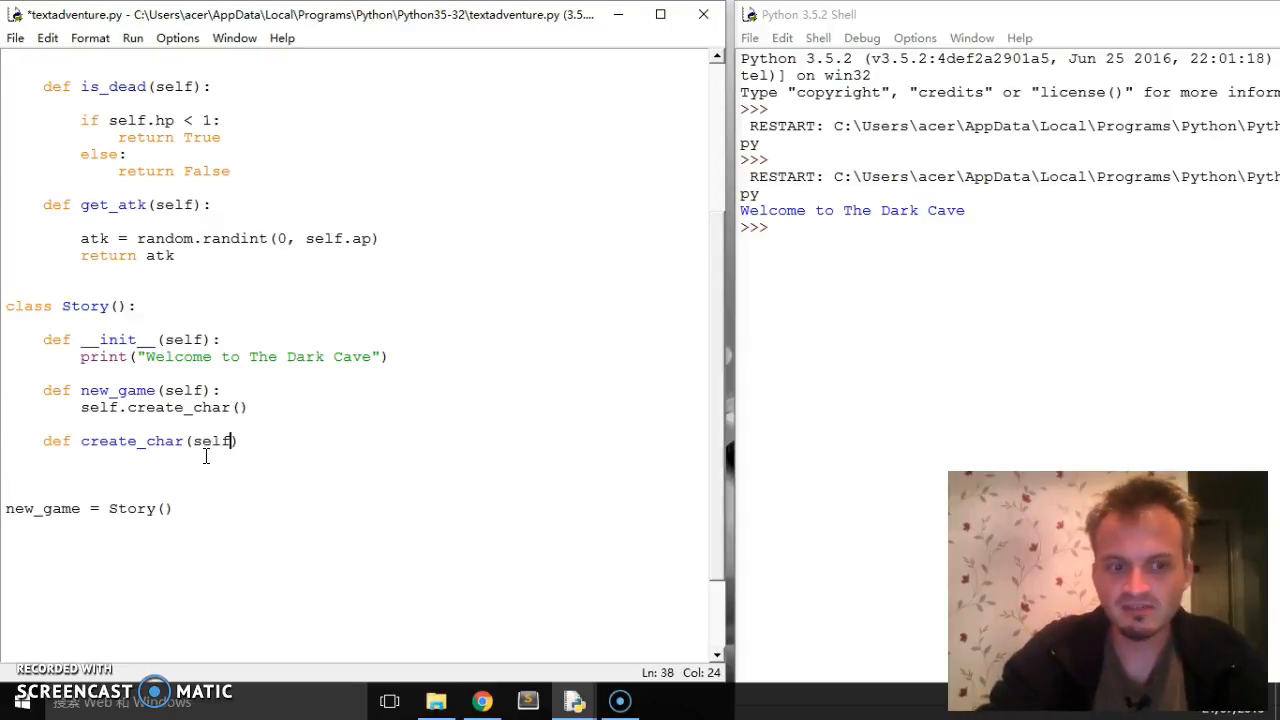
type(":")
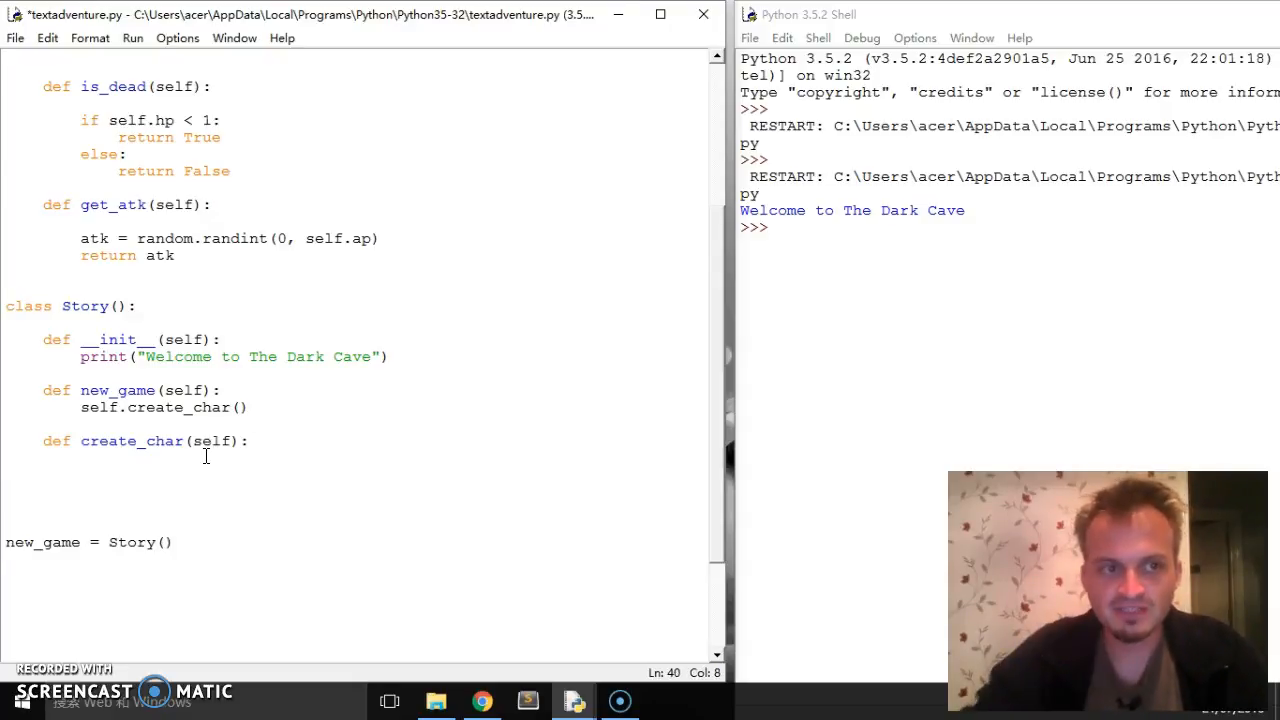
scroll("down", 3)
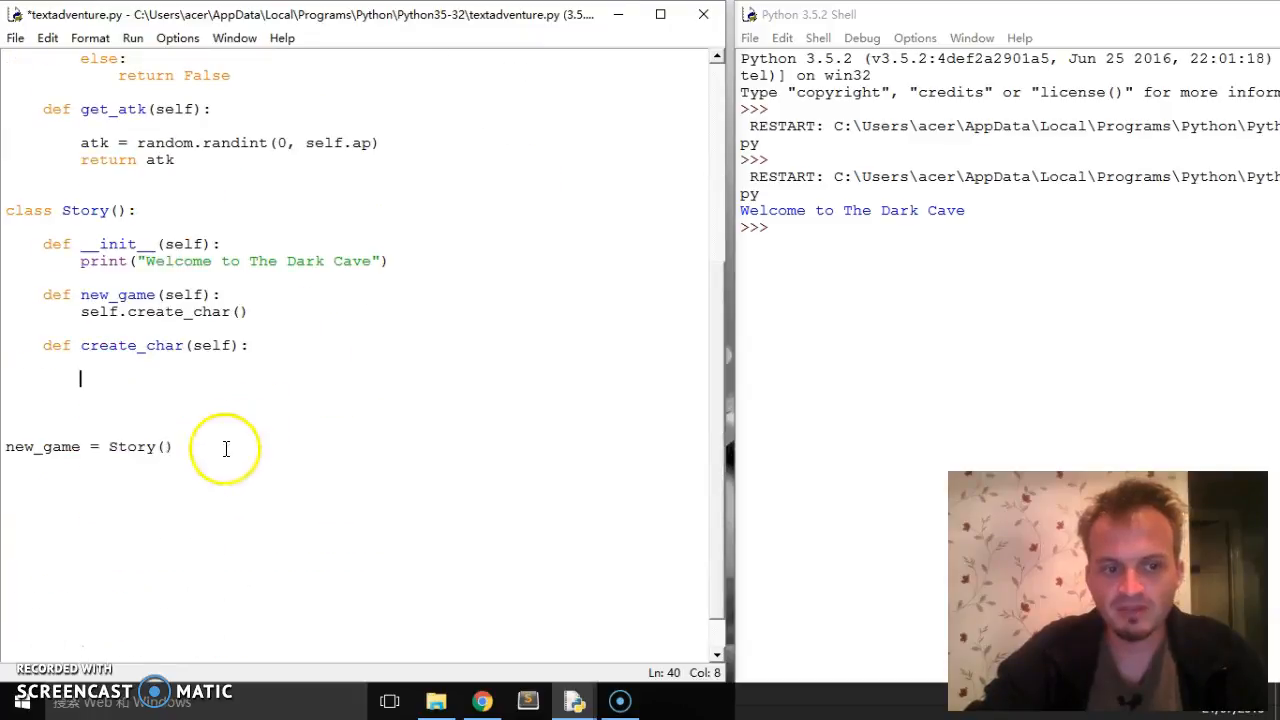
scroll("up", 3)
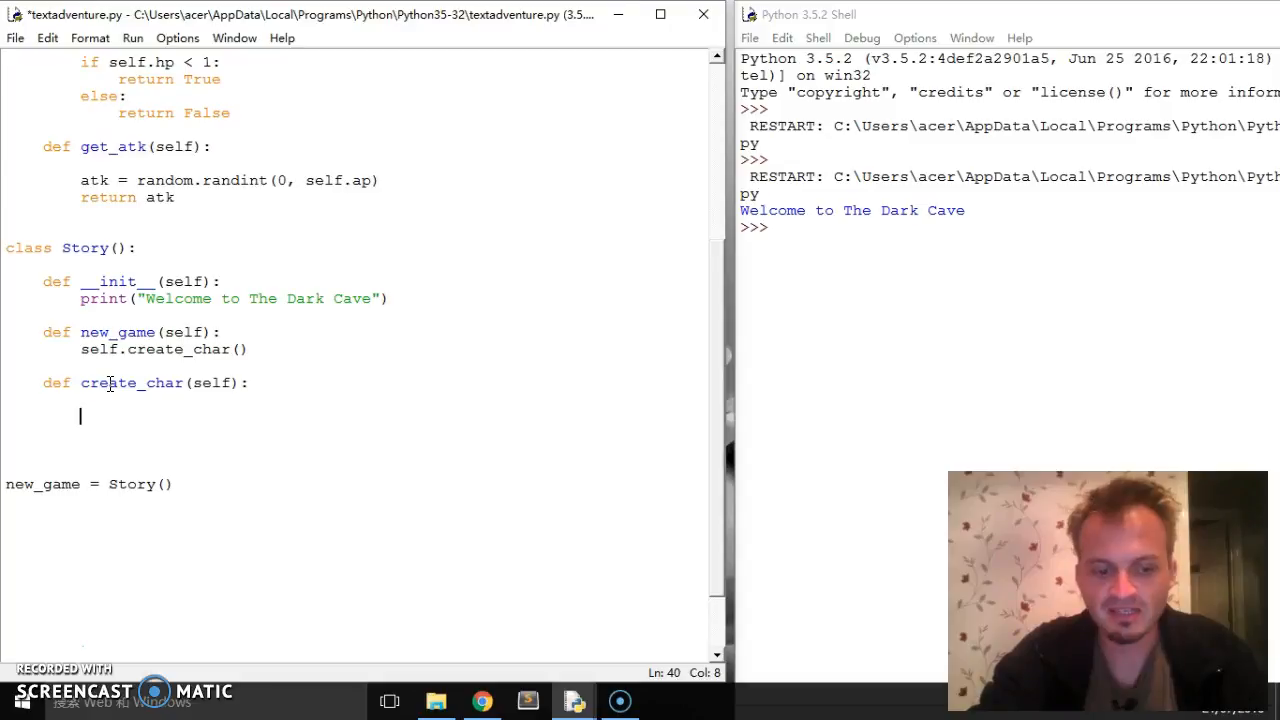
In create_char, set name = input("Please enter a name for your character")
type("name =")
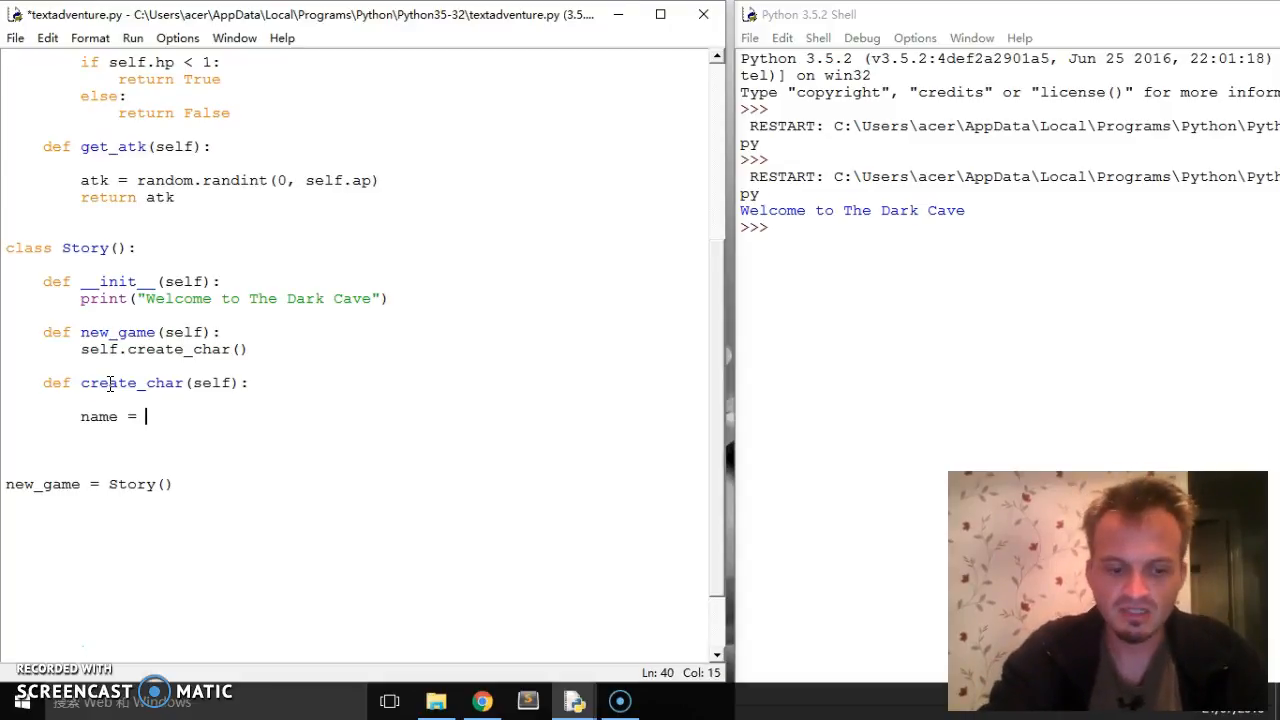
type("input(")
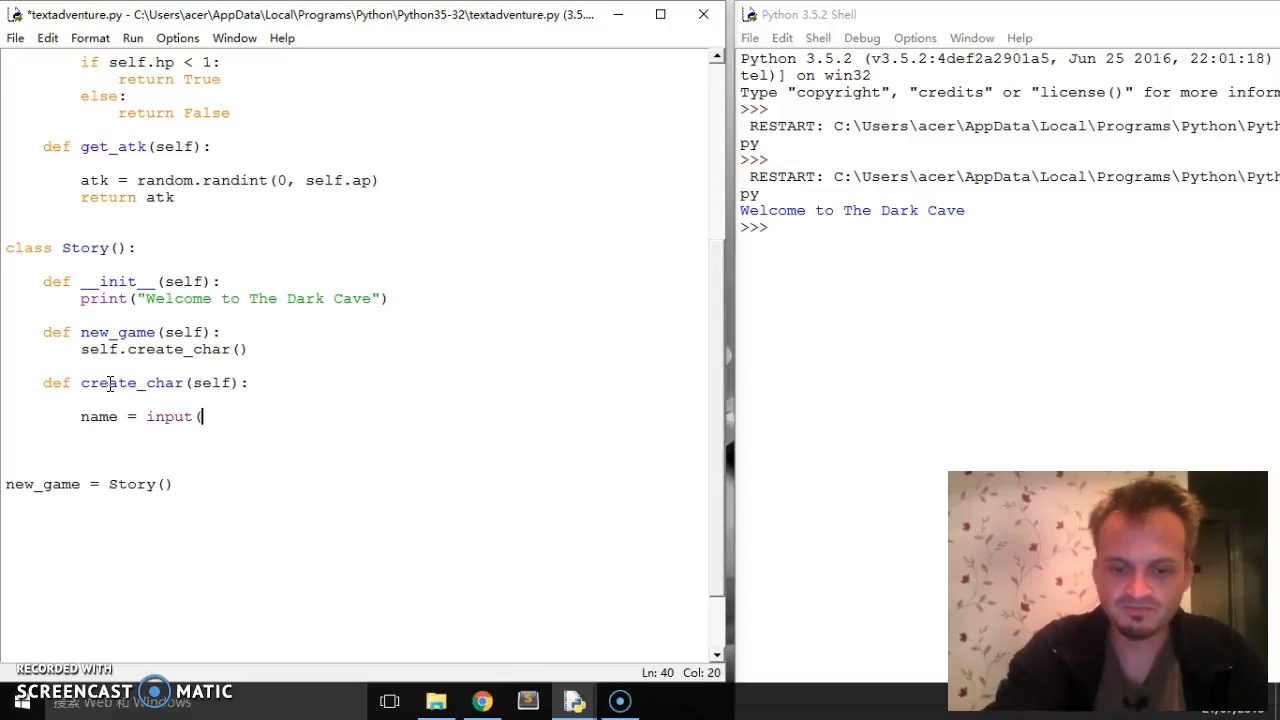
type("\"Please")
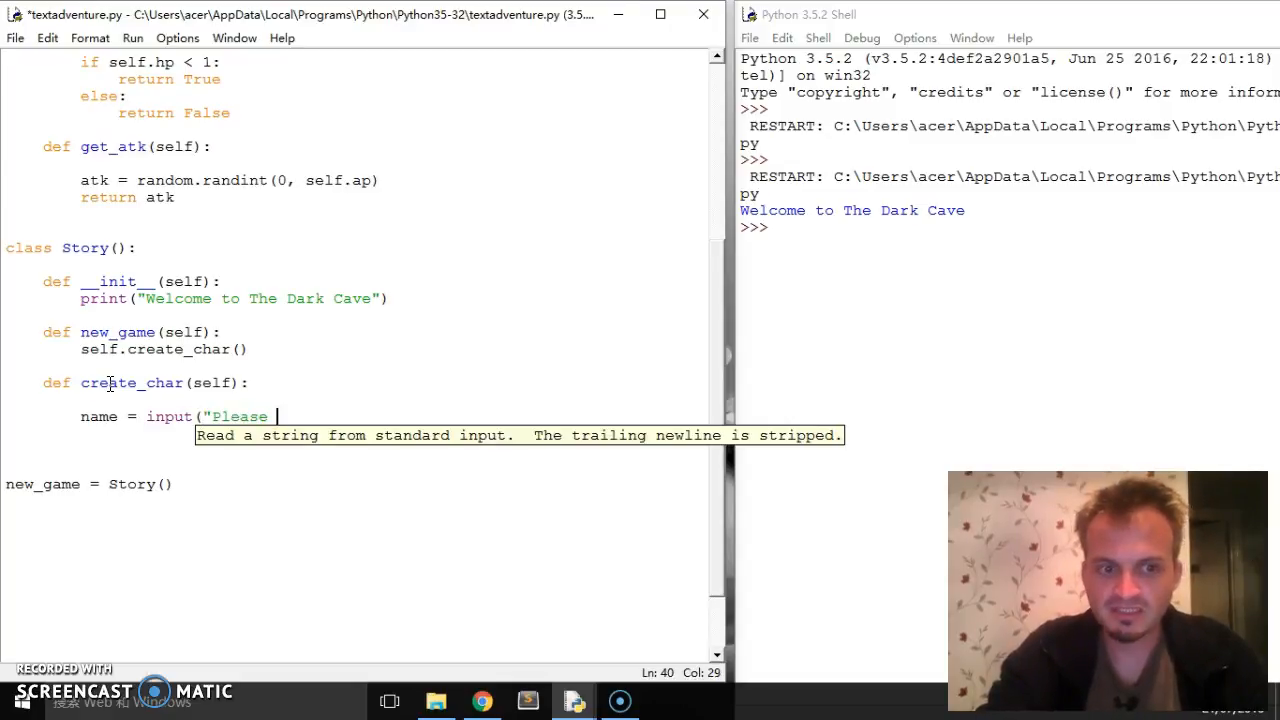
type("enter a name for your c")
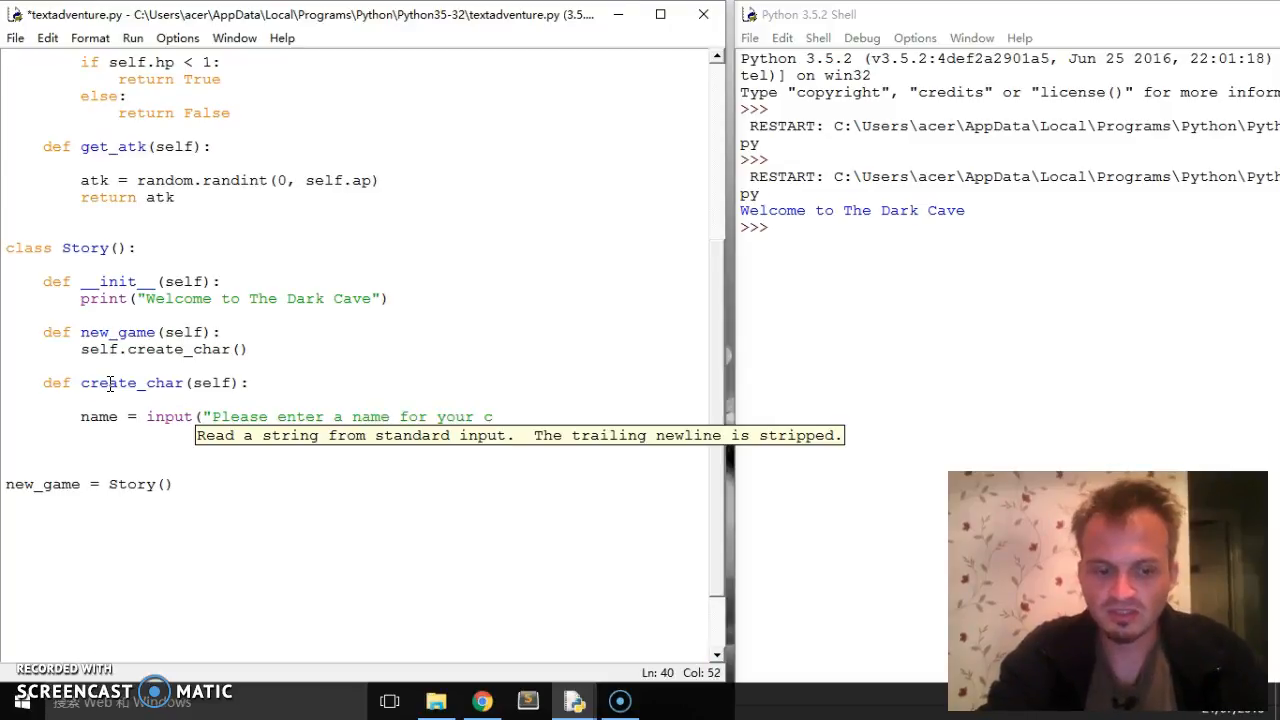
type("haracter")
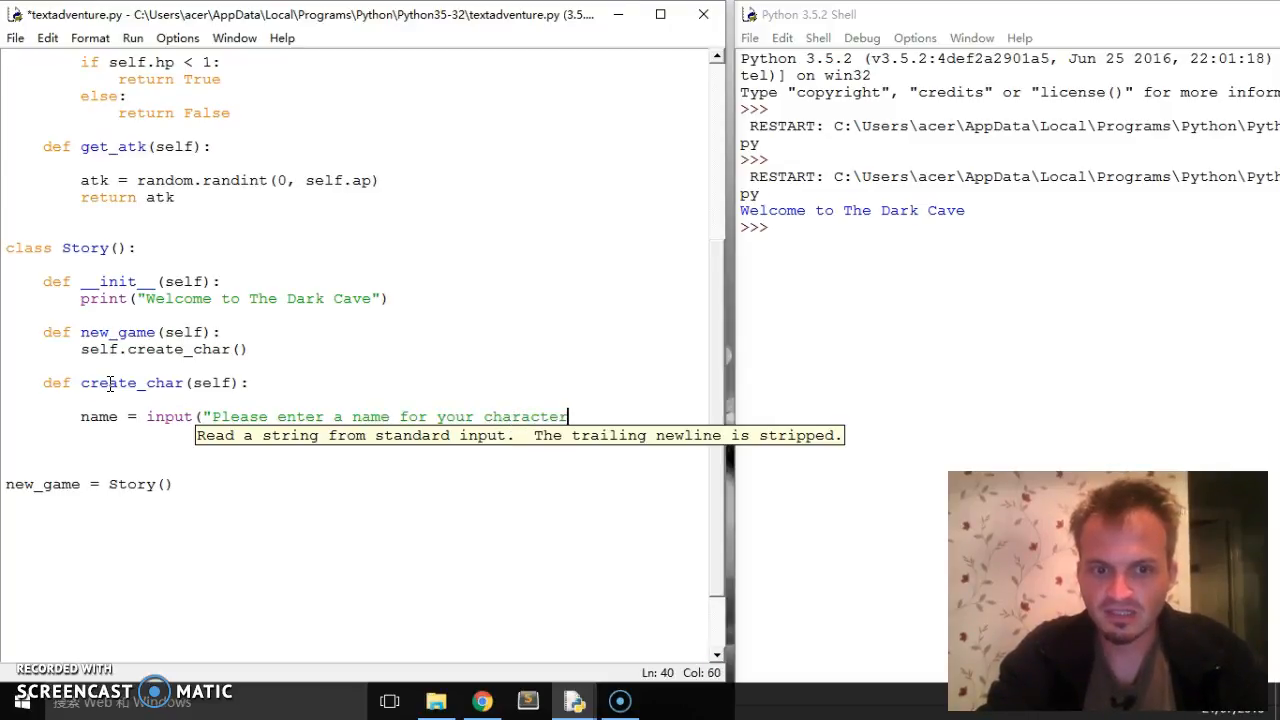
type(")")
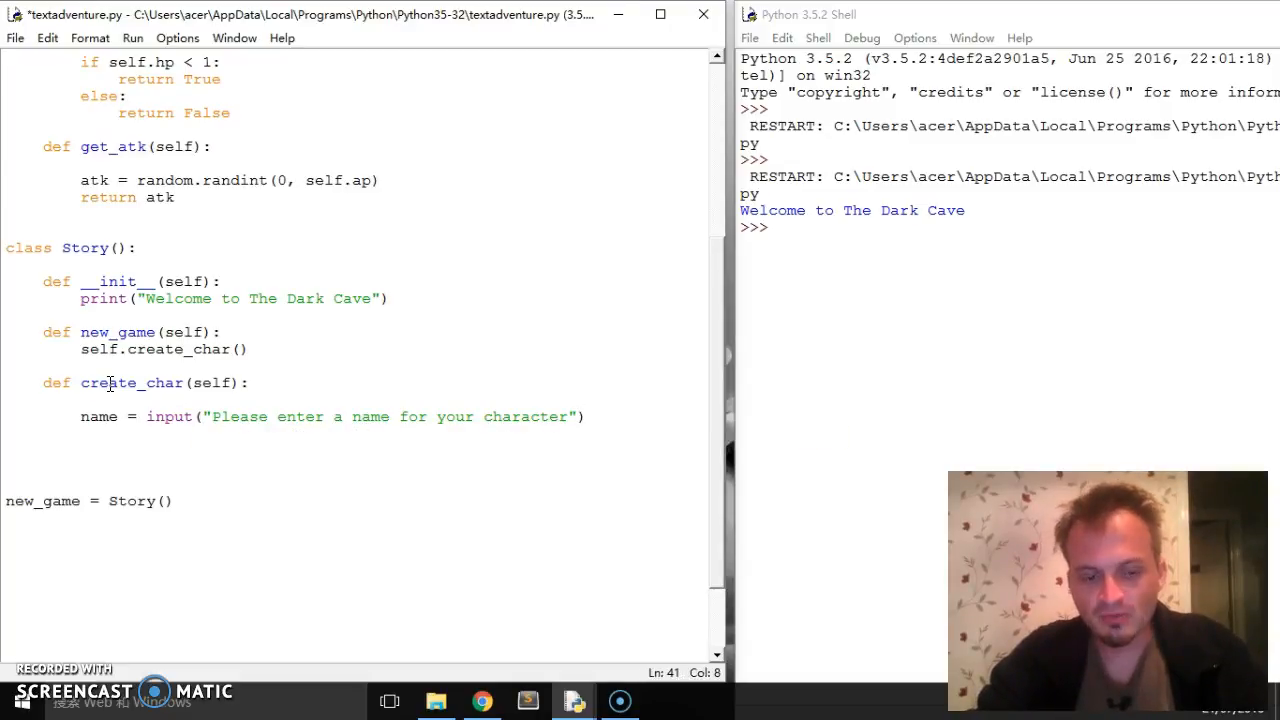
Build pc = Character(name) and add a colon to the name prompt
type("pd")
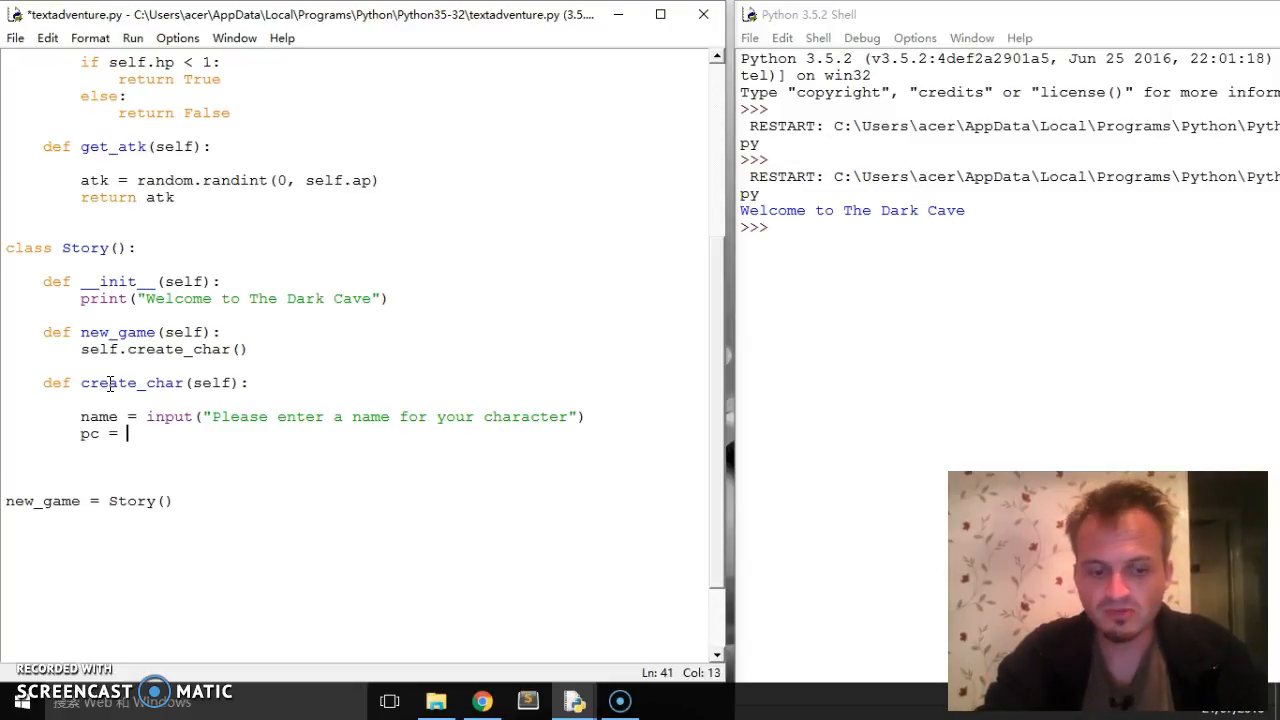
type("Character")
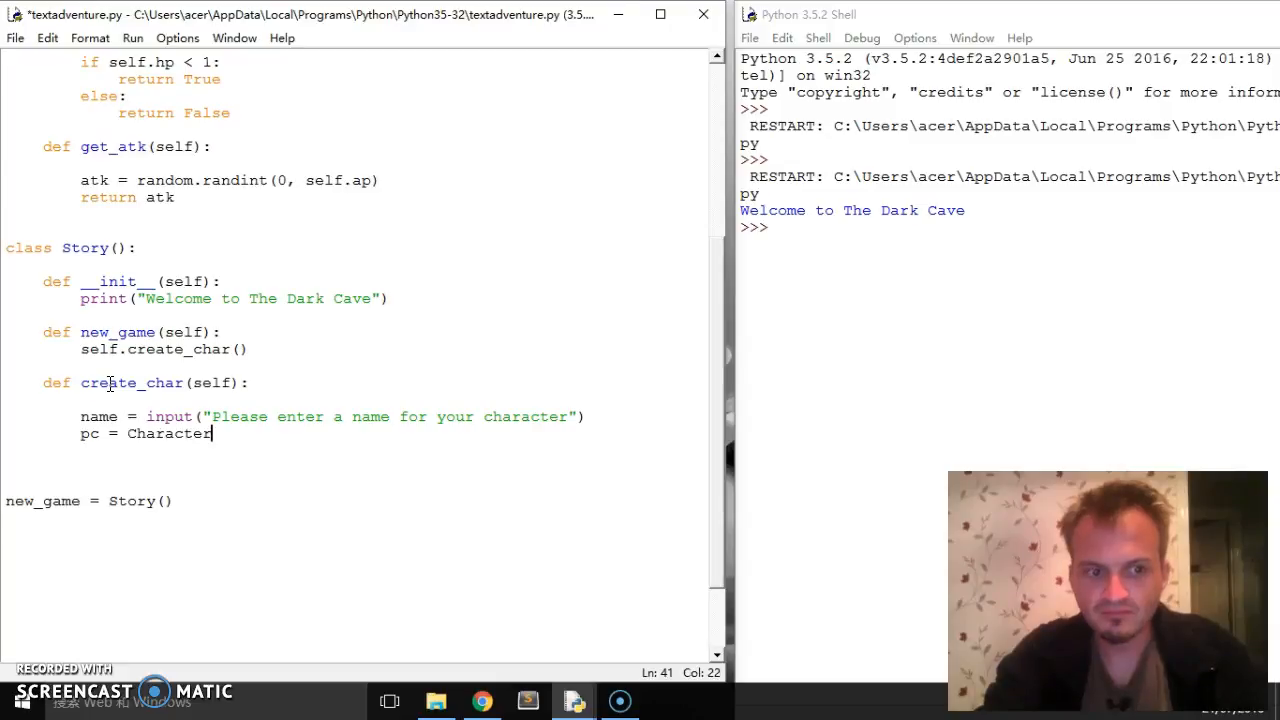
type("(")
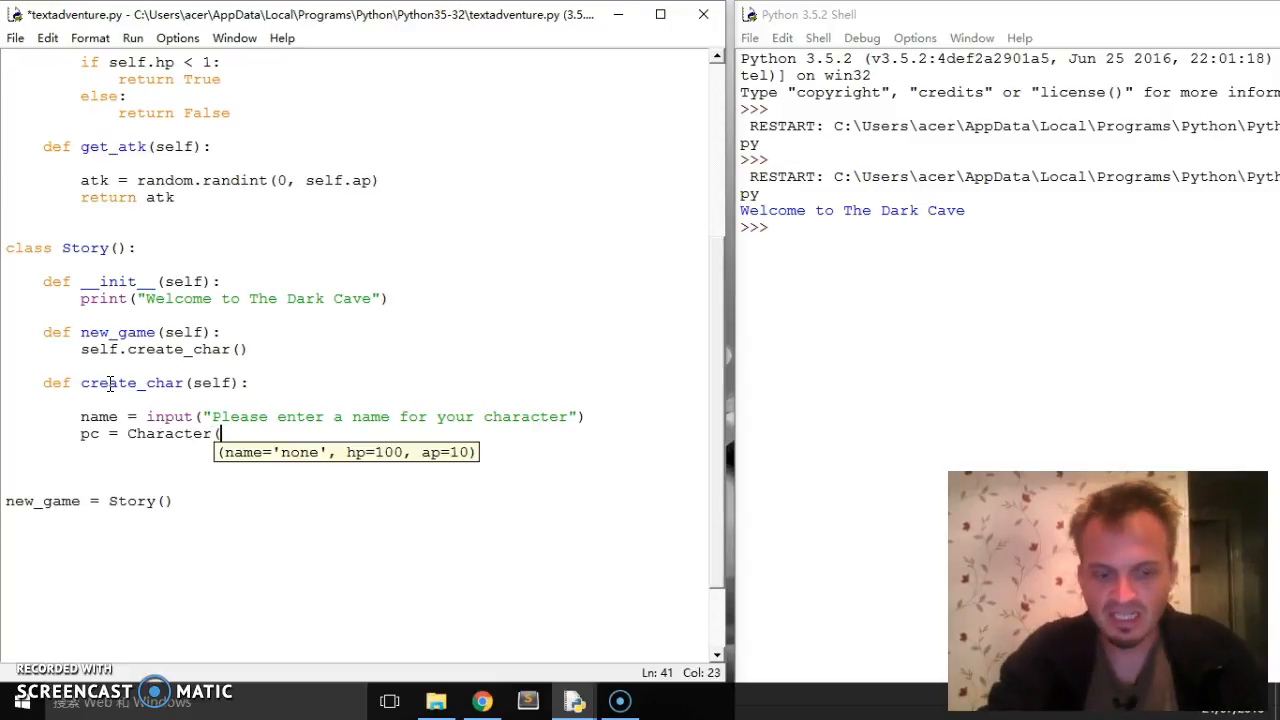
type("name)")
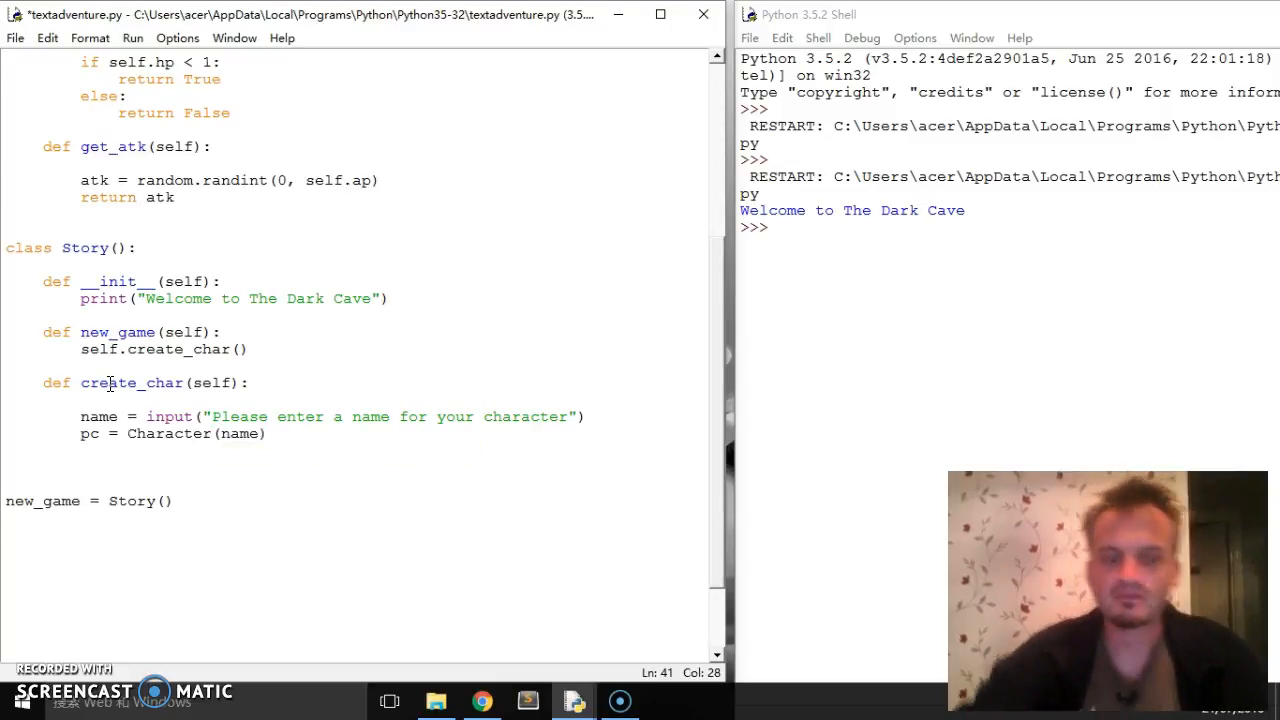
double_click(96, 416)
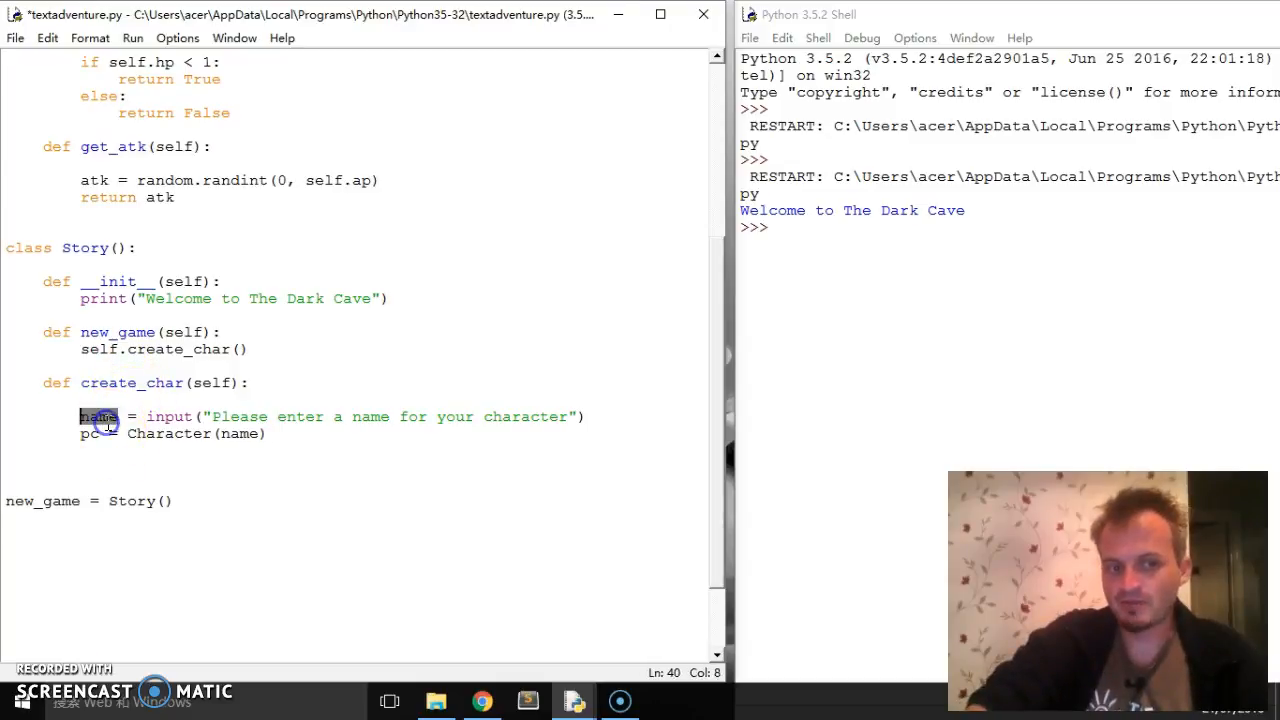
mouse_move(531, 394)
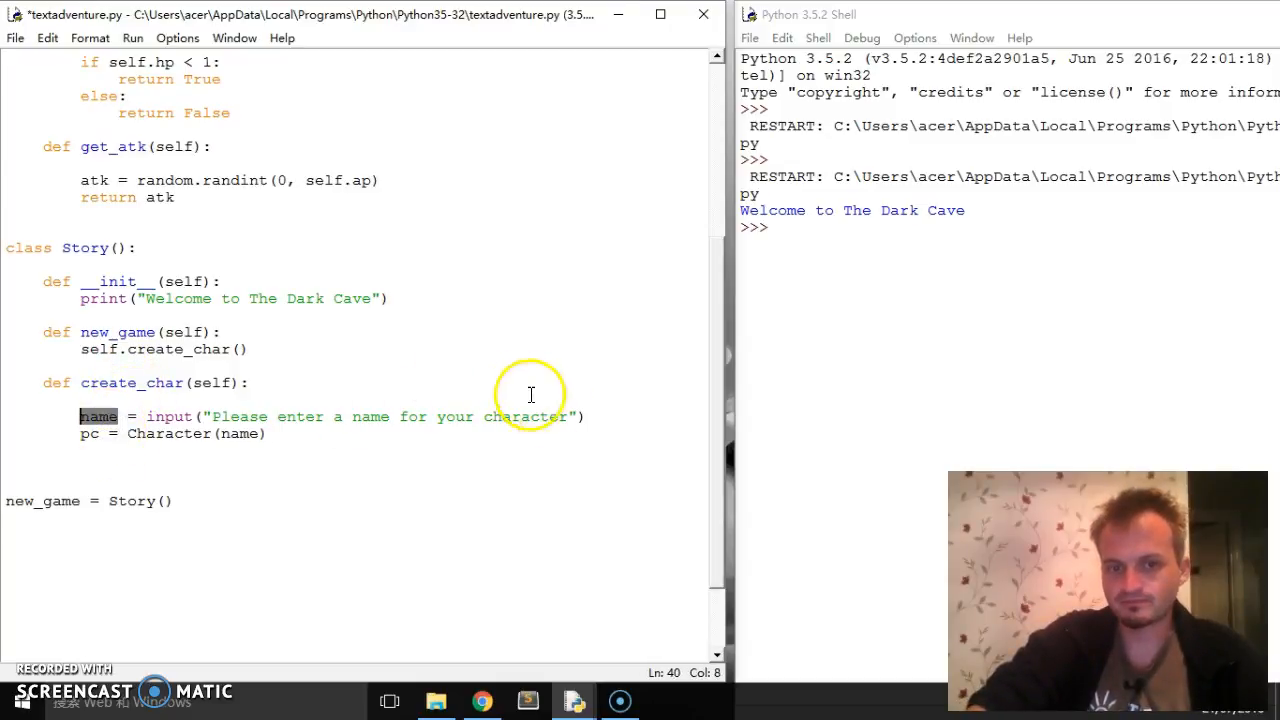
type(":")
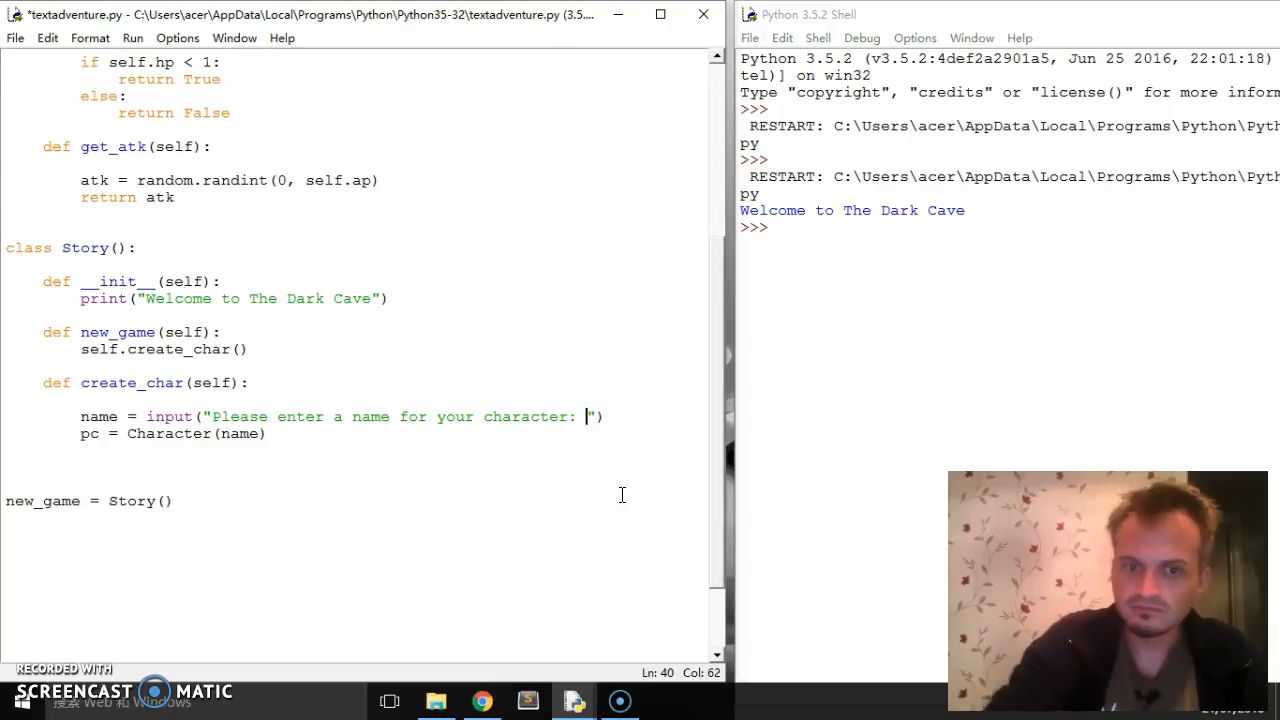
Review the Character class, then open a new indented line after pc = Character(name)
scroll("up", 3)
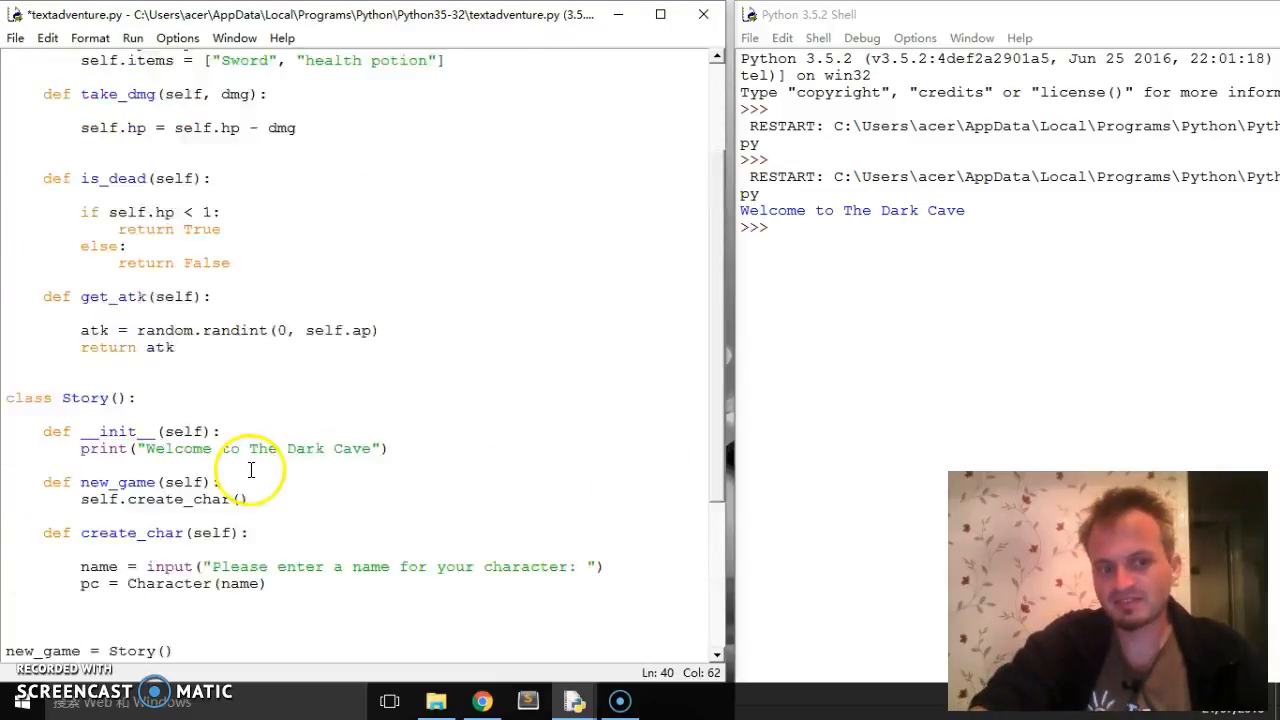
scroll("up", 3)
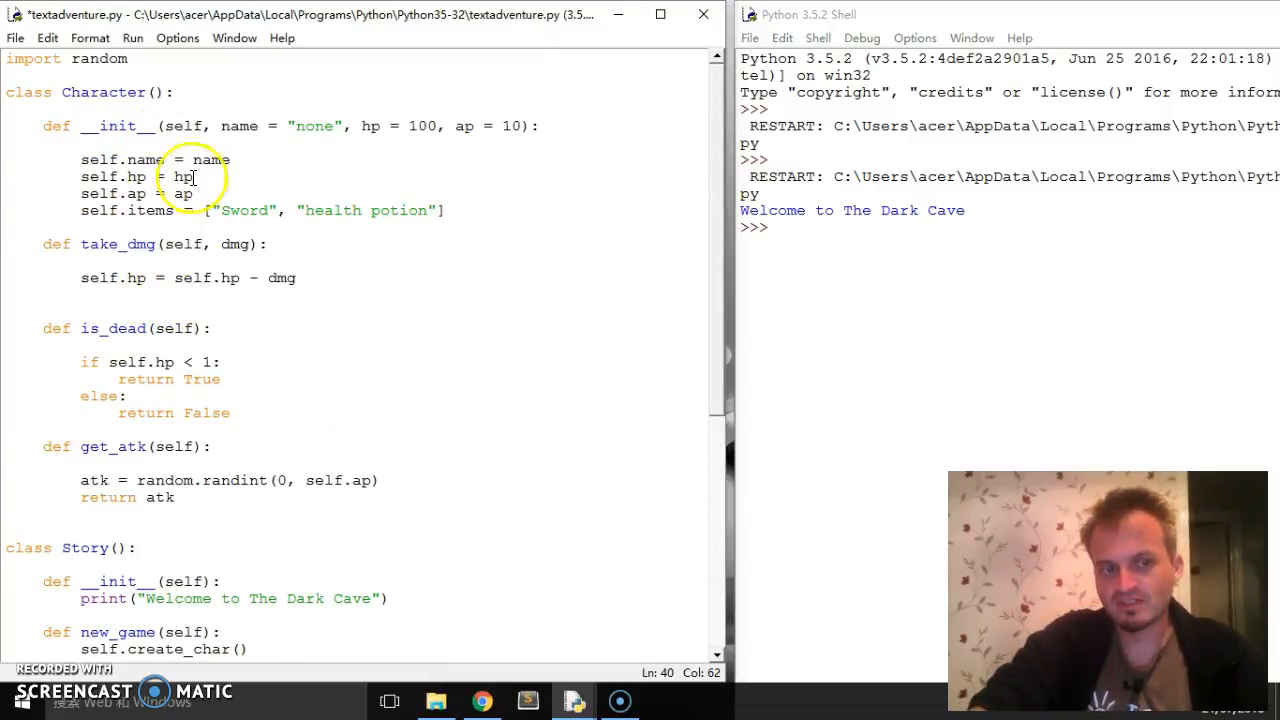
scroll("down", 3)
type("pc = Character(name)")
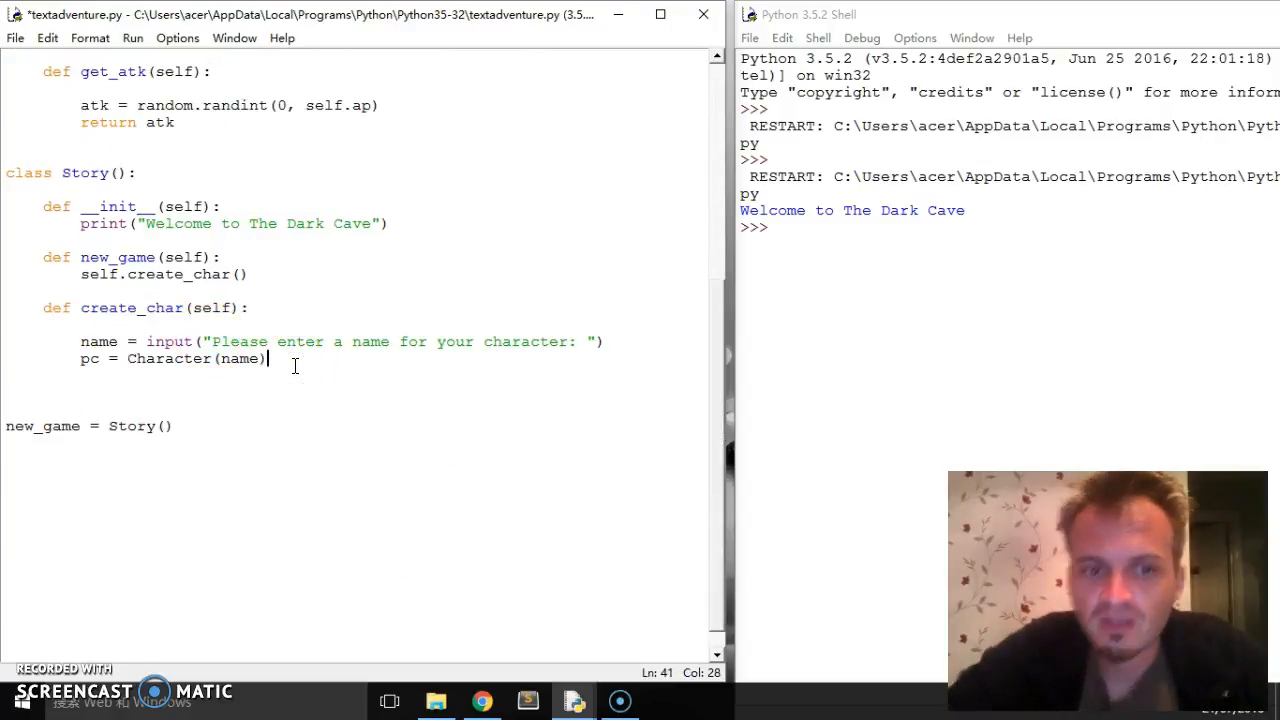
scroll("up", 3)
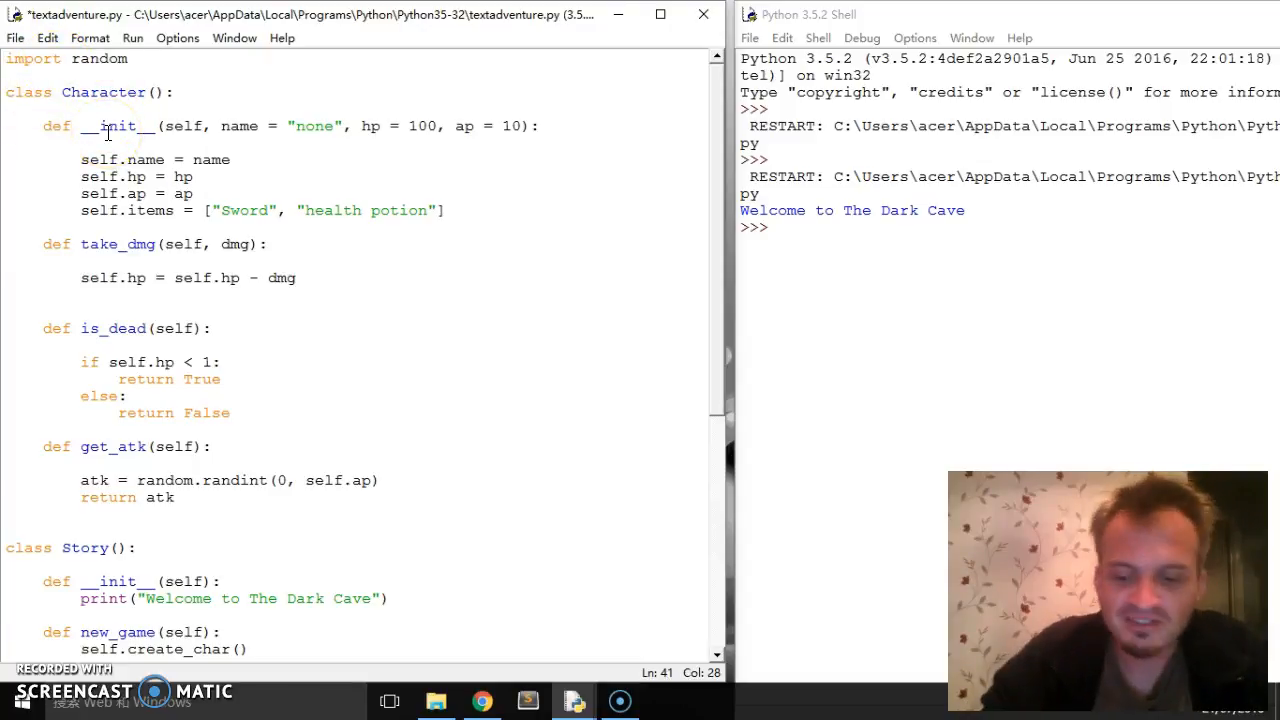
scroll("up", 3)
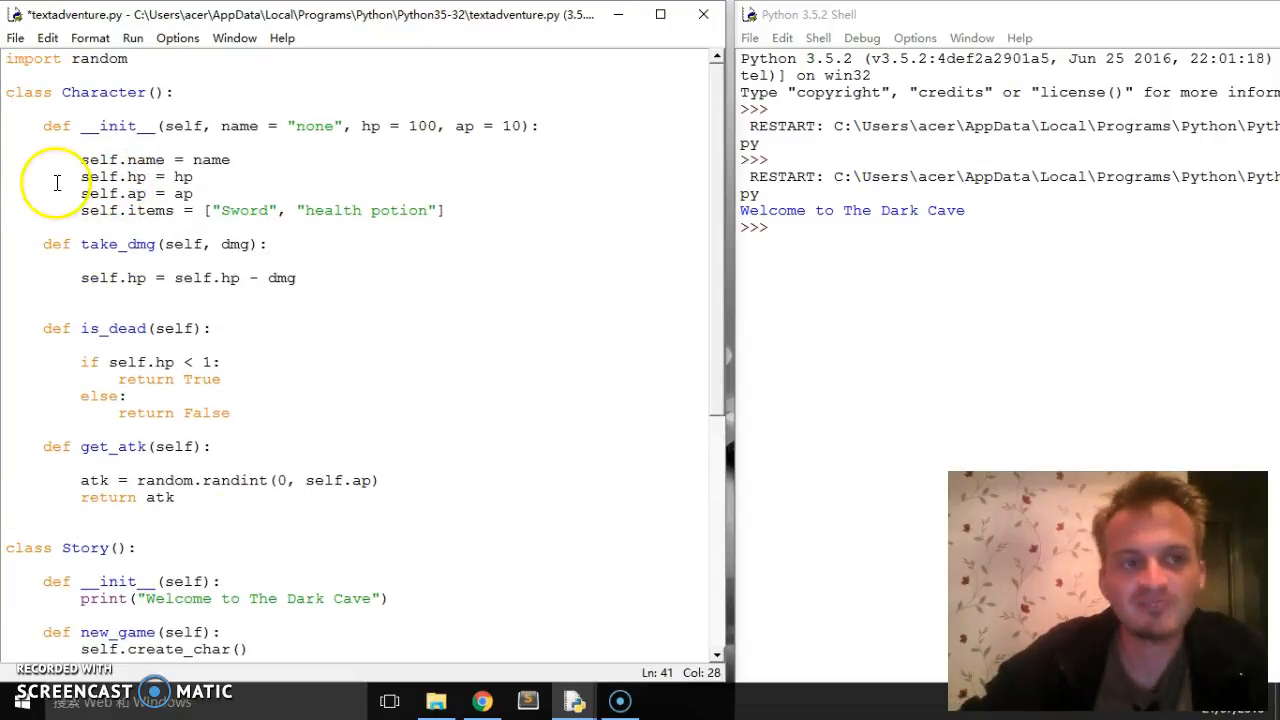
scroll("down", 3)
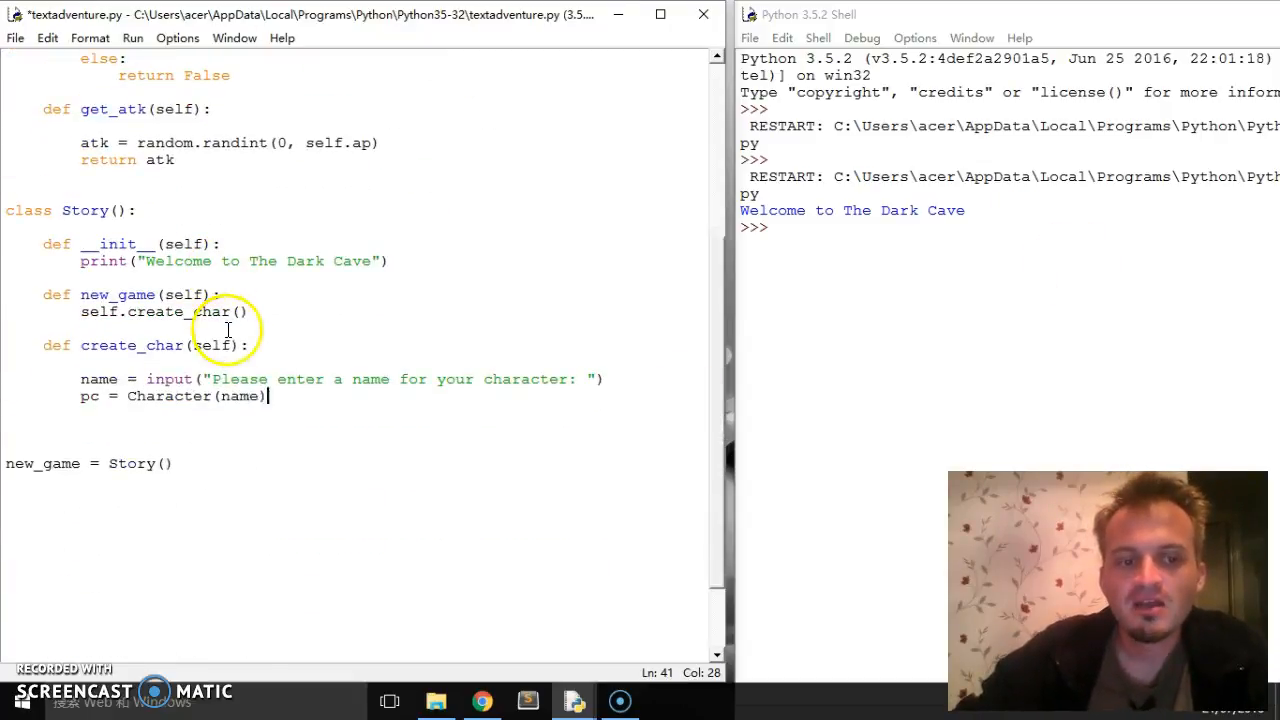
scroll("up", 3)
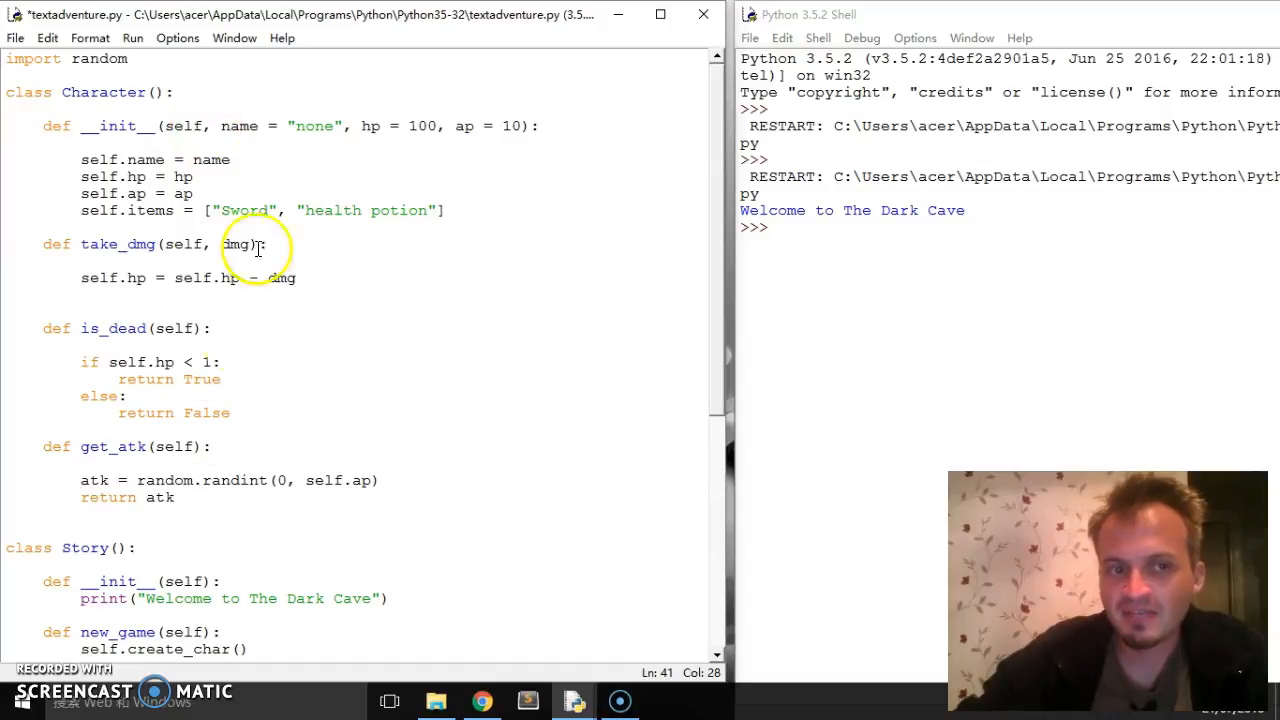
mouse_move(477, 147)
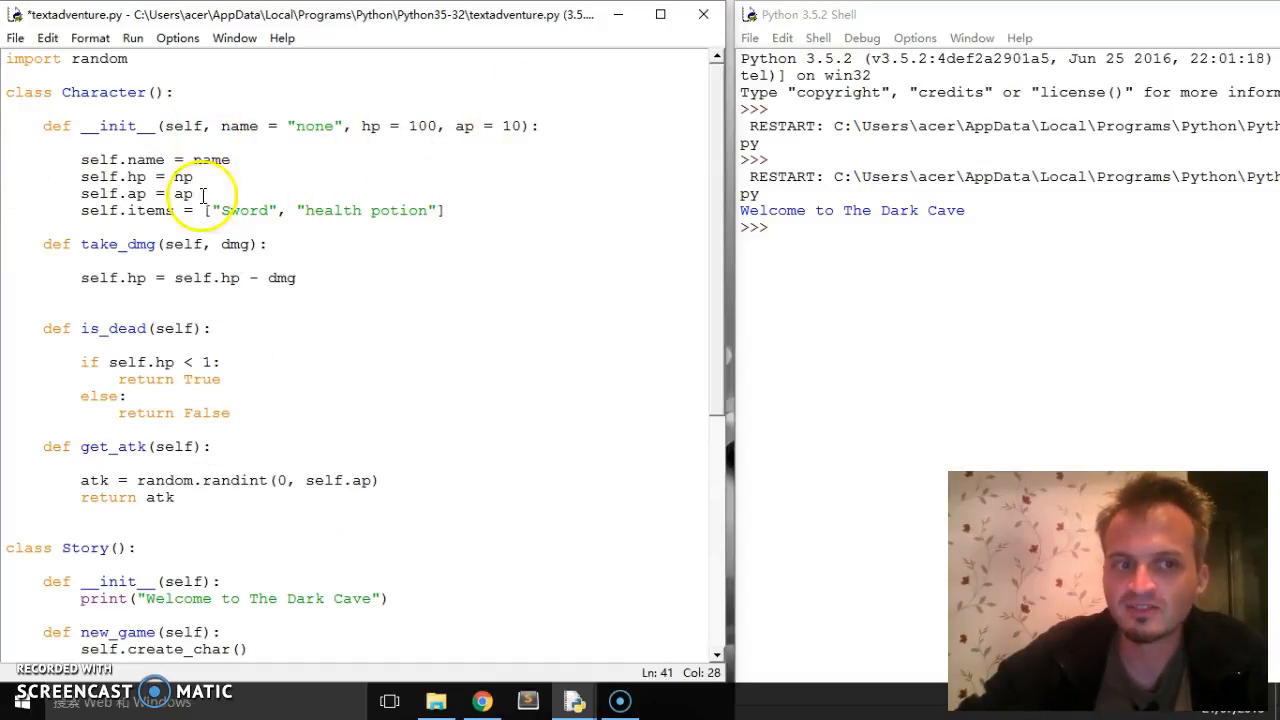
scroll("down", 3)
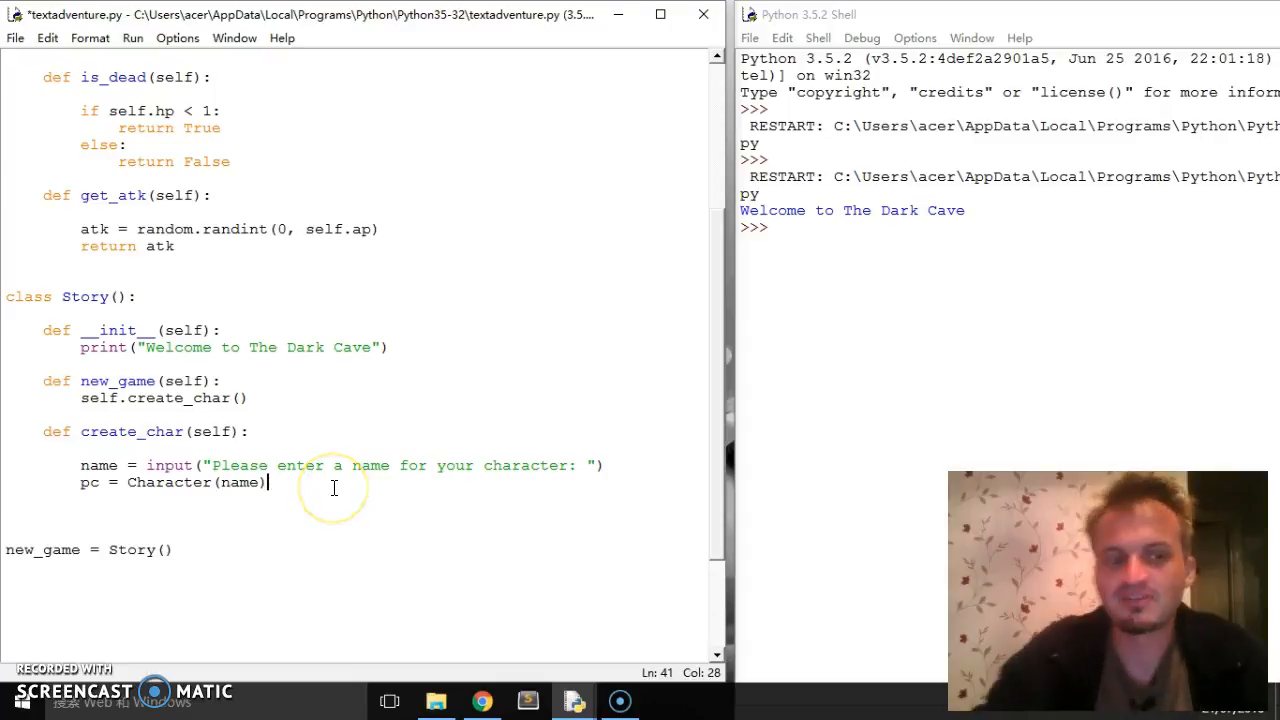
key("Return")
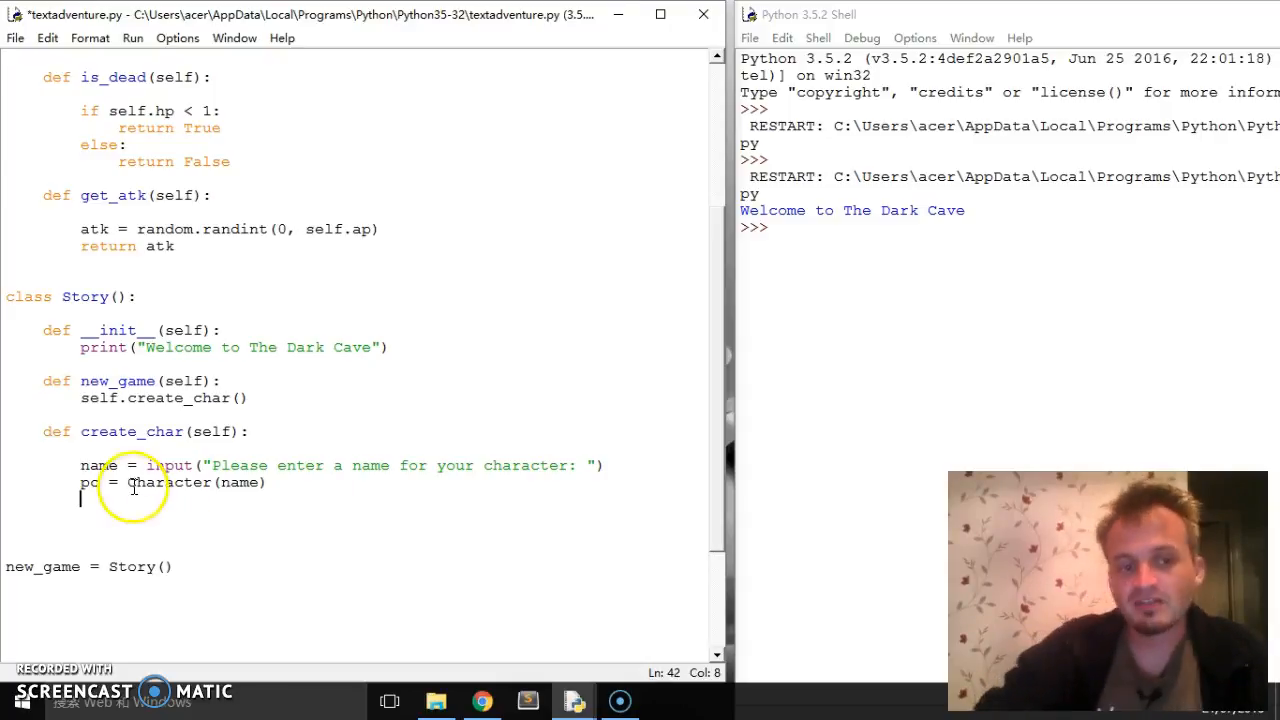
Inspect the hp parameter of Character's constructor and scroll through the script
scroll("up", 3)
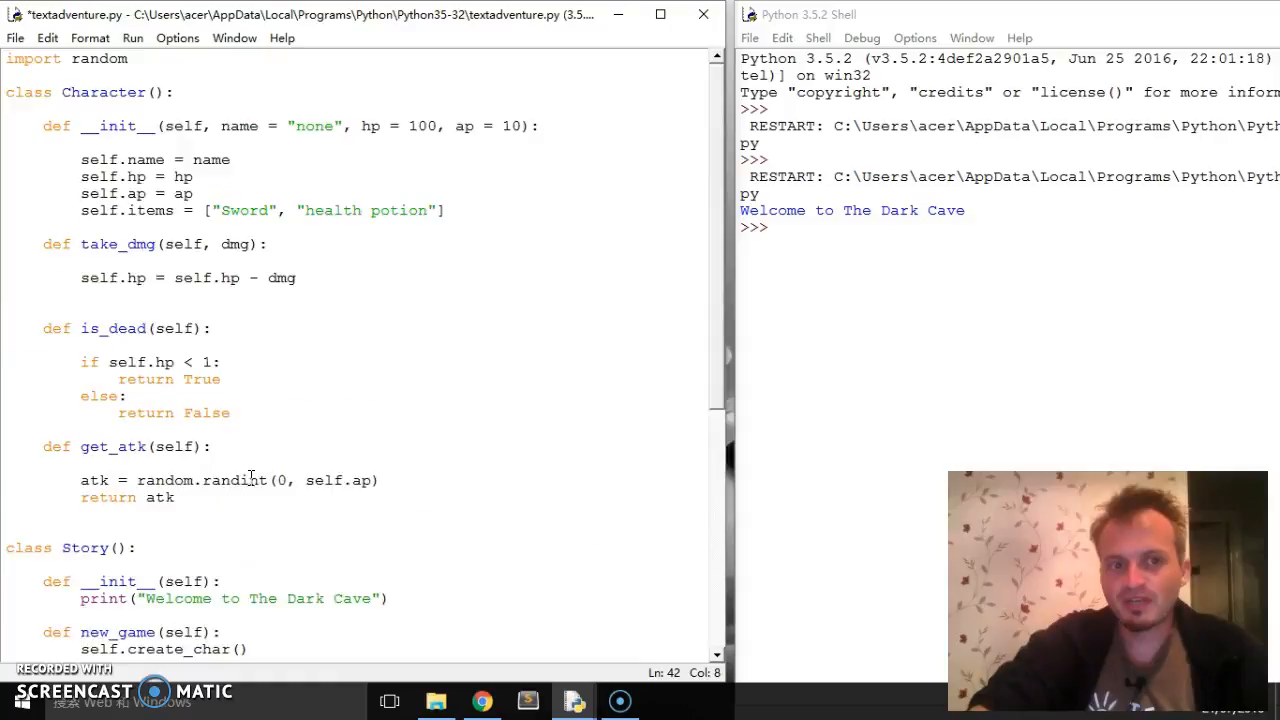
double_click(370, 126)
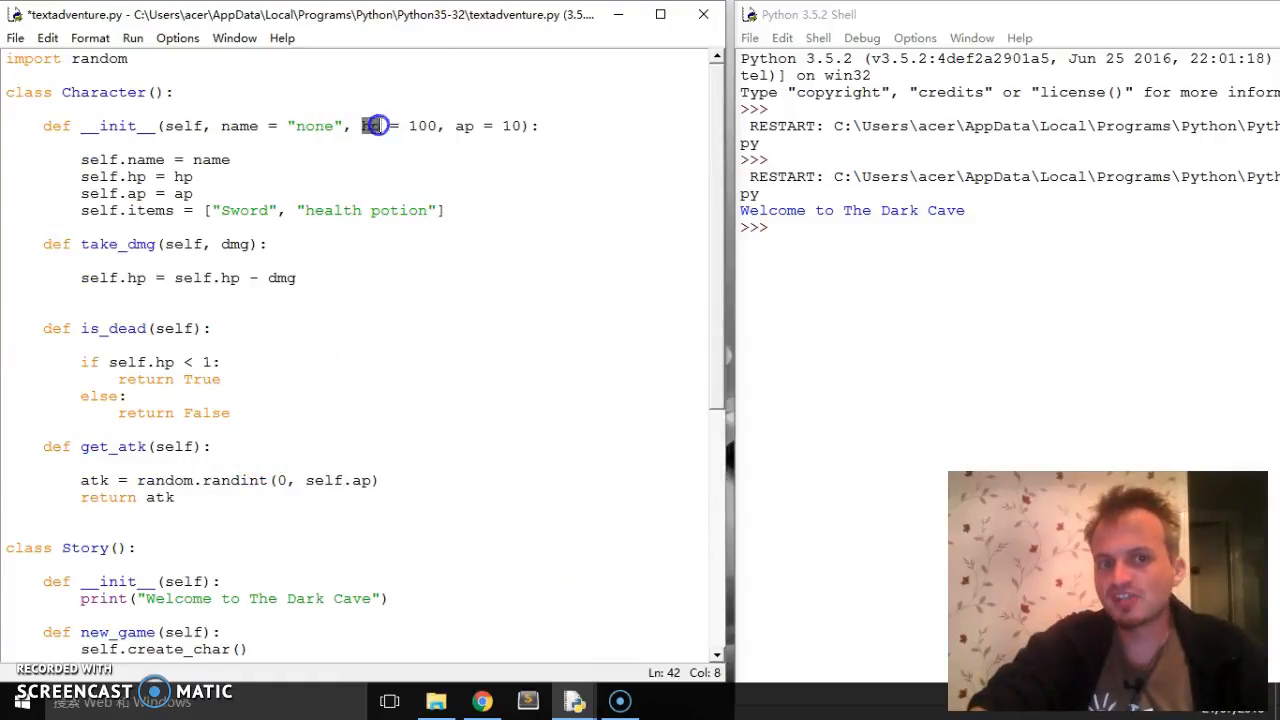
left_click(425, 177)
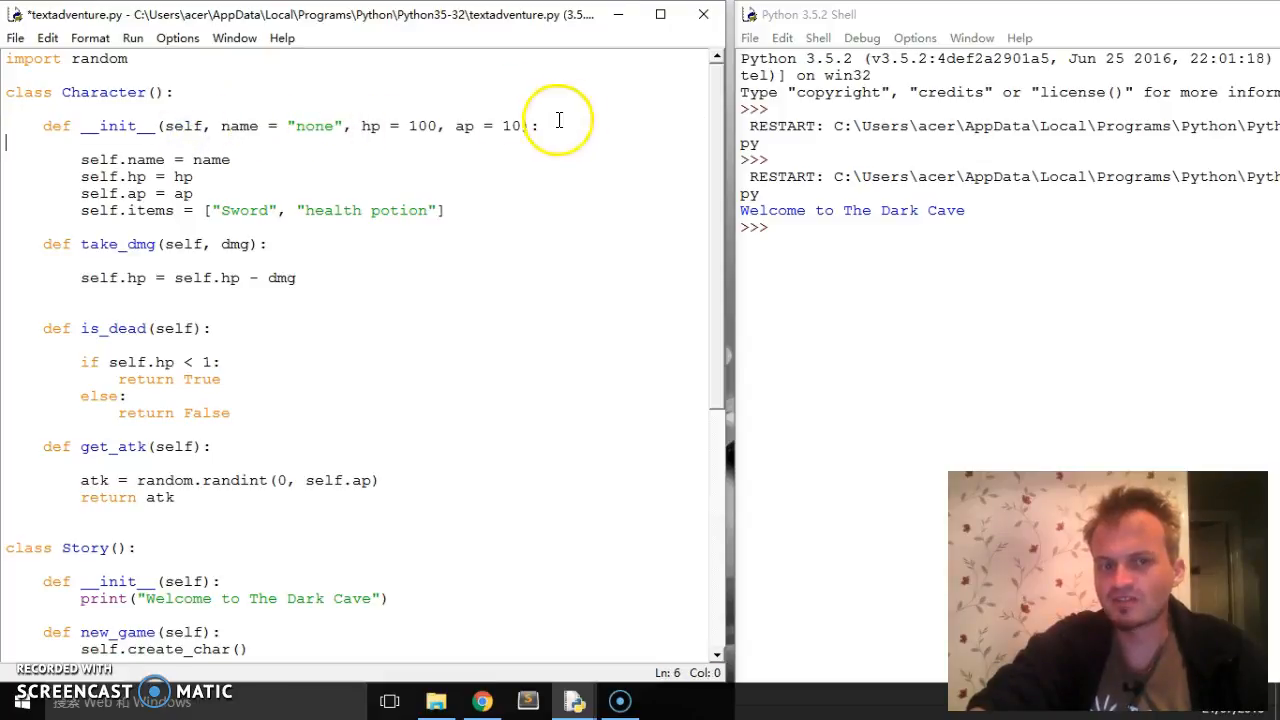
scroll("down", 3)
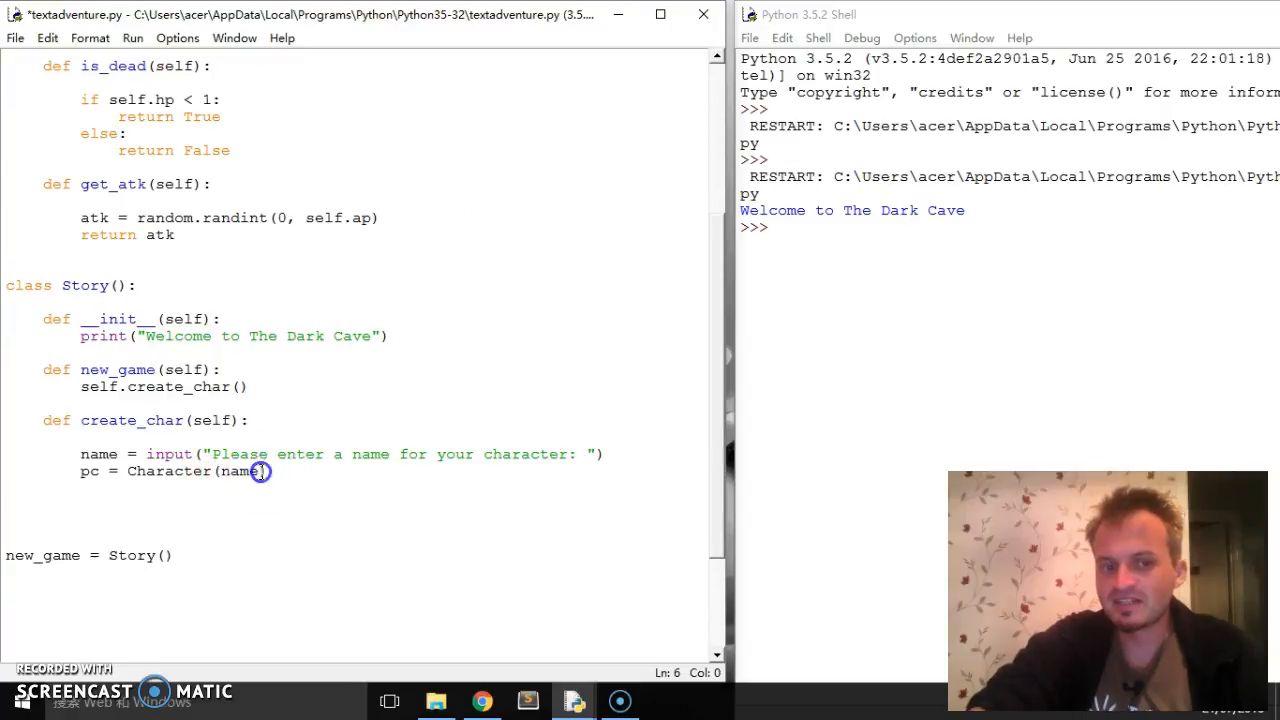
scroll("up", 3)
type(" = ")
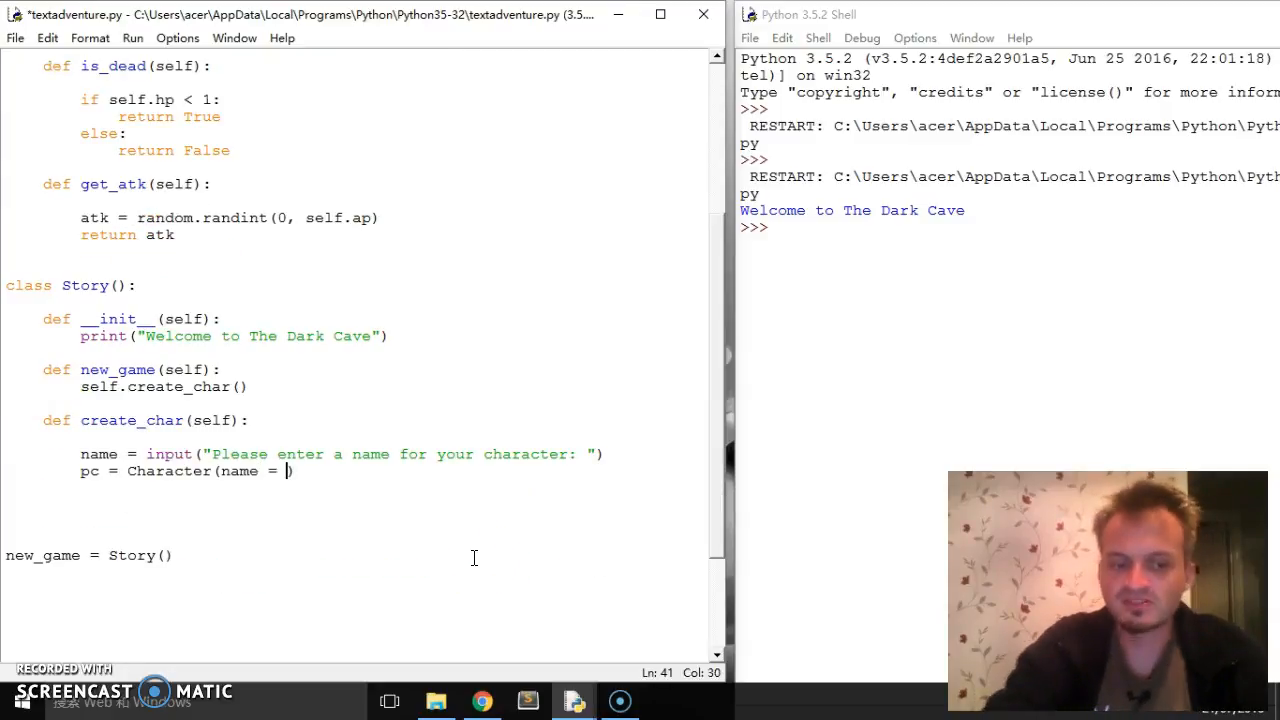
type("asdfha")
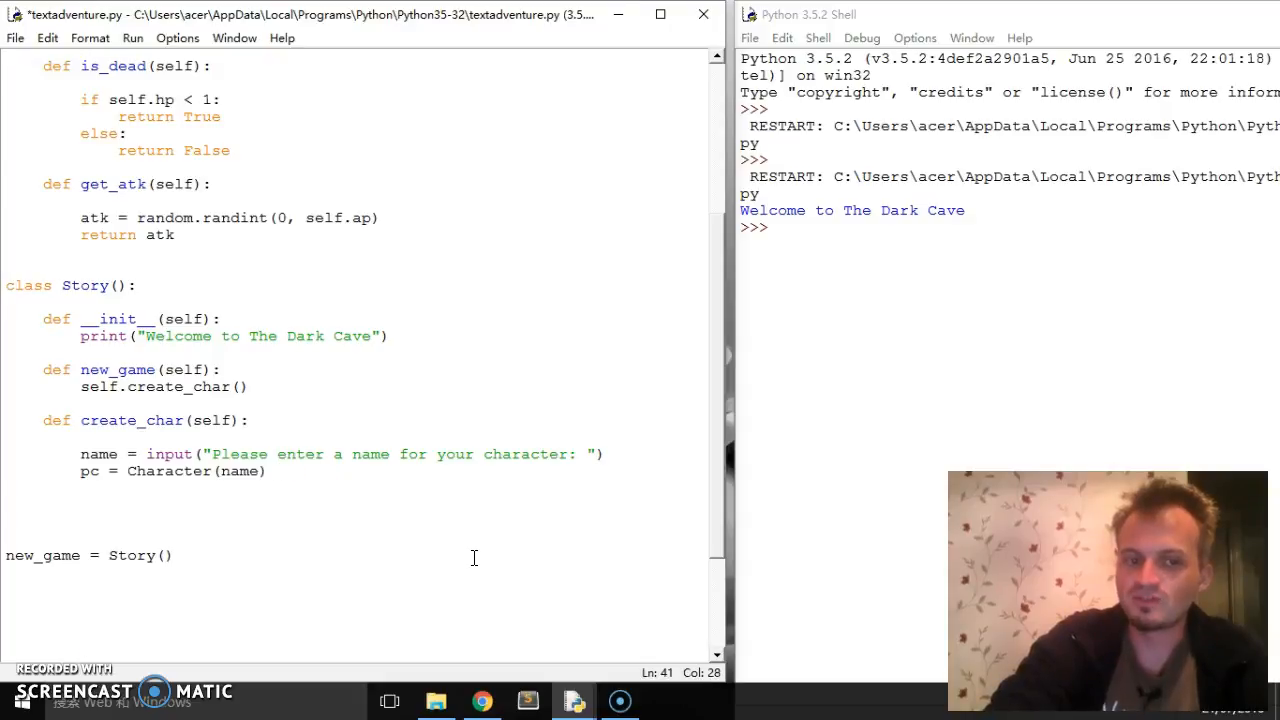
scroll("up", 3)
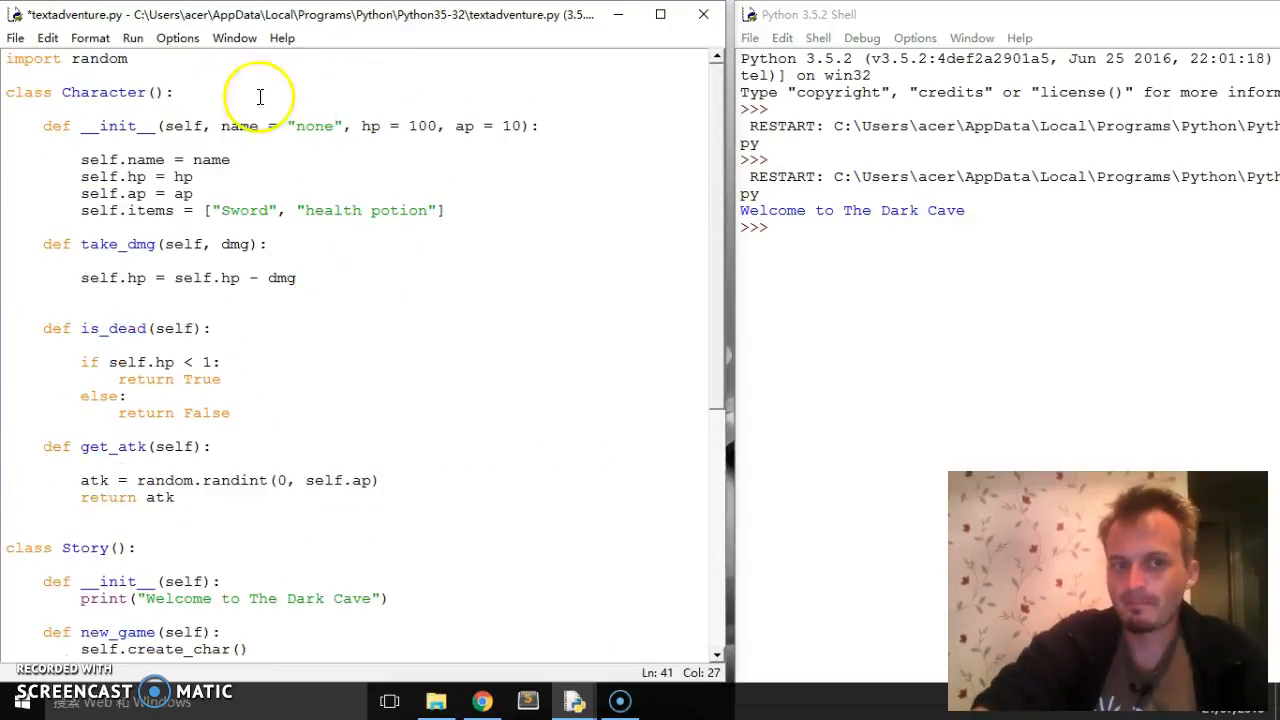
mouse_move(265, 115)
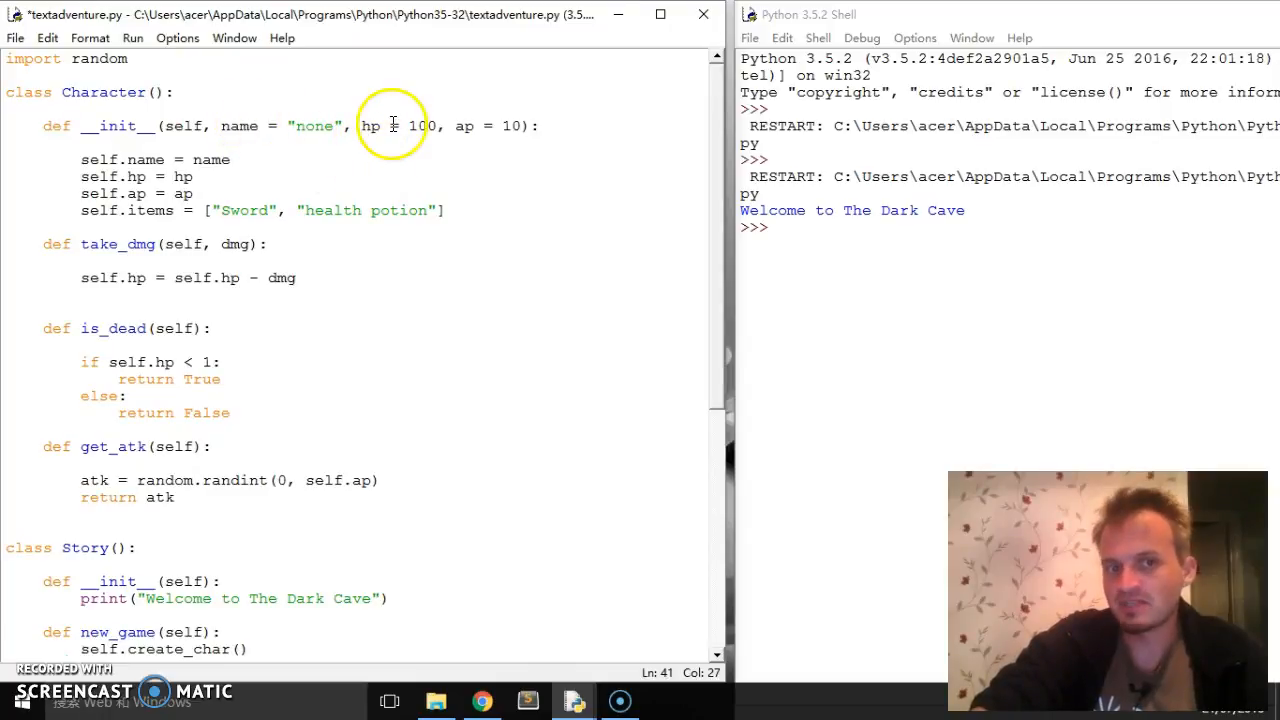
scroll("up", 3)
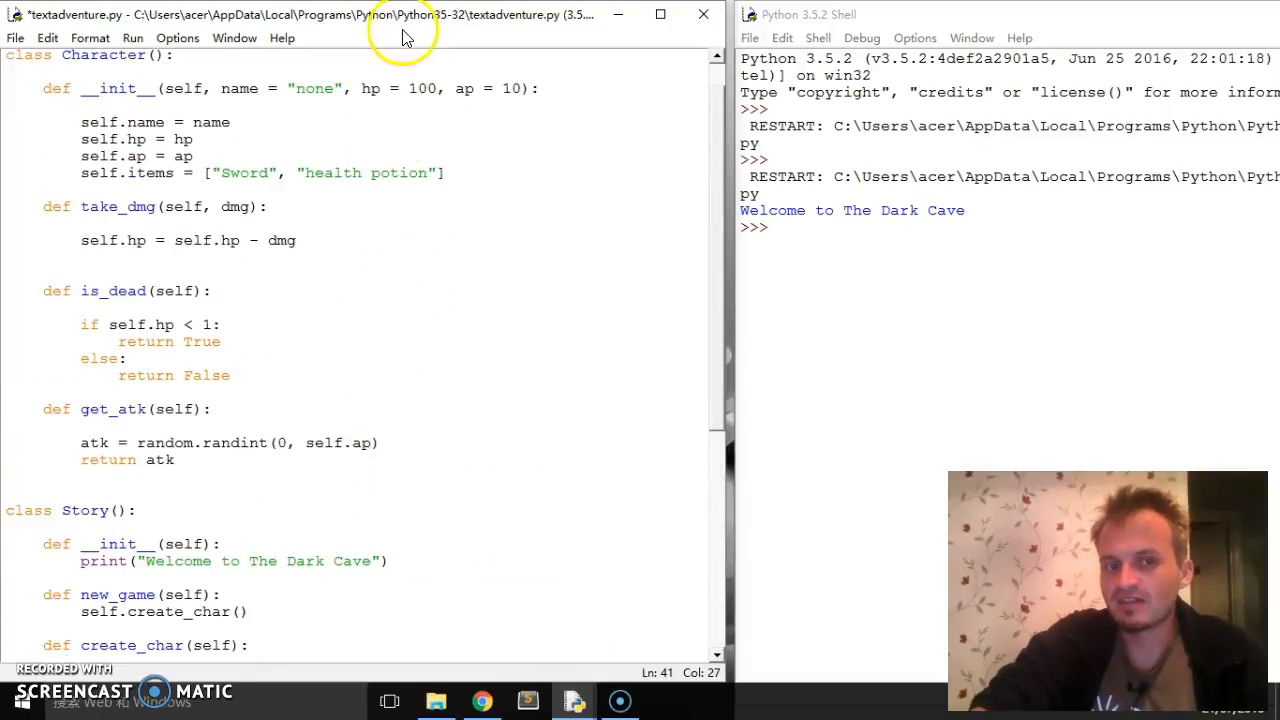
mouse_move(313, 72)
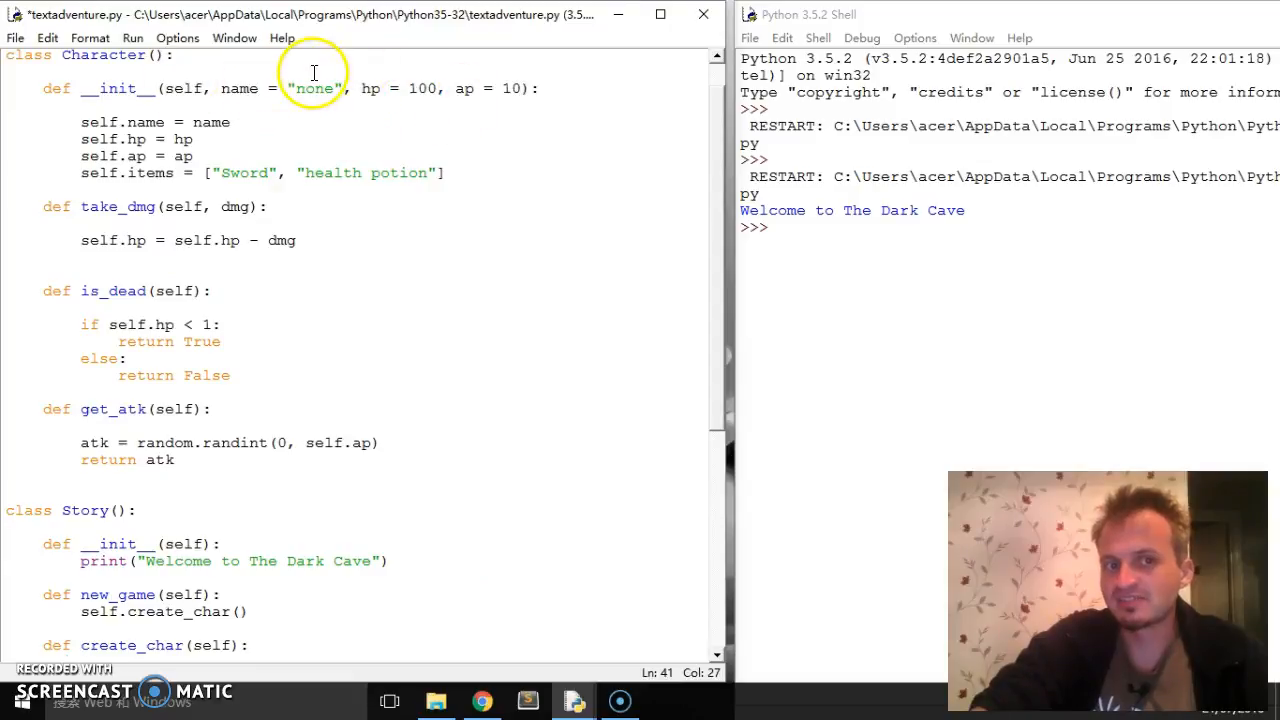
scroll("down", 3)
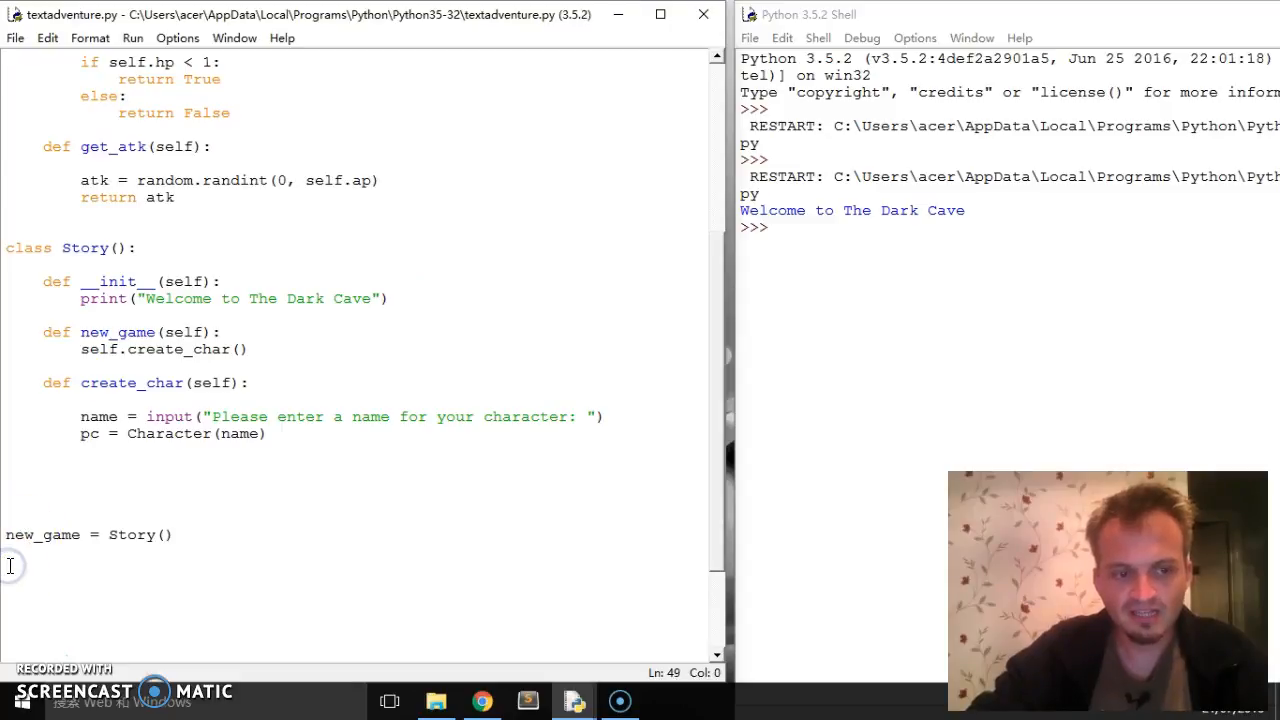
Add a self.new_game() call on a new line after the welcome print in __init__
left_click(390, 298)
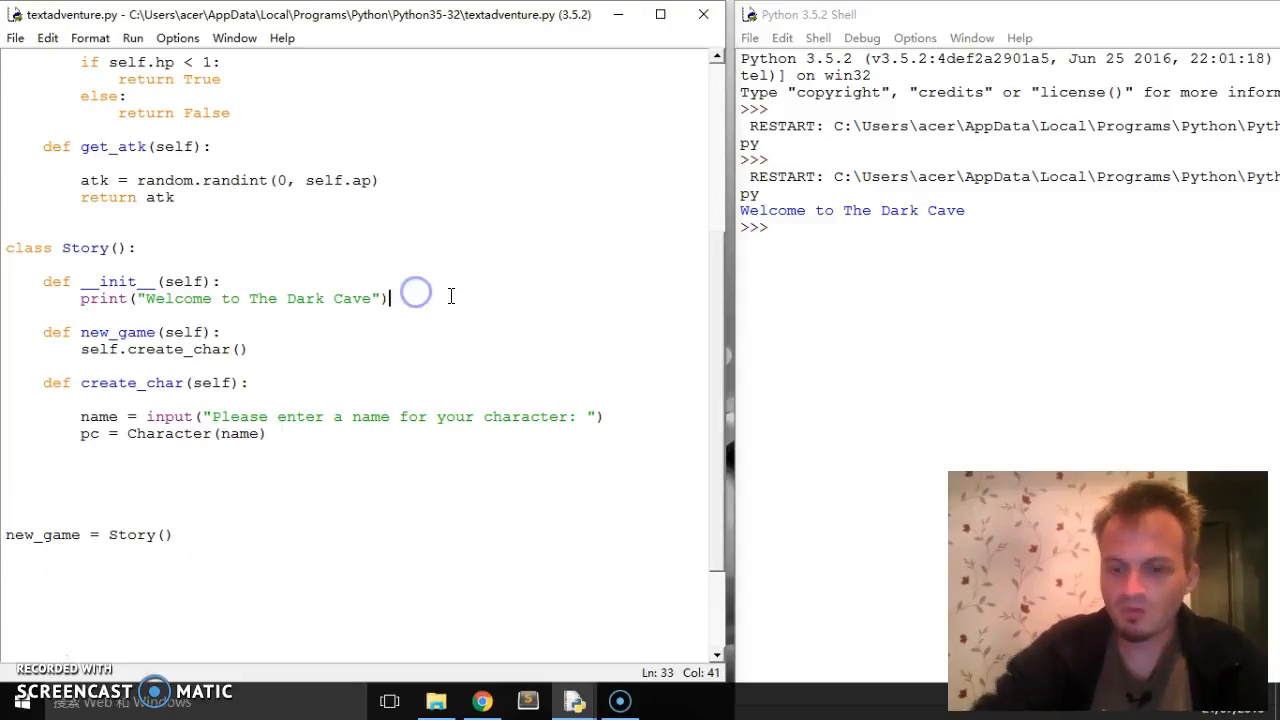
key("Return")
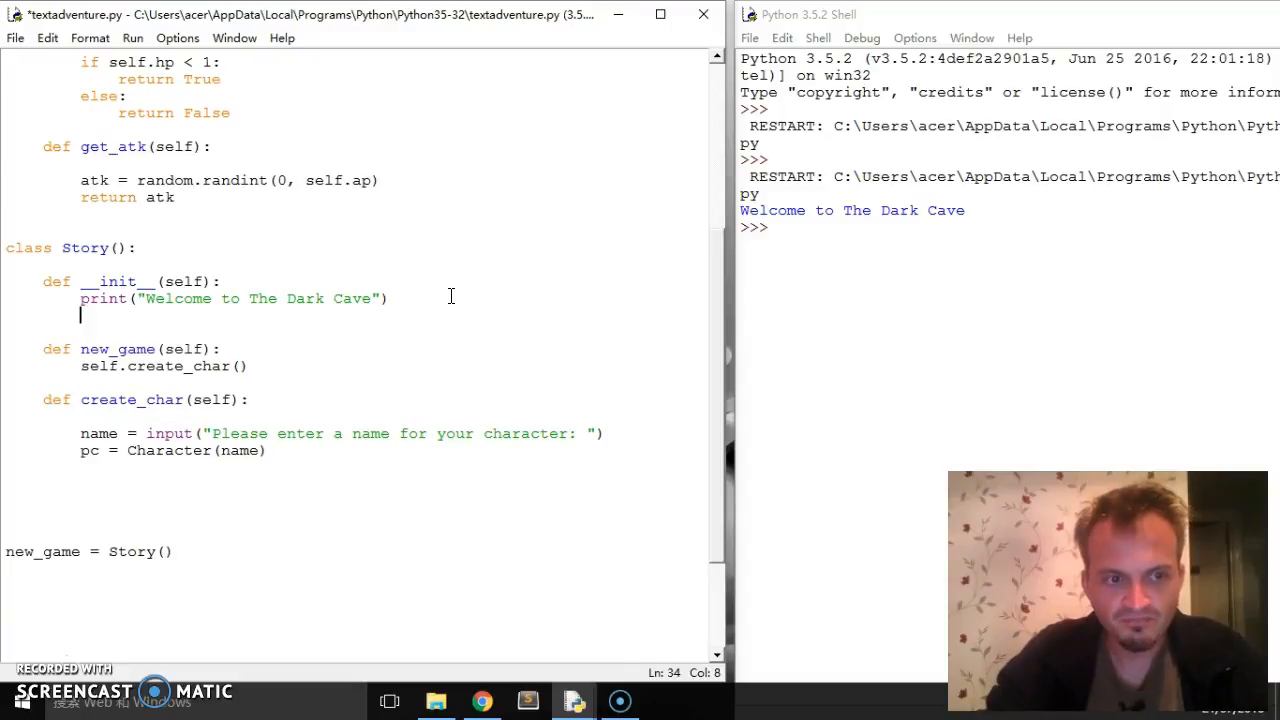
type("self.")
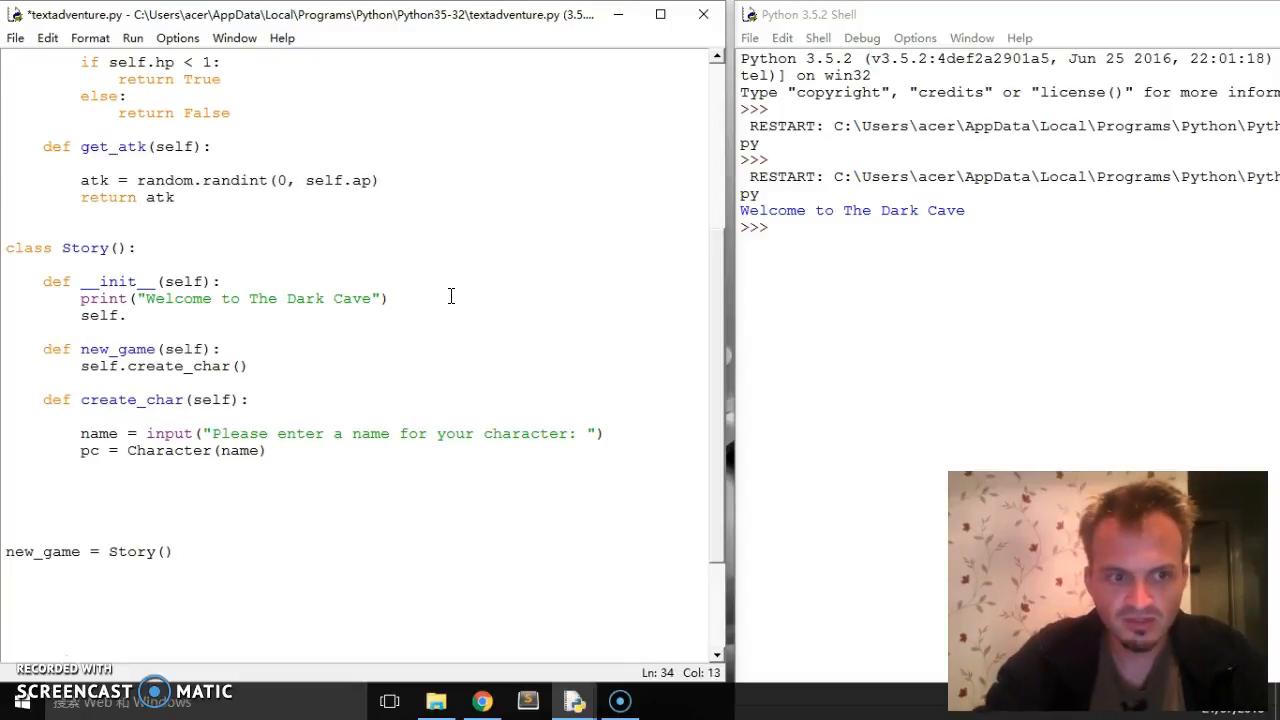
type("new_")
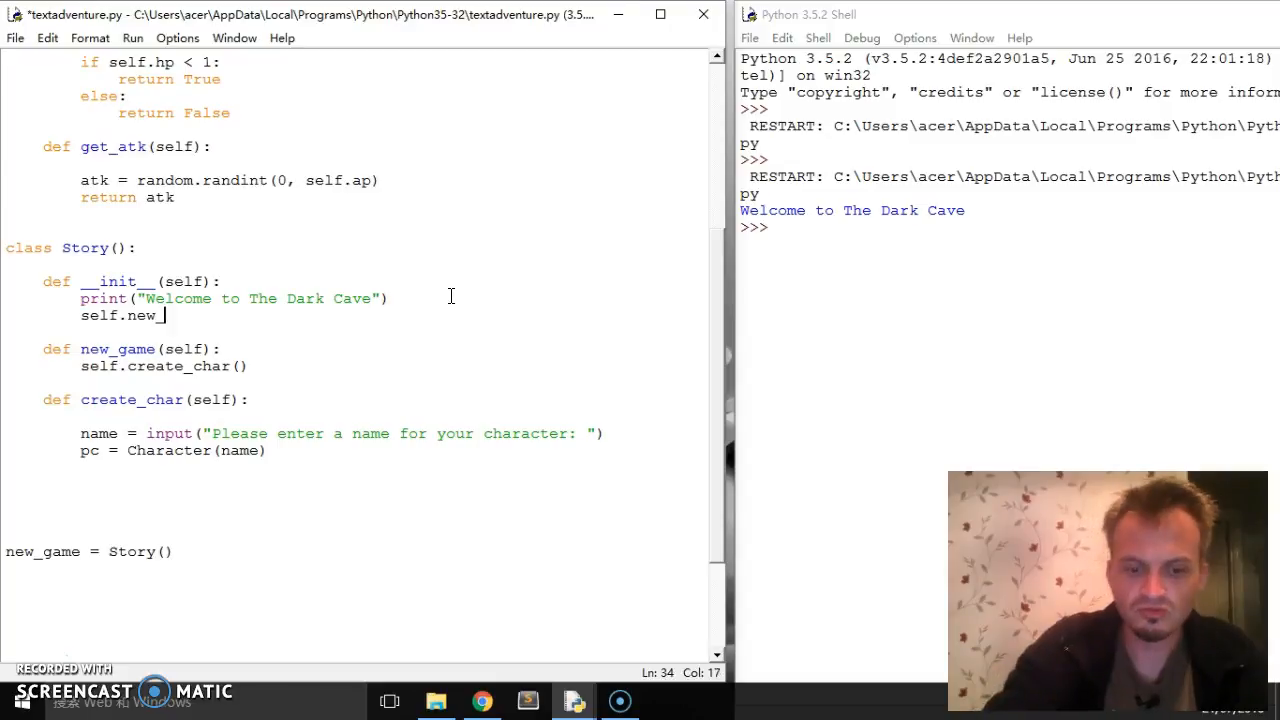
type("game()")
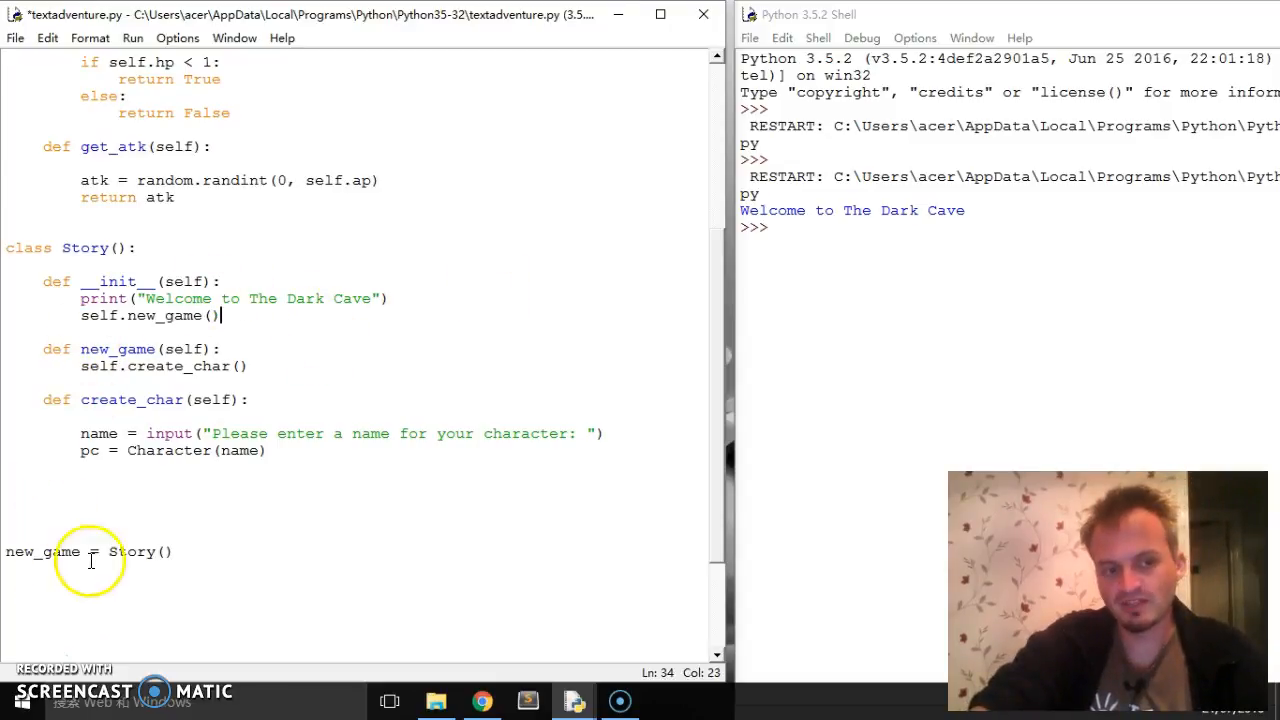
mouse_move(350, 630)
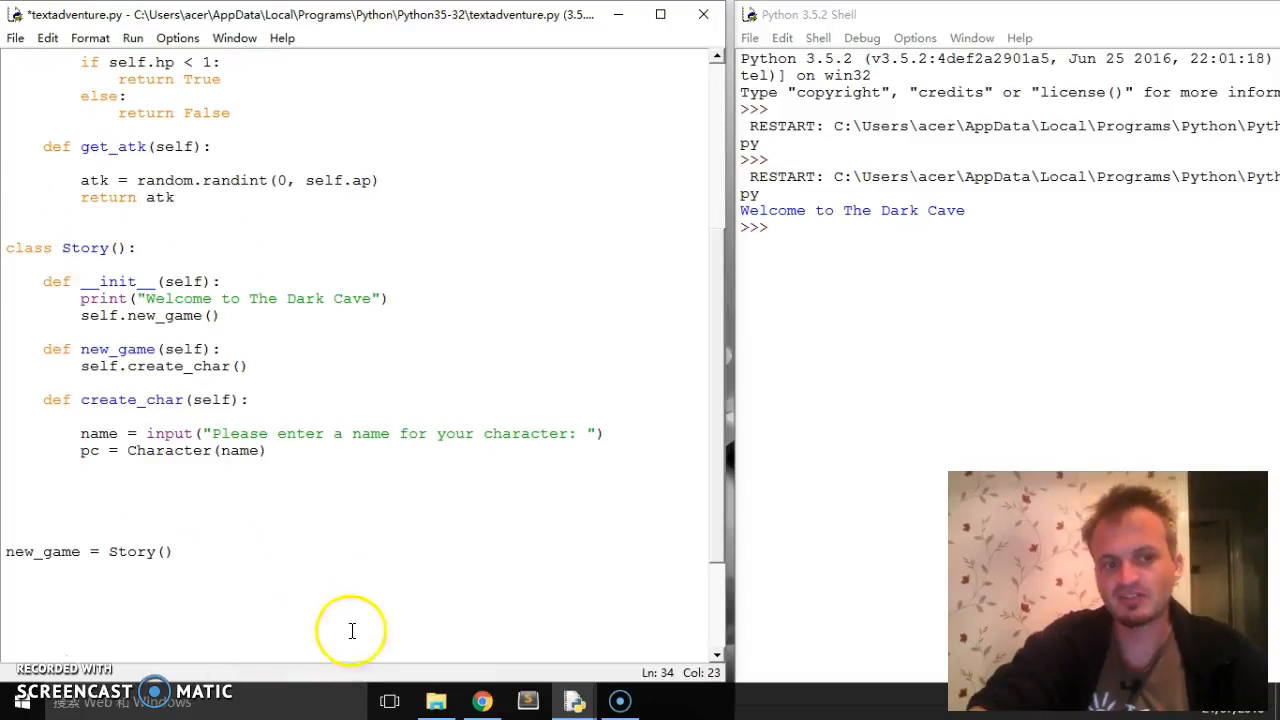
scroll("up", 3)
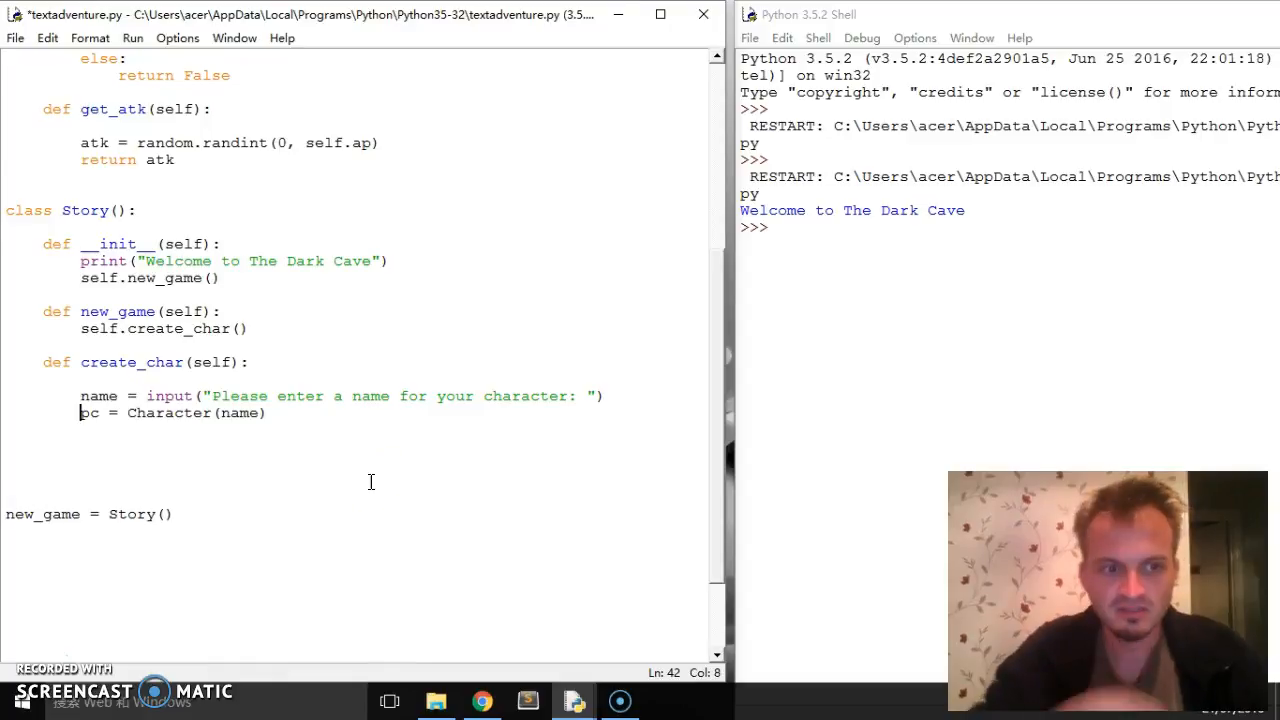
Change pc to self.pc in create_char, run the script, and answer the name prompt with Frodo
type("self.")
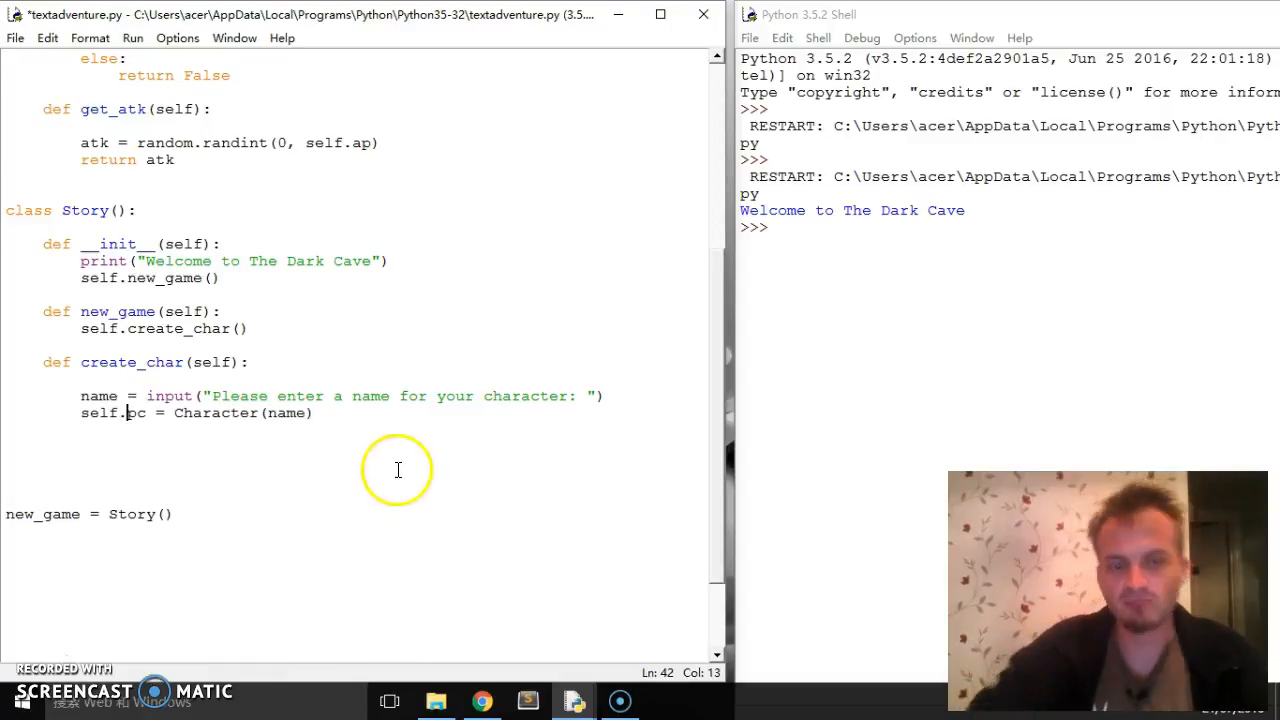
double_click(98, 413)
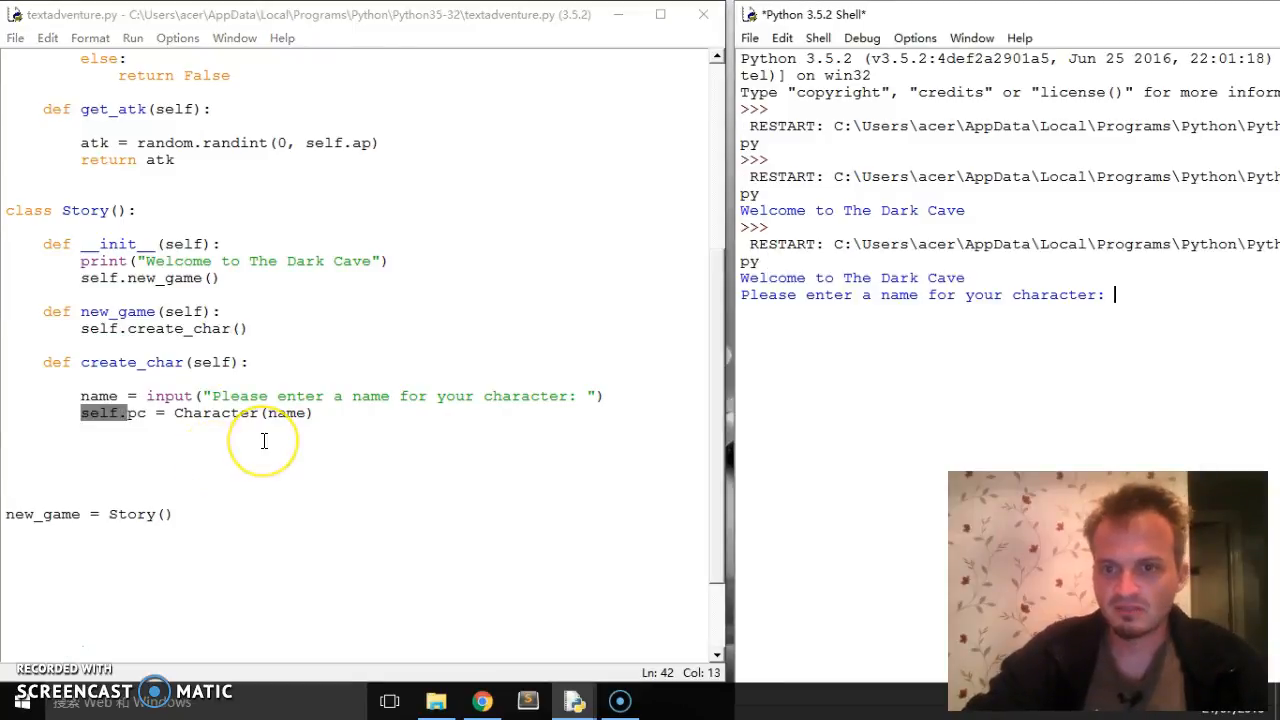
type("Frodo")
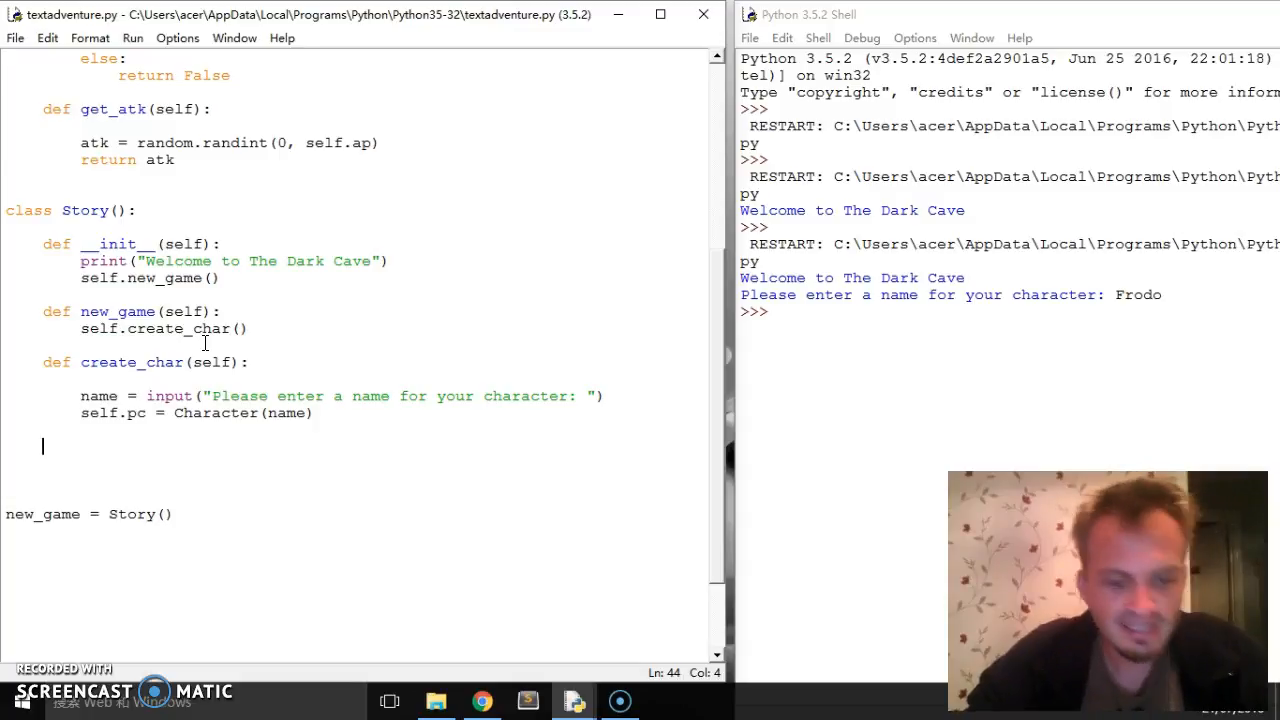
Type the method header def outside(self): below create_char in the Story class
type("def")
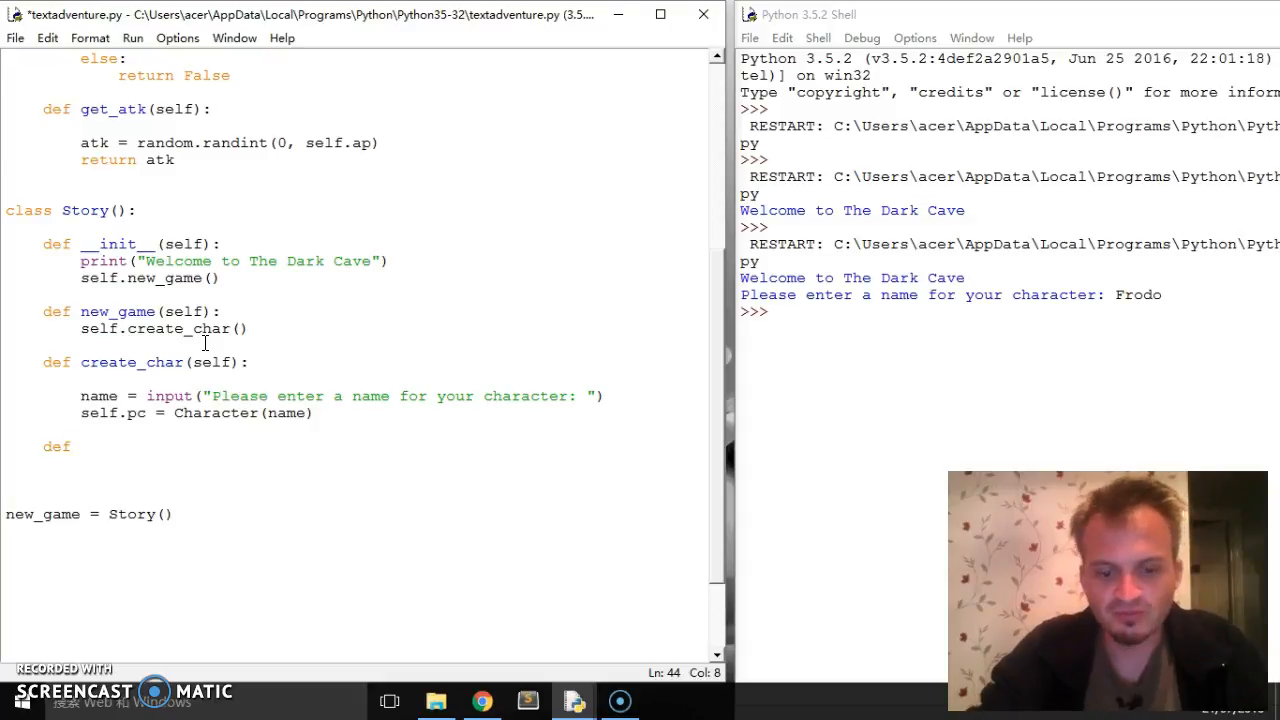
type("outside(")
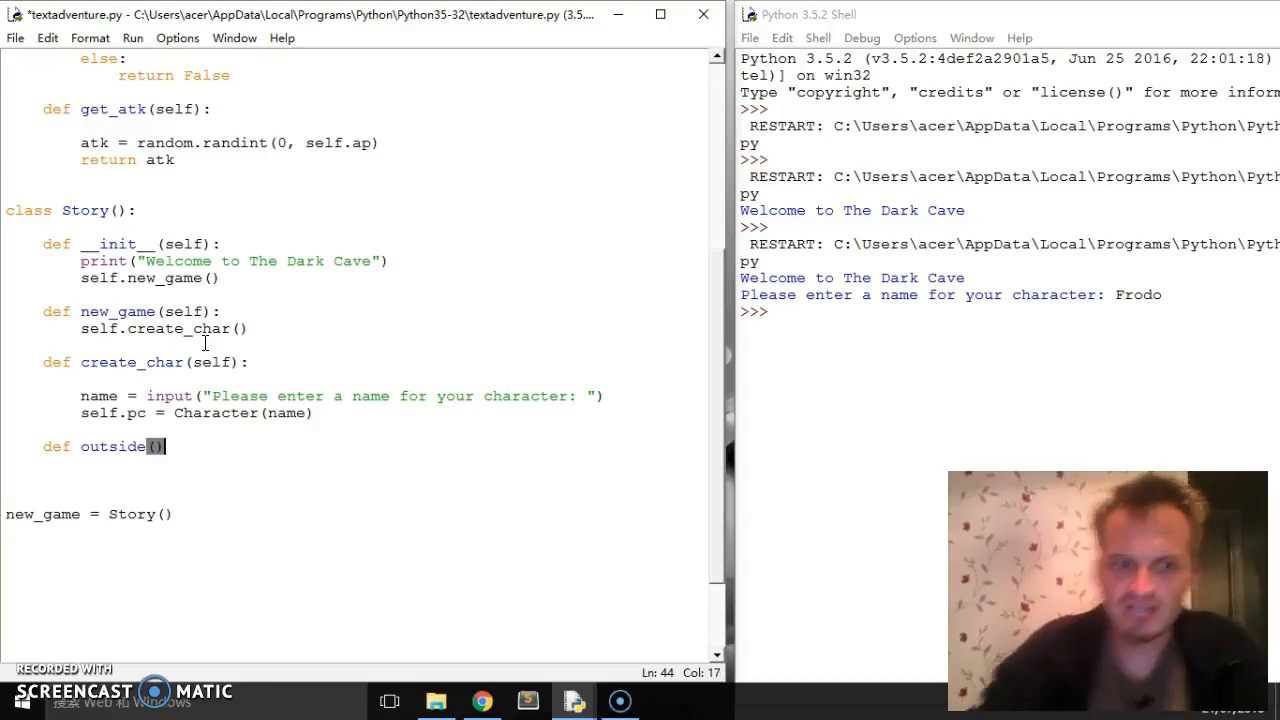
type("self")
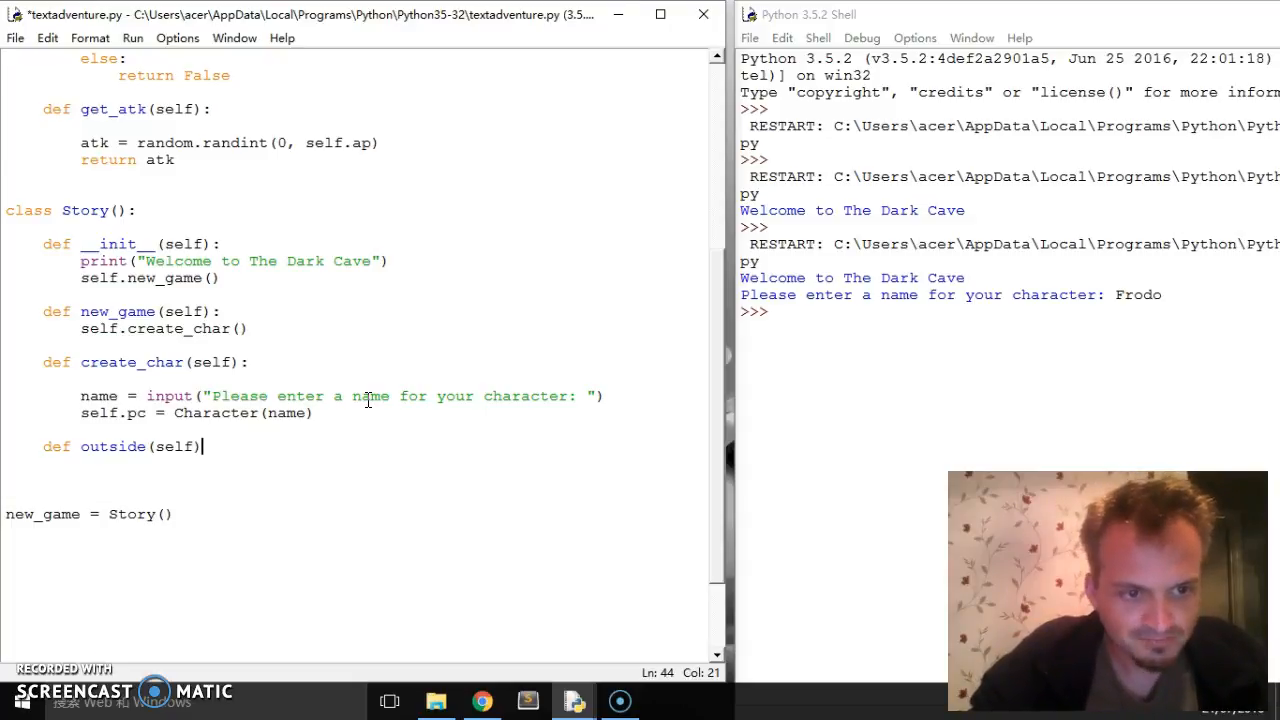
type(":")
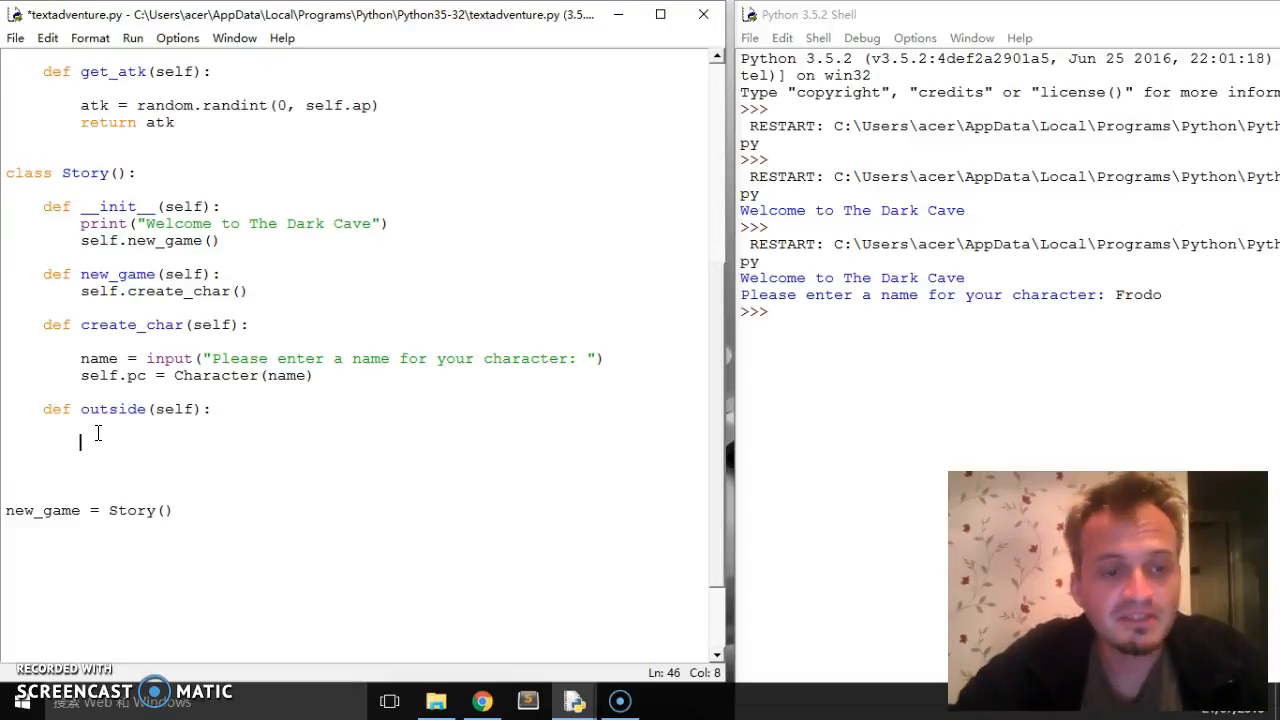
Add a print line: "You are outside. Your master has brought you to the dark cave"
type("pri")
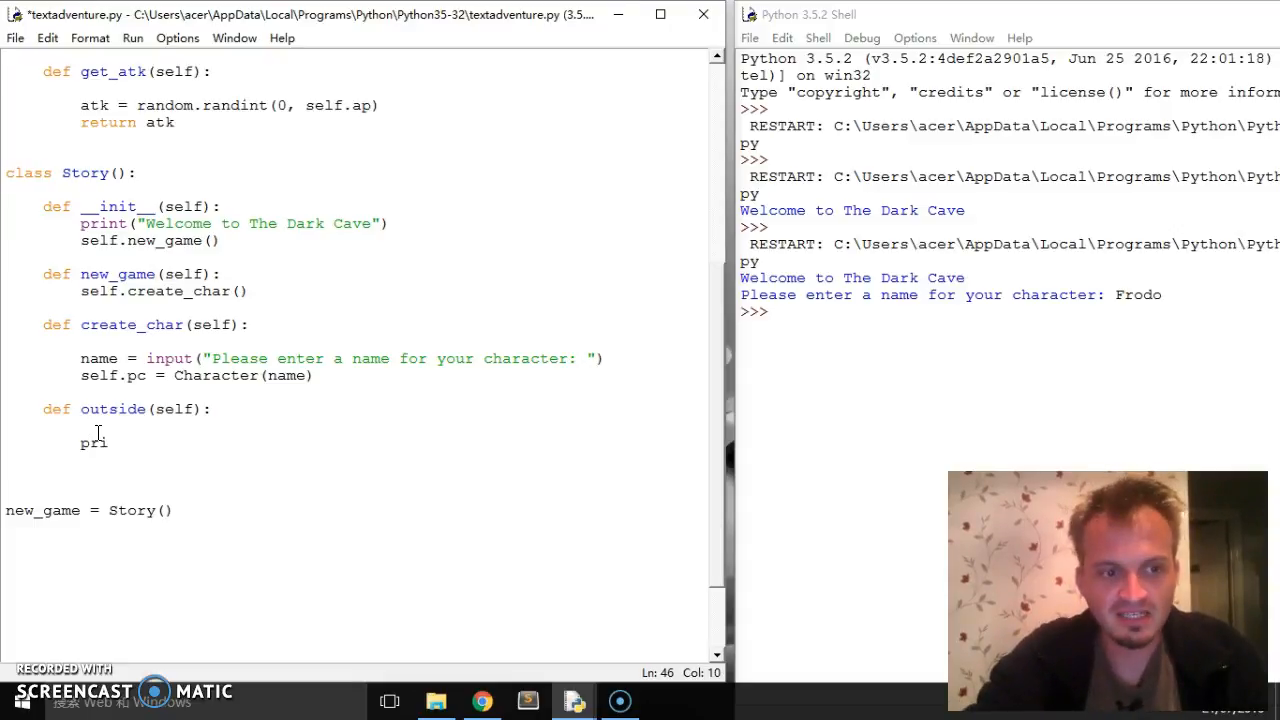
type("nt")
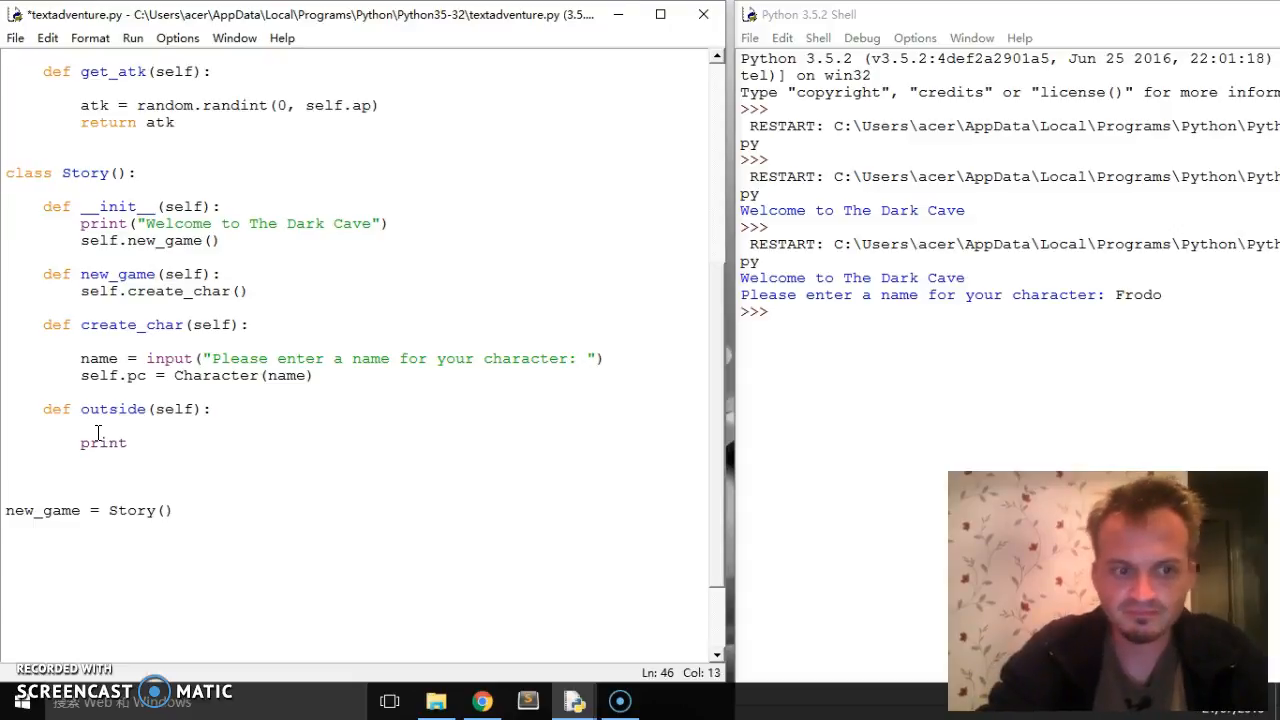
type("(\"")
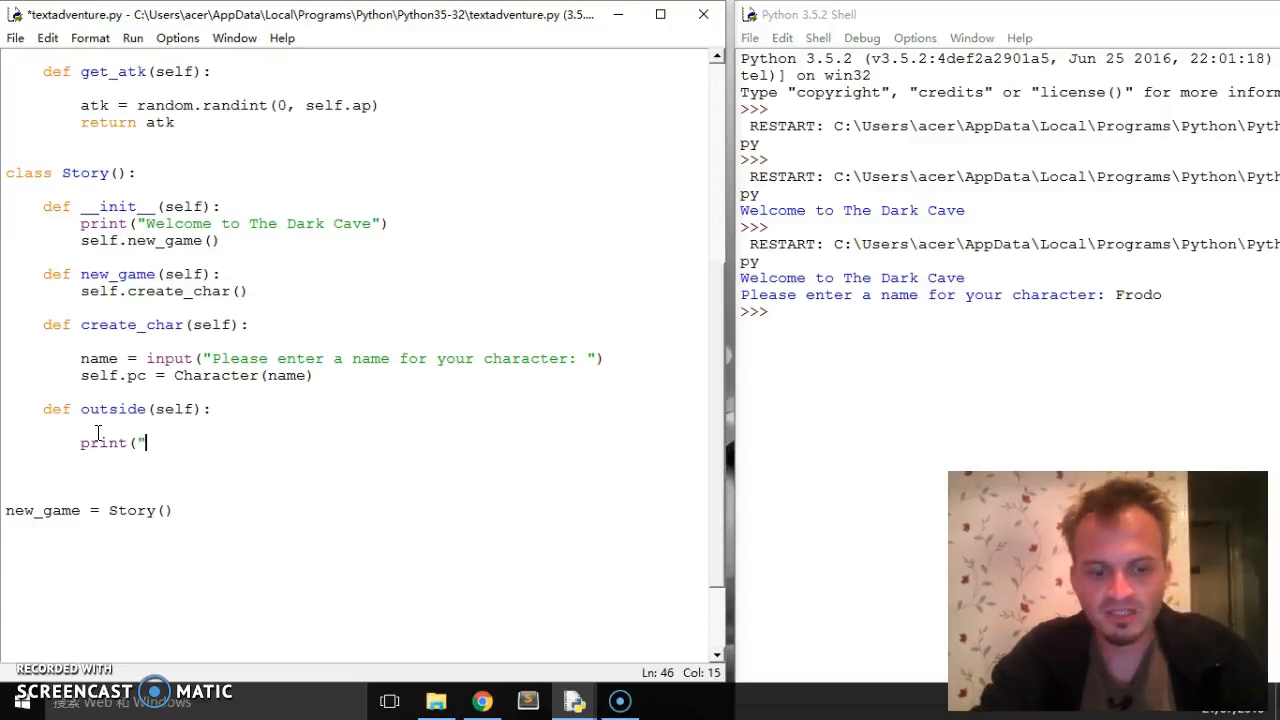
type("Y")
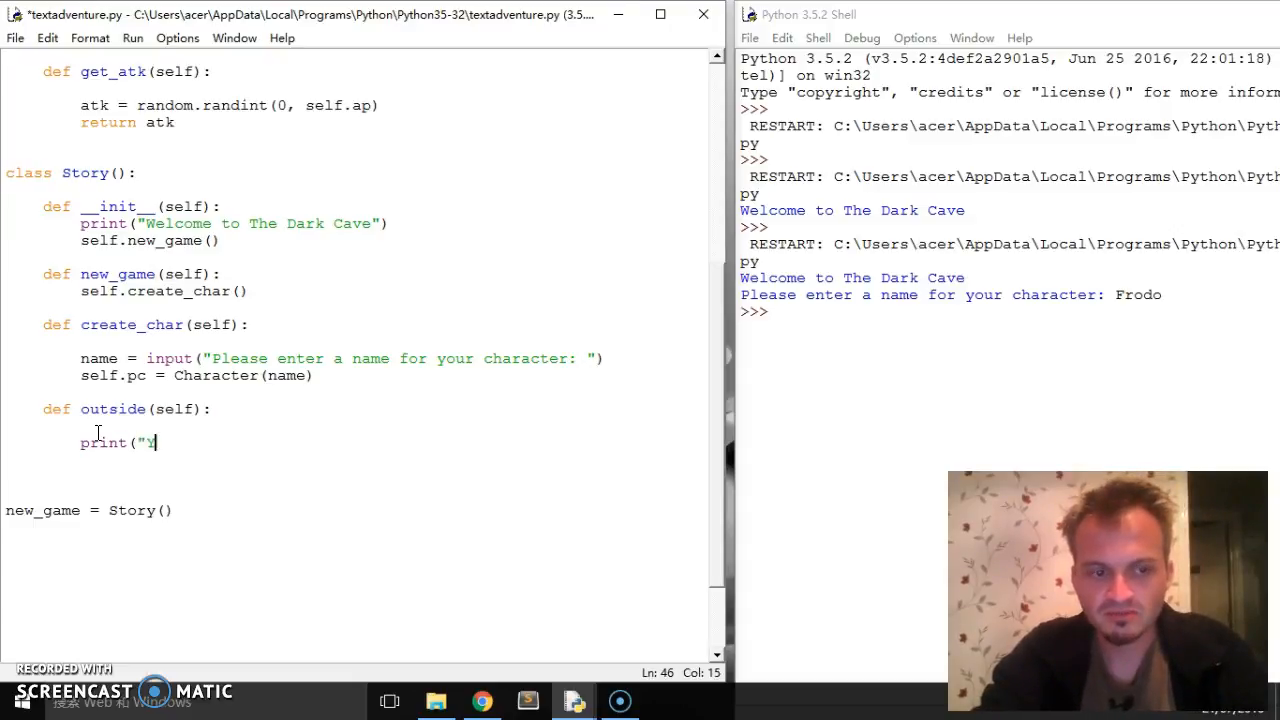
type("ou are ou")
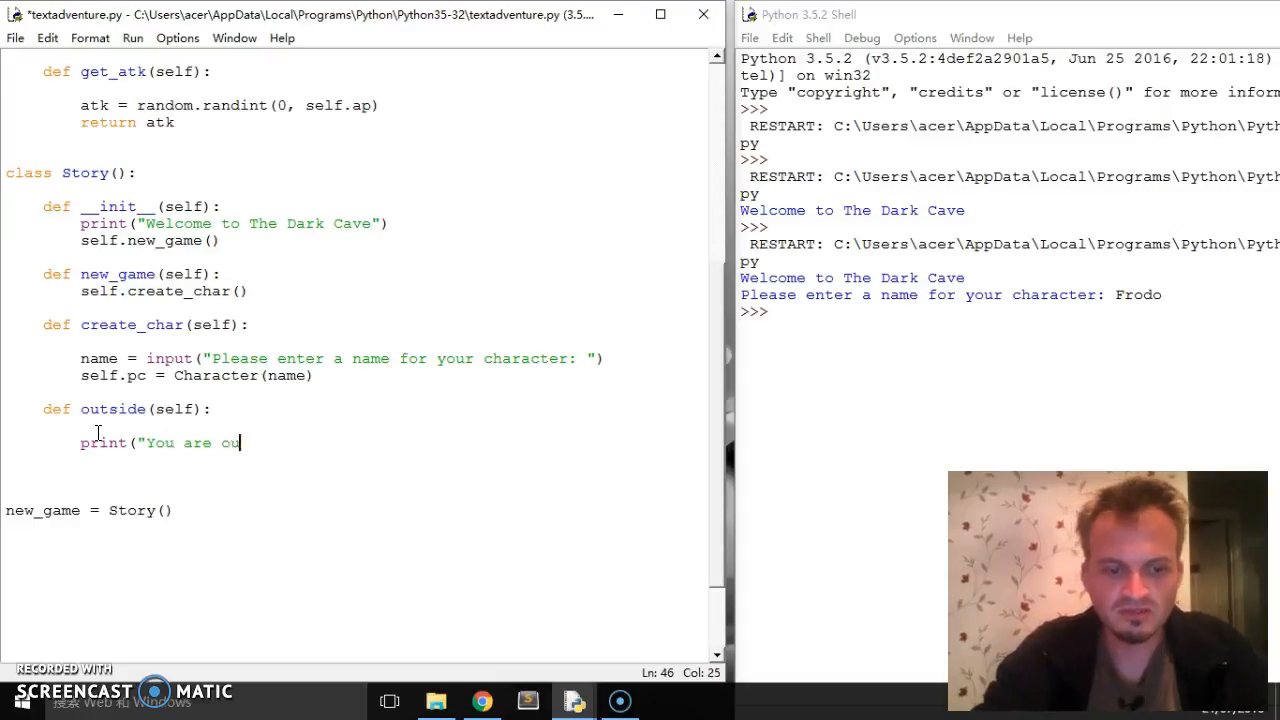
type("tside")
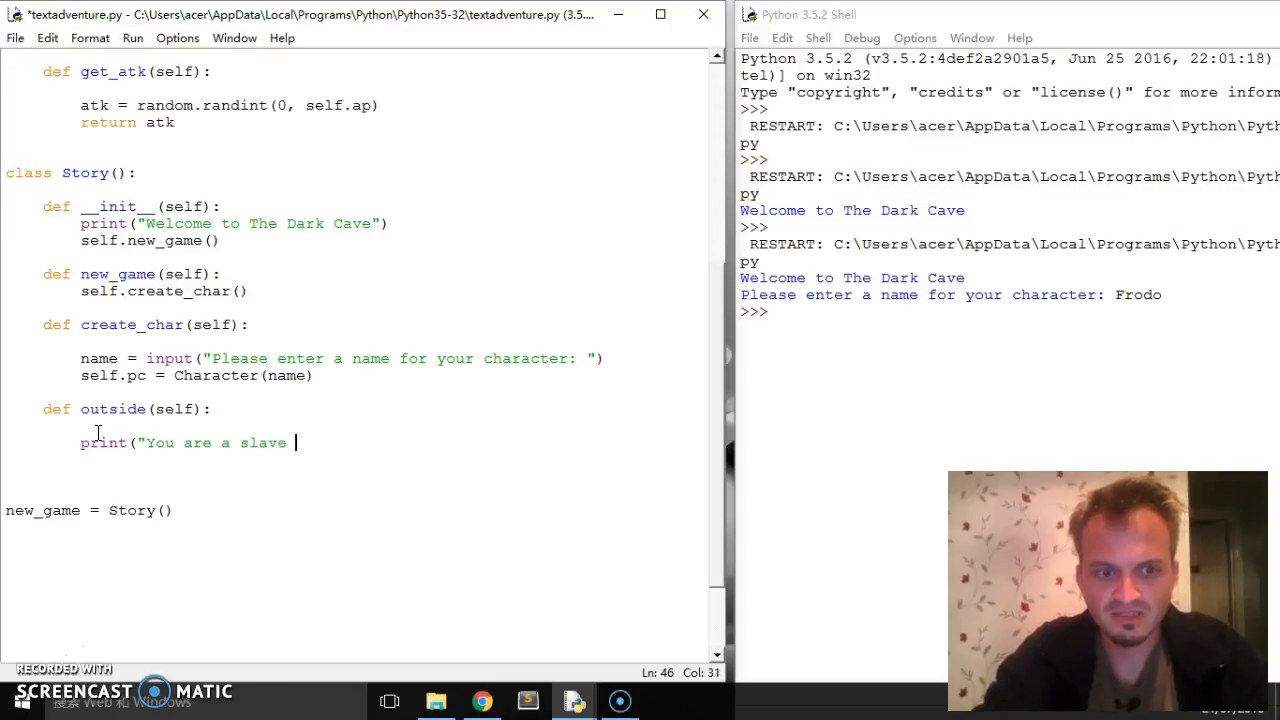
type(". Your maste")
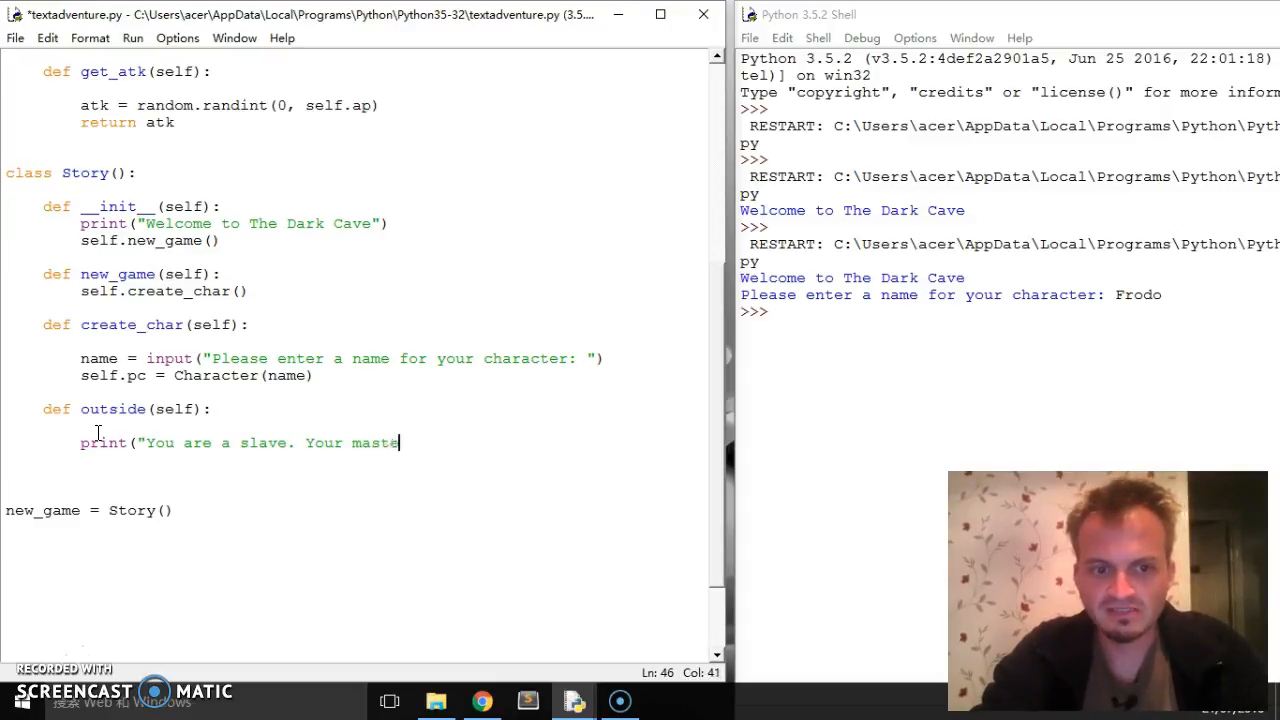
type("r has")
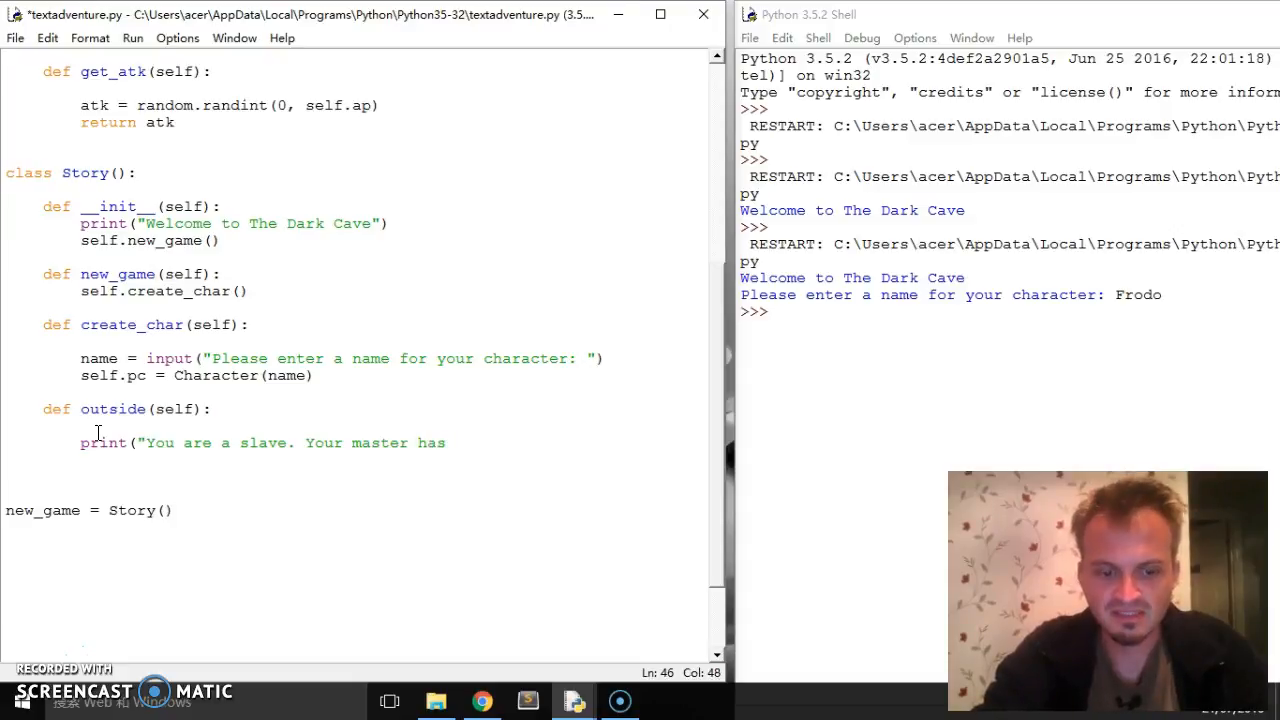
type("brought")
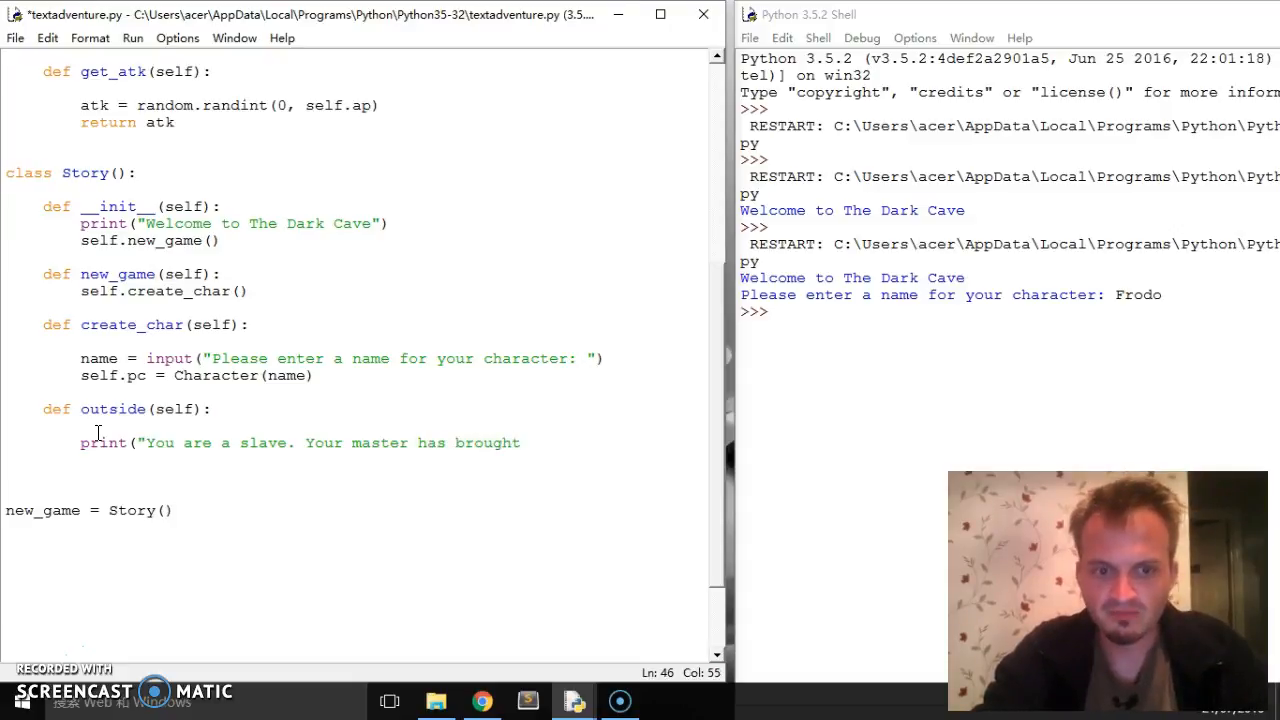
type("you to")
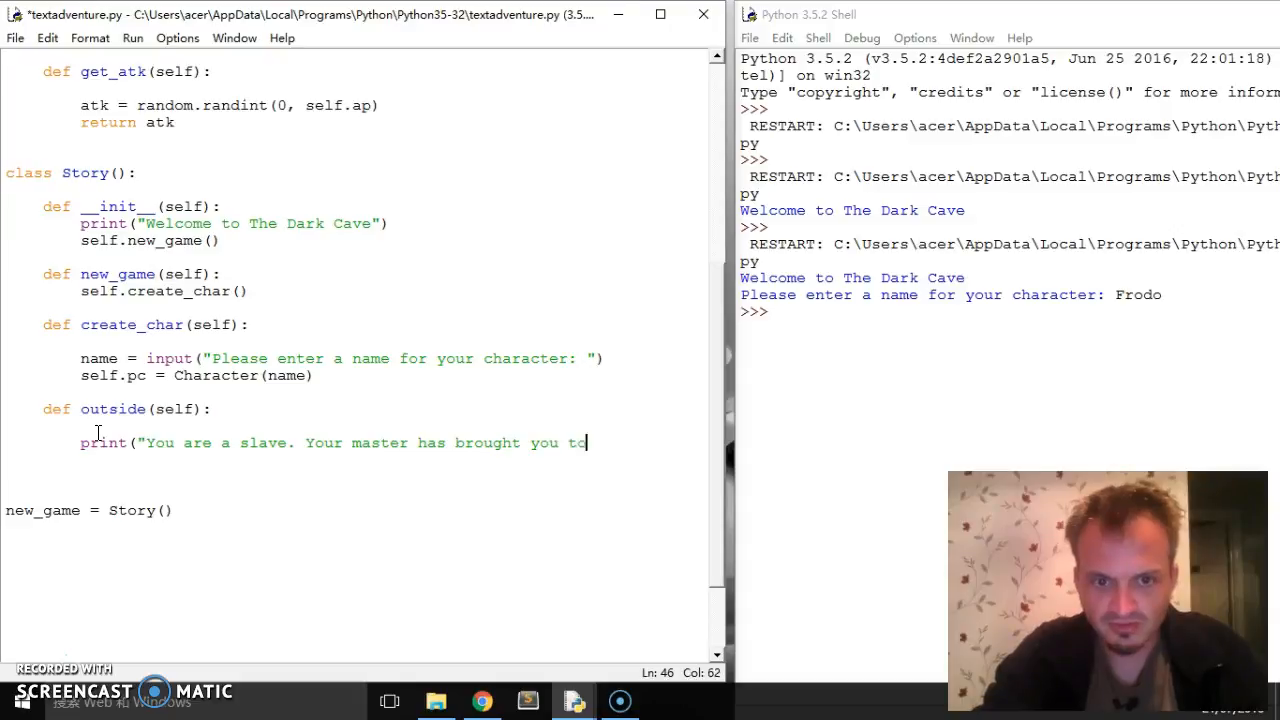
type("the daerk")
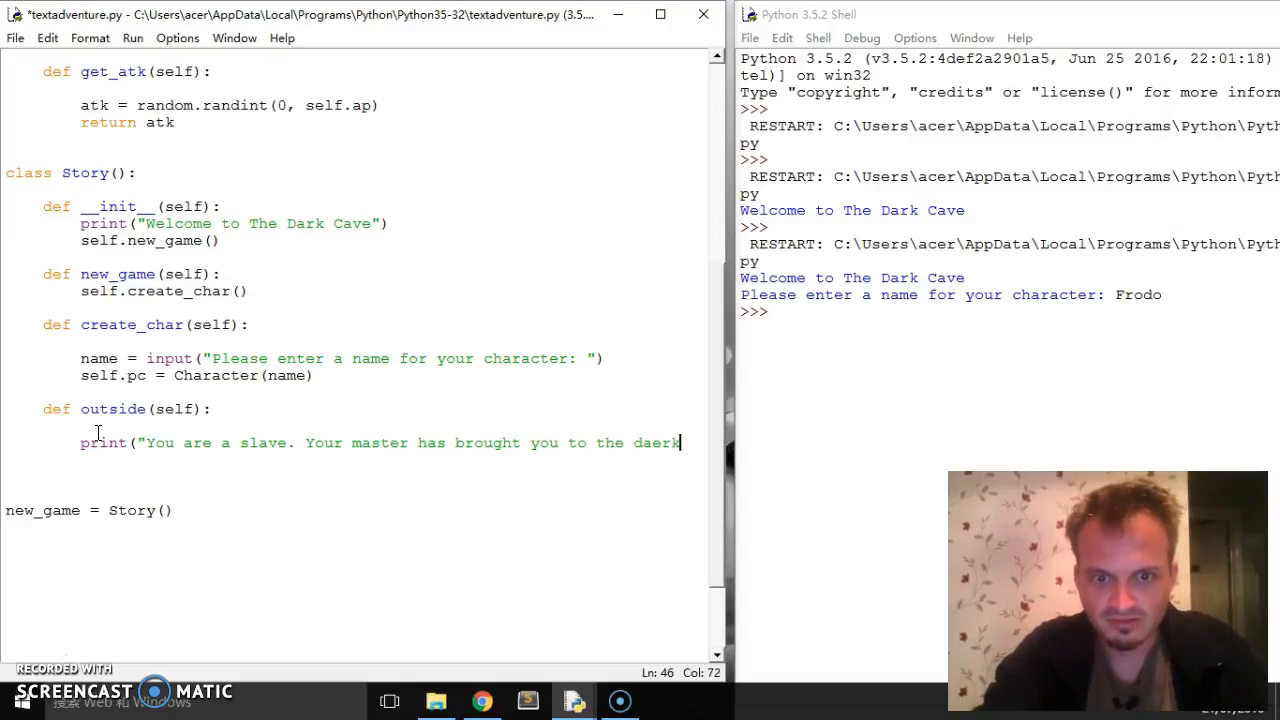
type("ca")
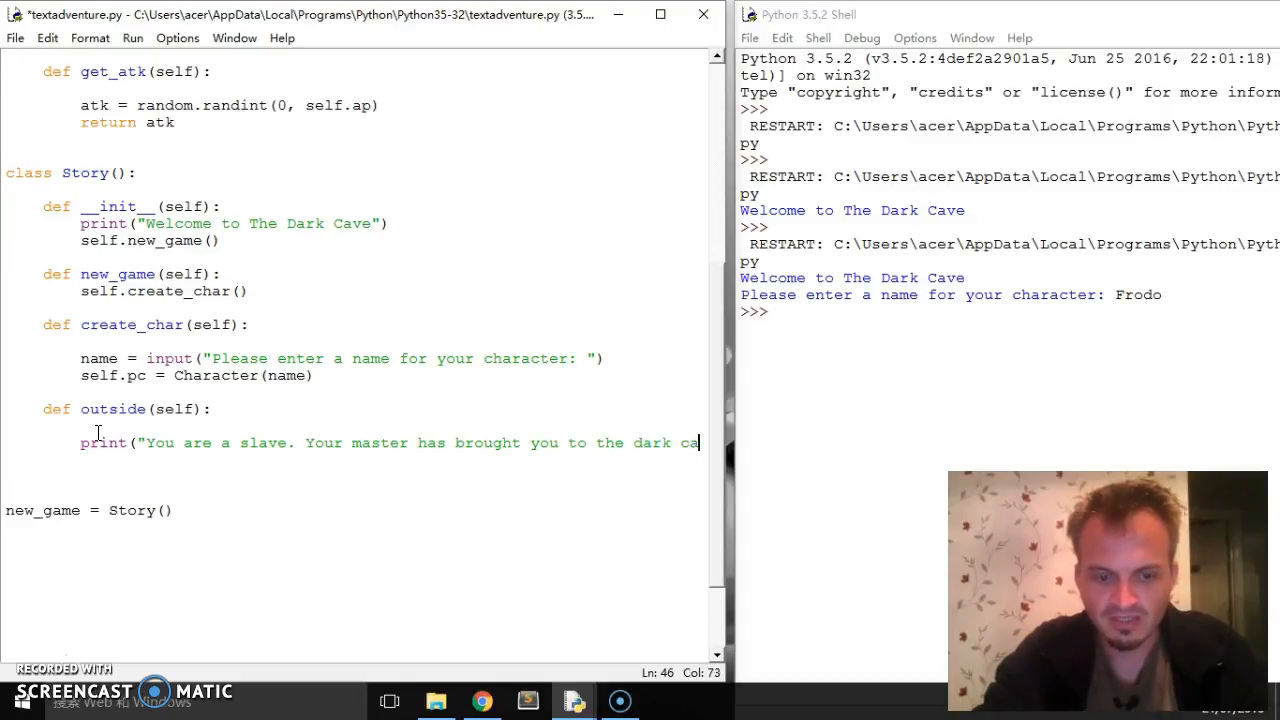
type("ve\")")
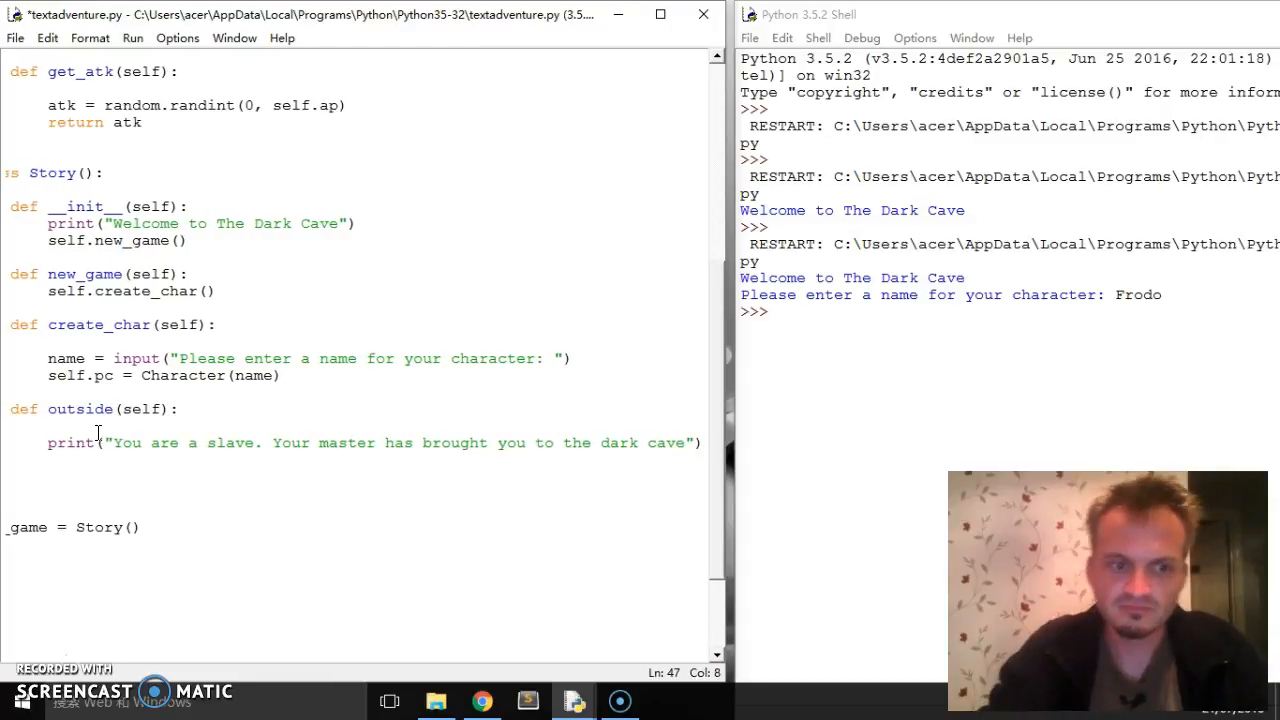
Add a second print line: "Many people have died here before."
type("print(")
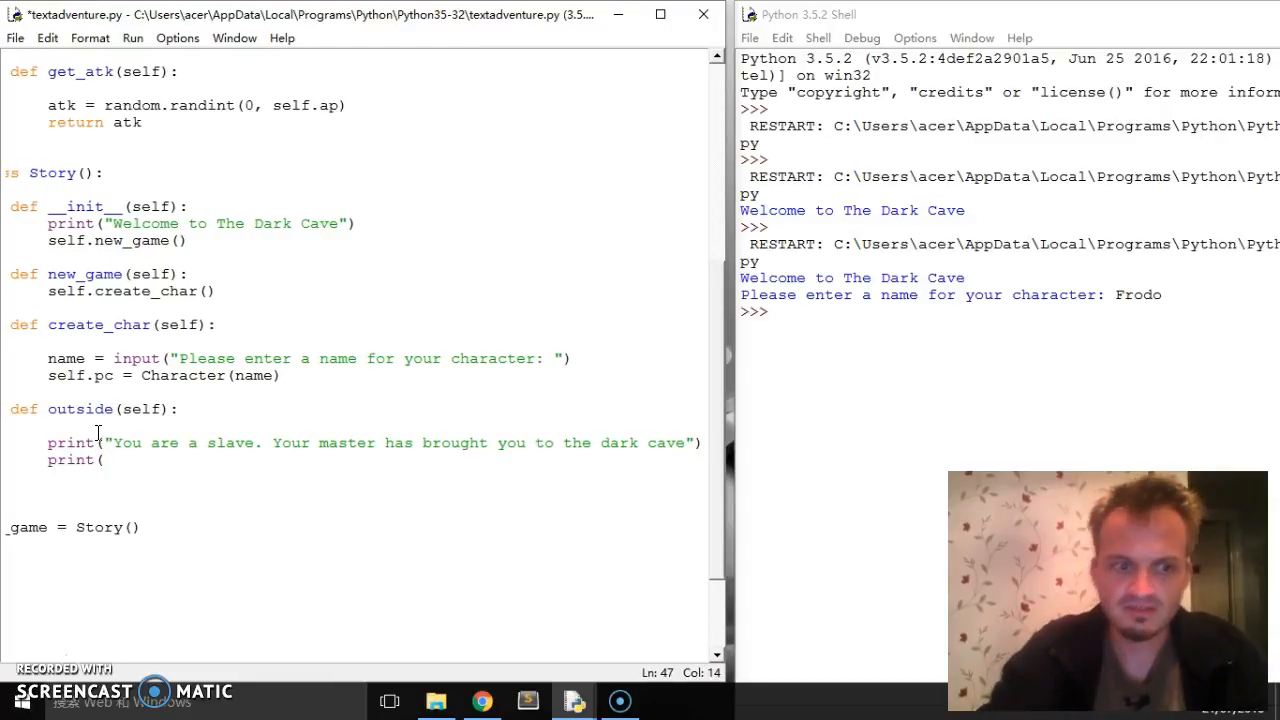
type("\"")
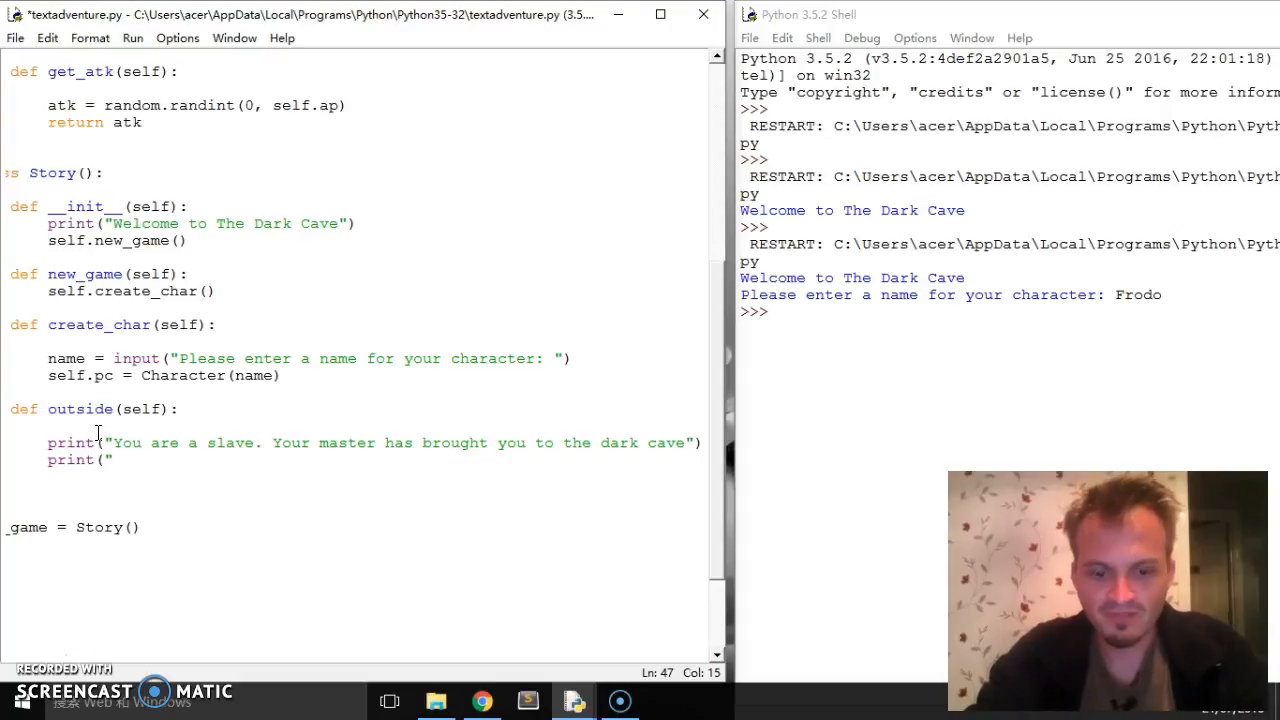
type("Many people")
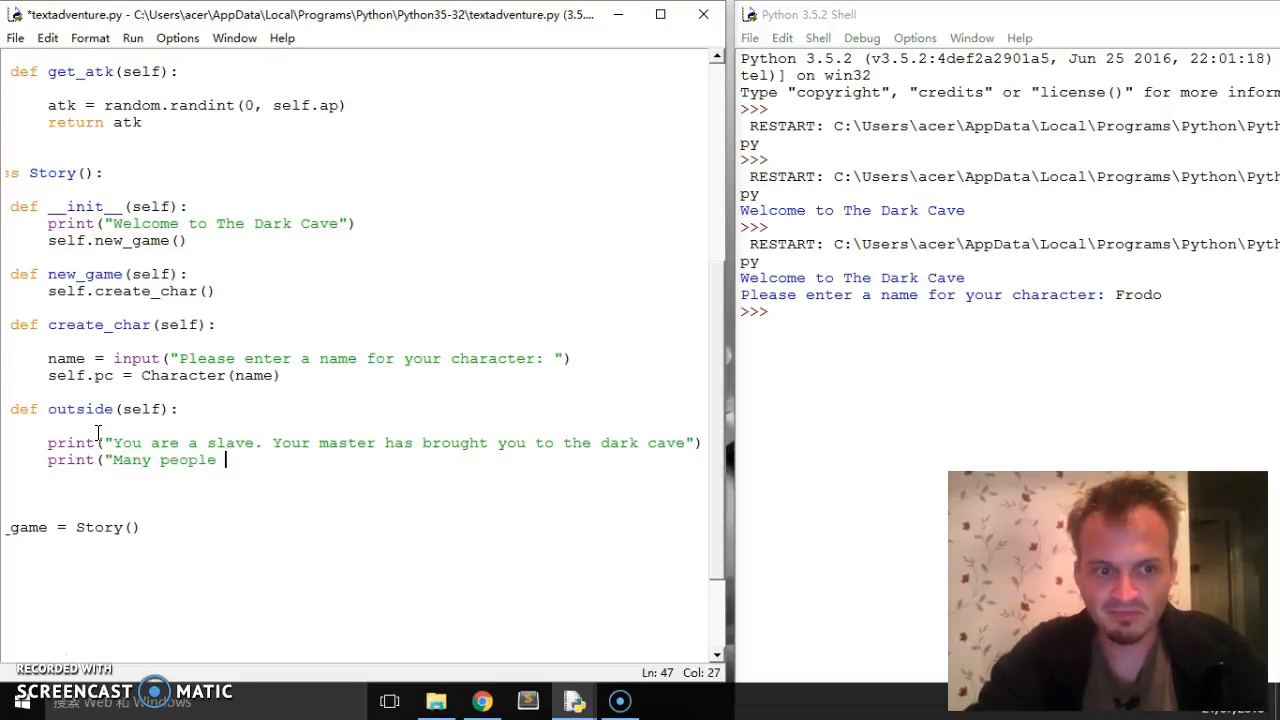
type("have de")
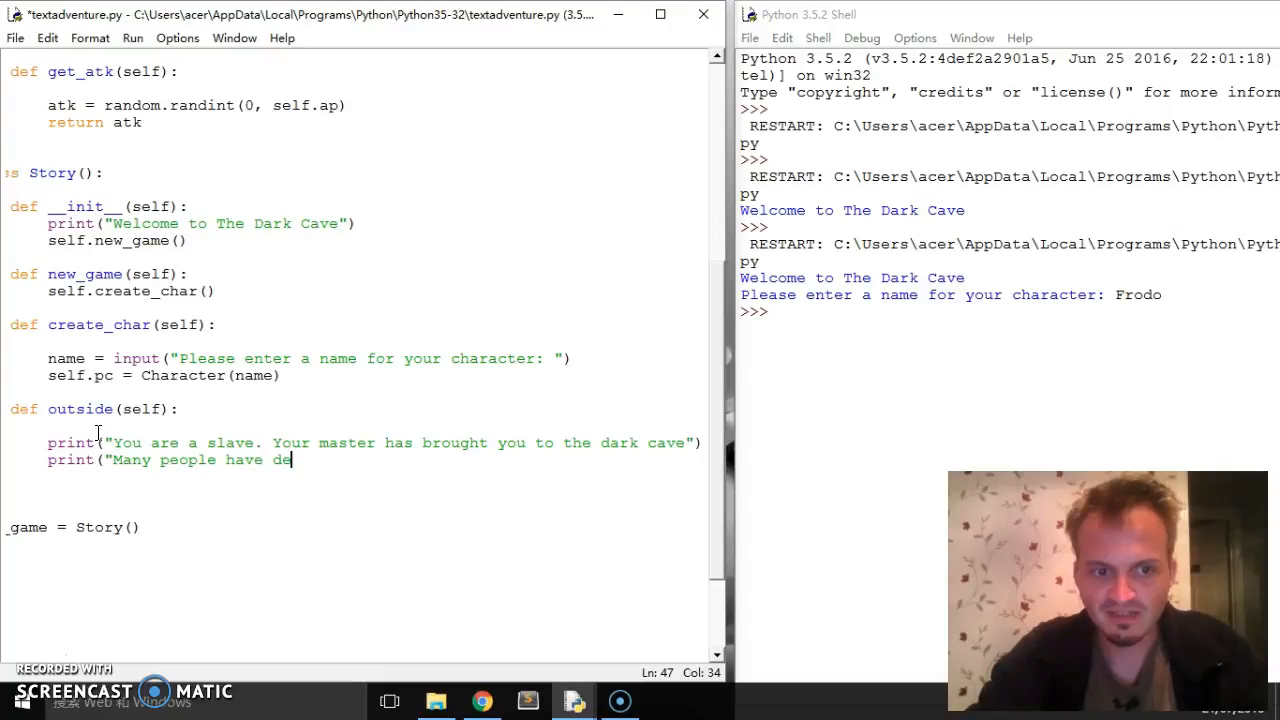
type("ied")
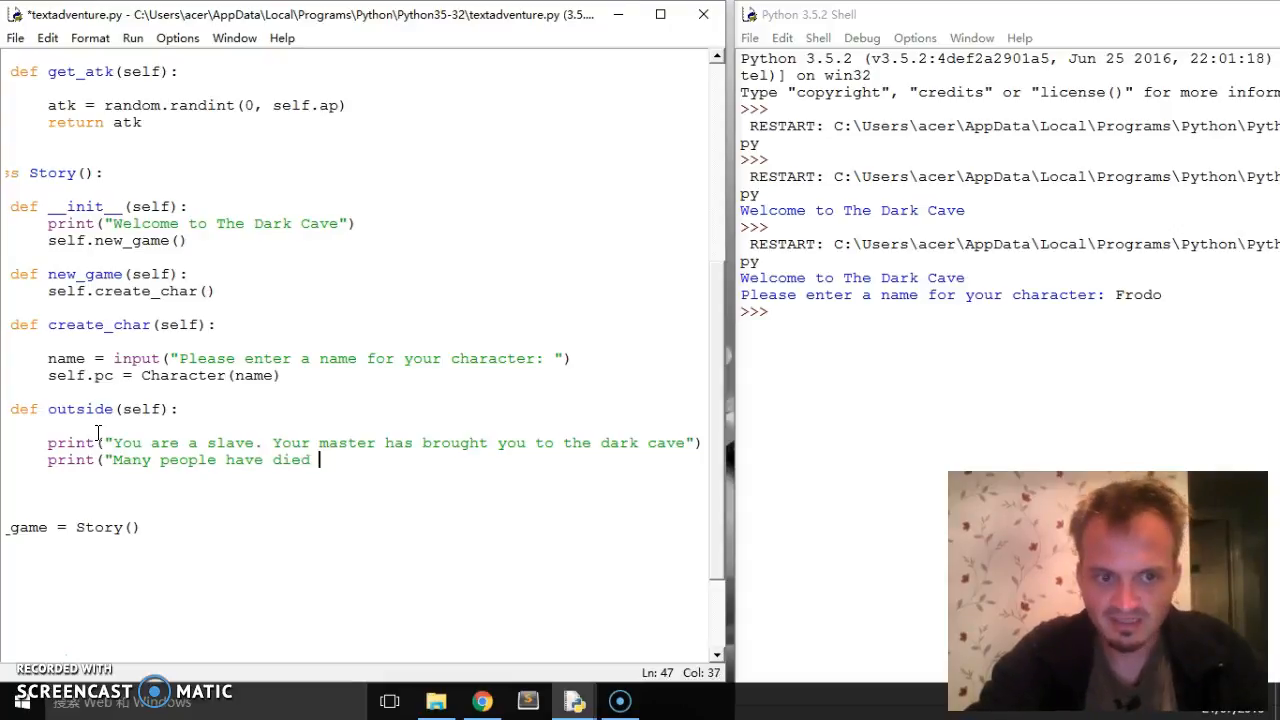
type("here before.")
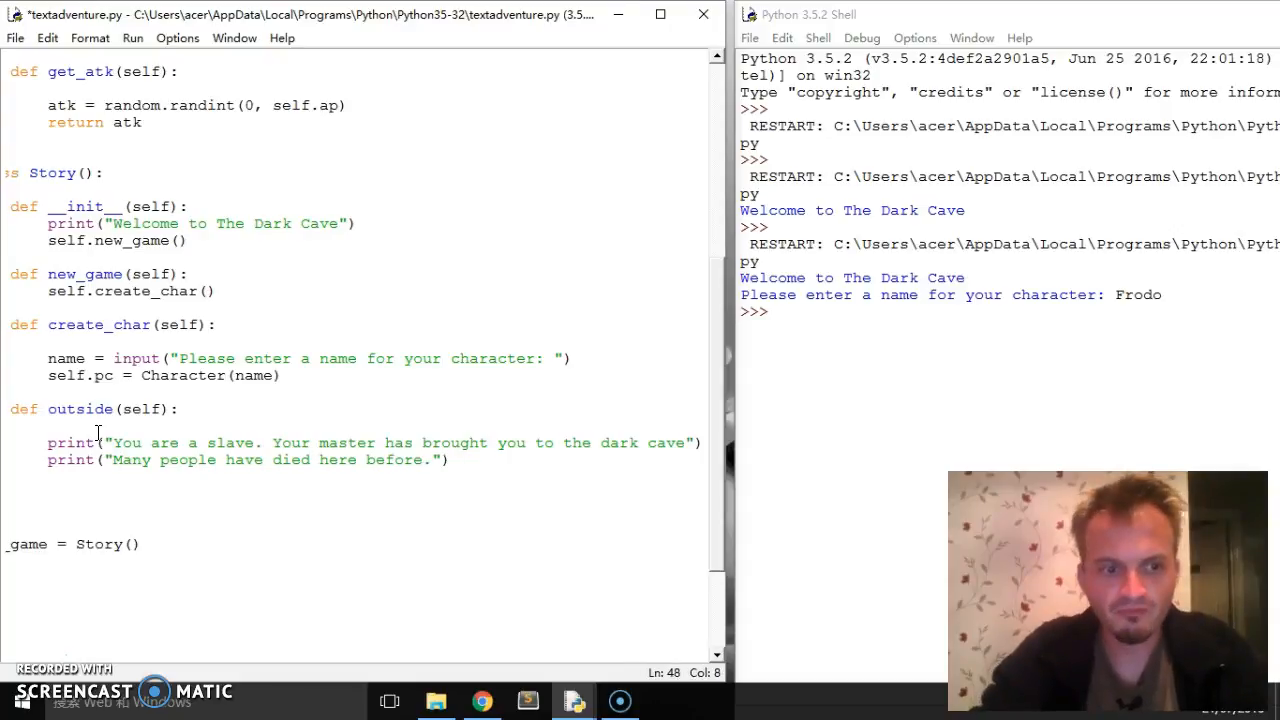
Add a third print line with the master's order to collect the Evil book of spells
type("print (")
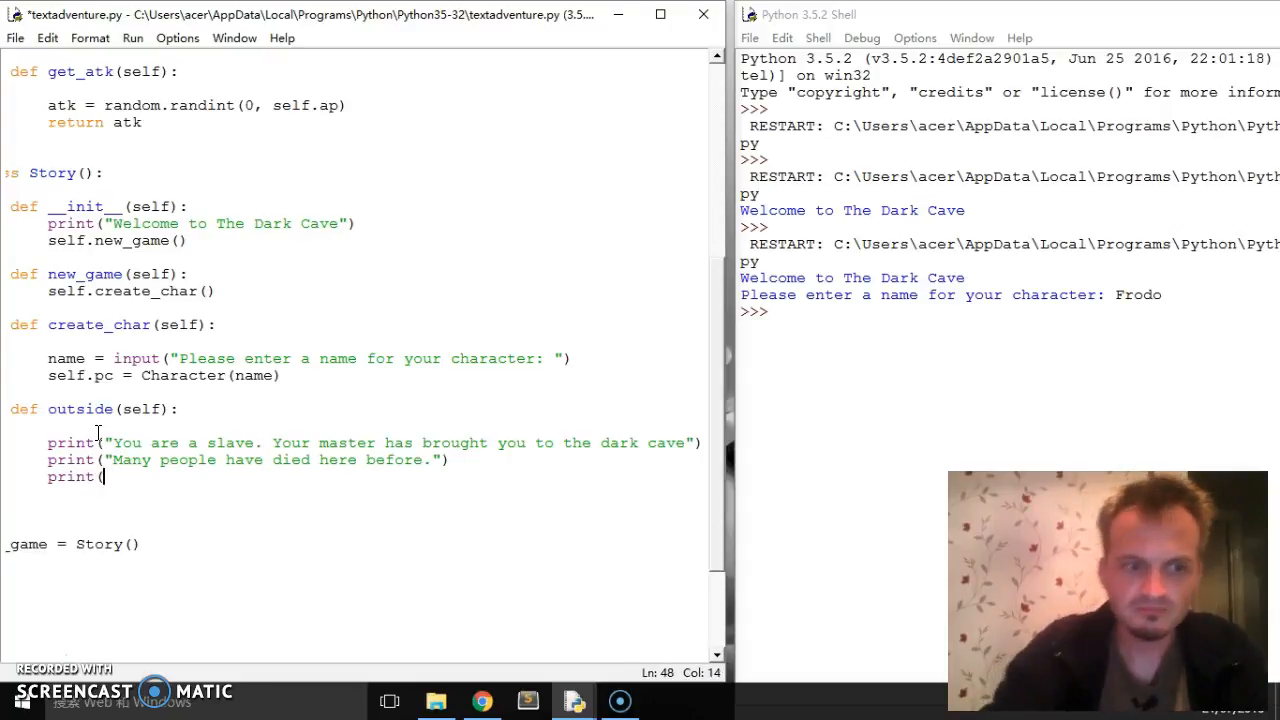
type("\"Your master")
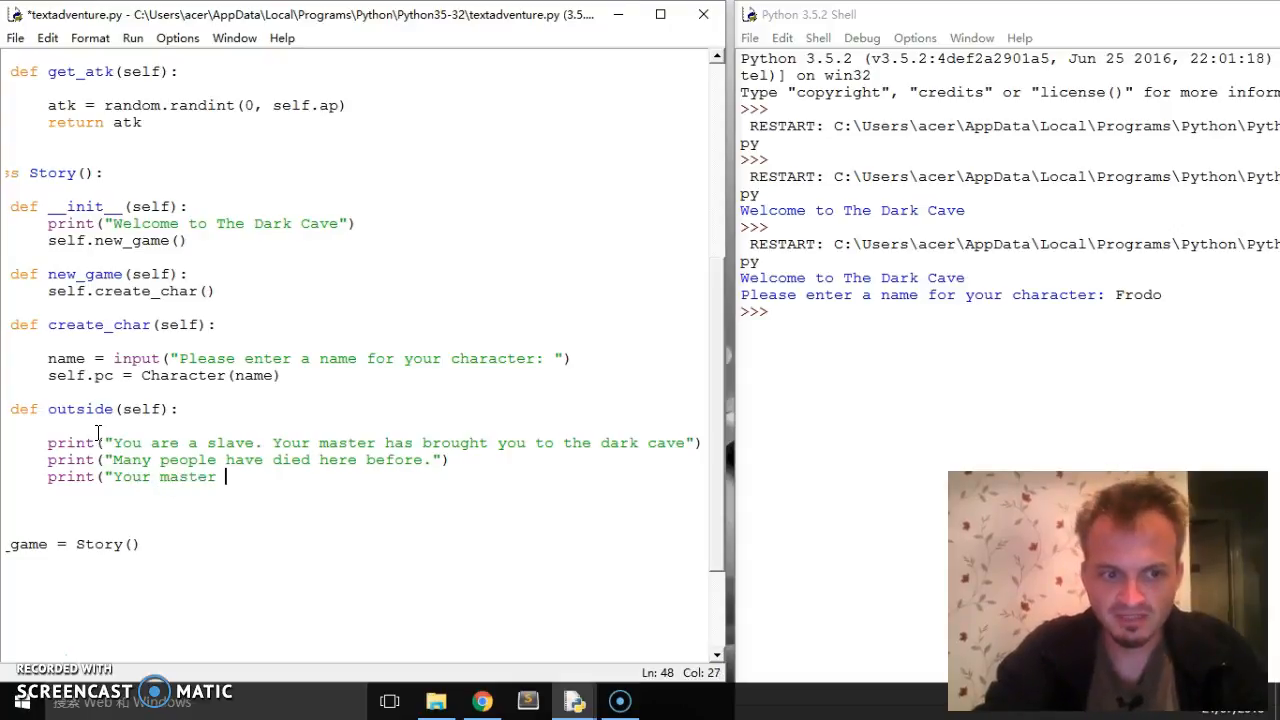
type("commands that you enter t")
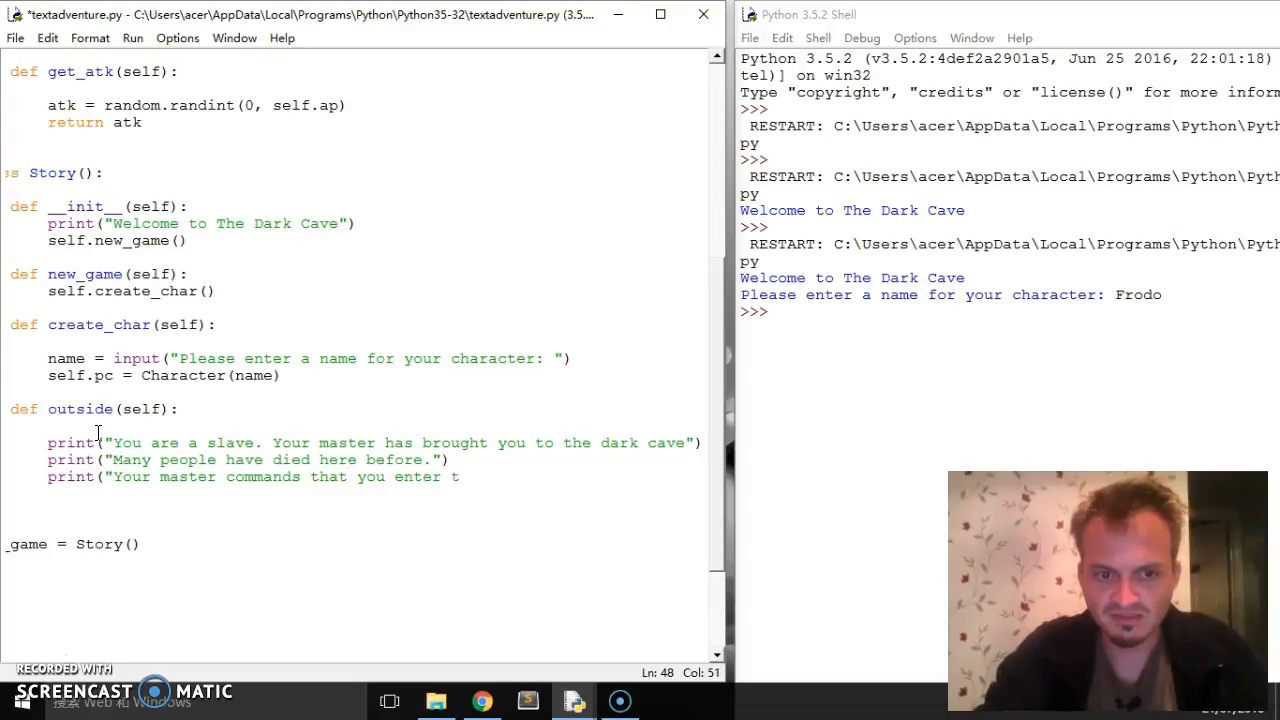
type("he cave to collect the")
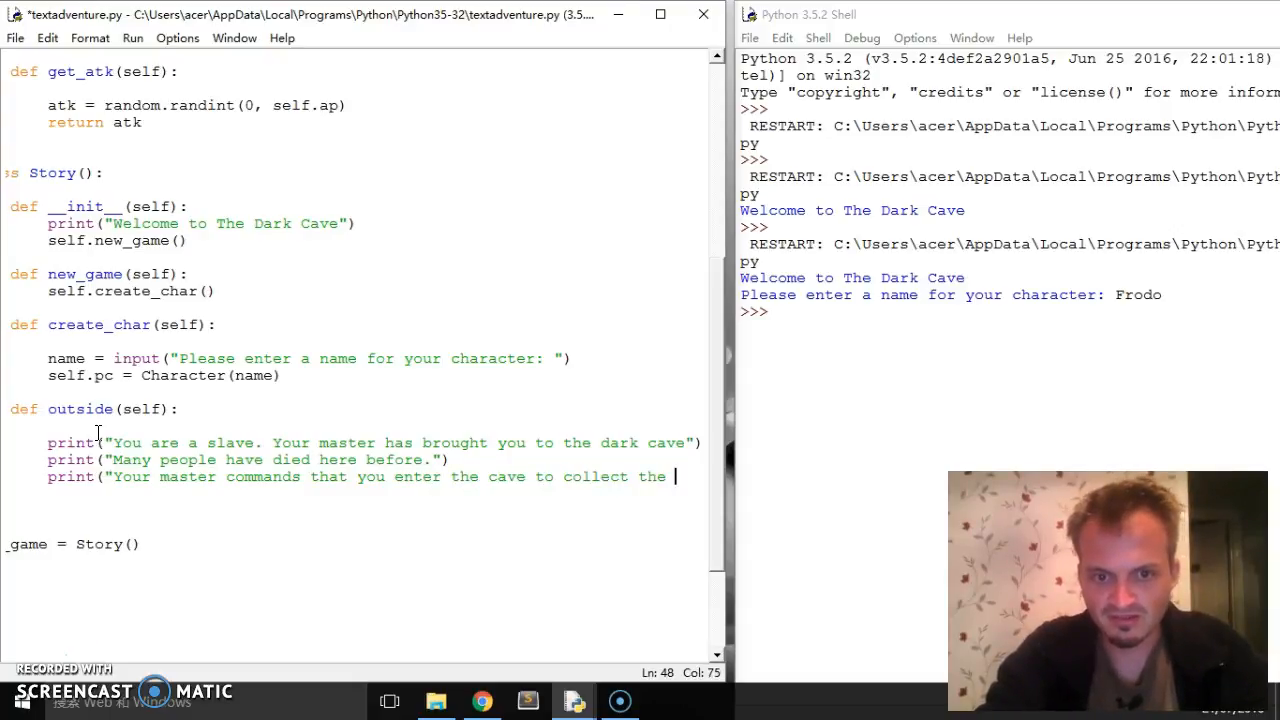
type("Evil")
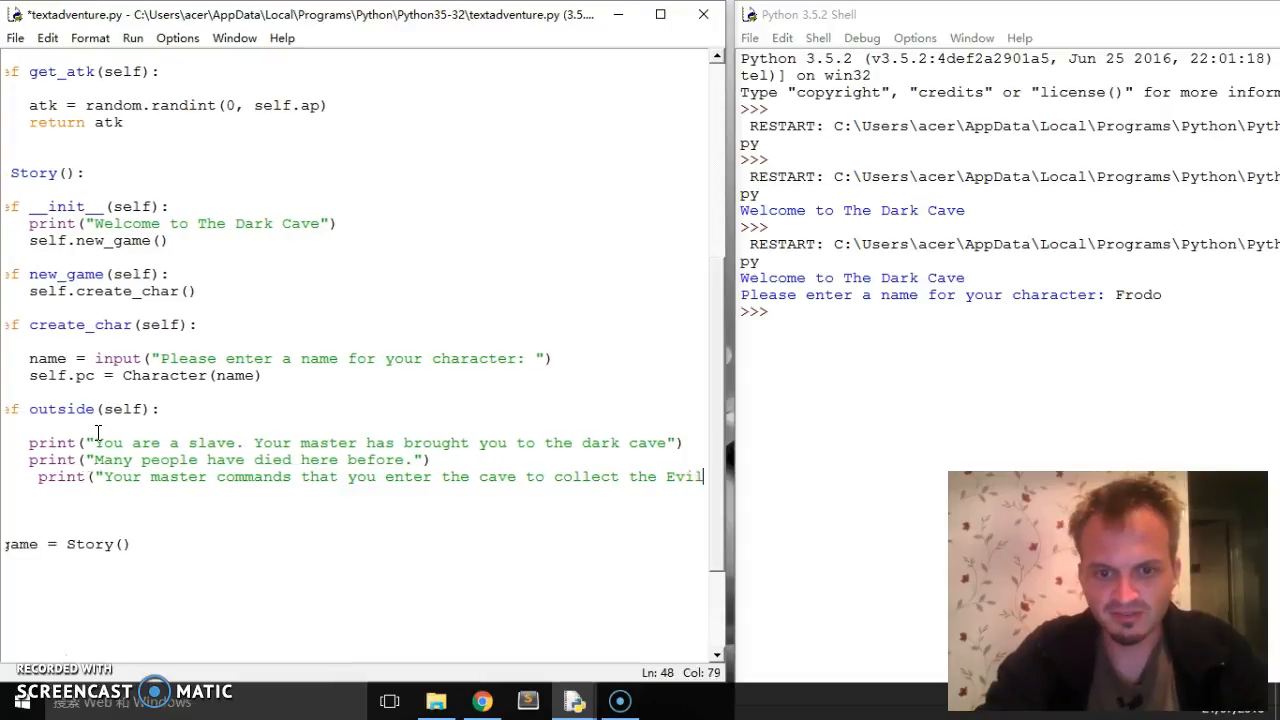
scroll("right", 3)
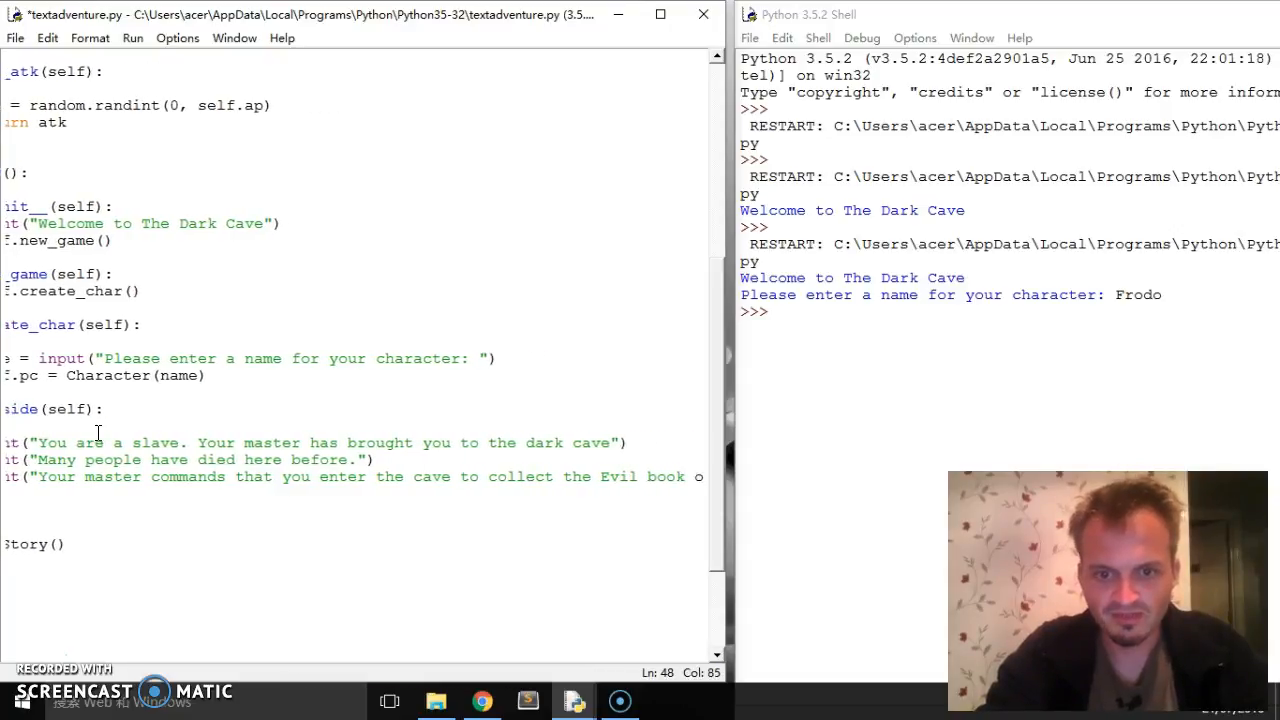
scroll("right", 3)
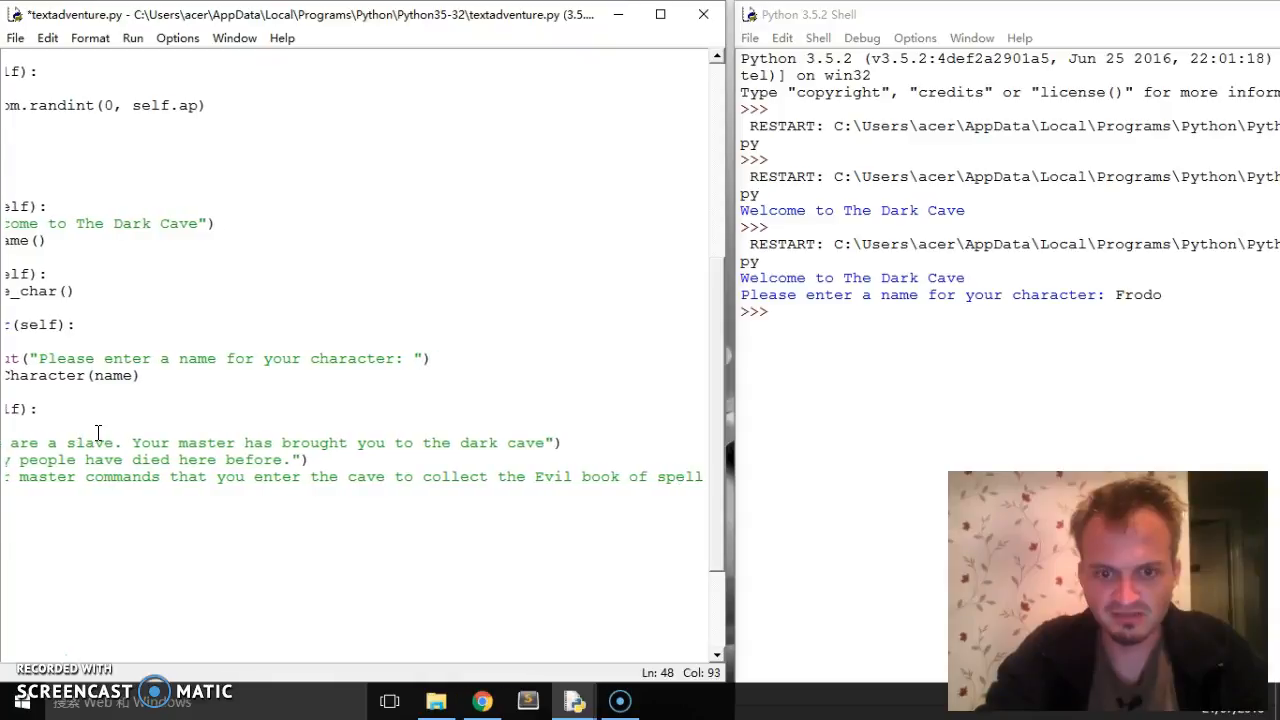
type("s\")")
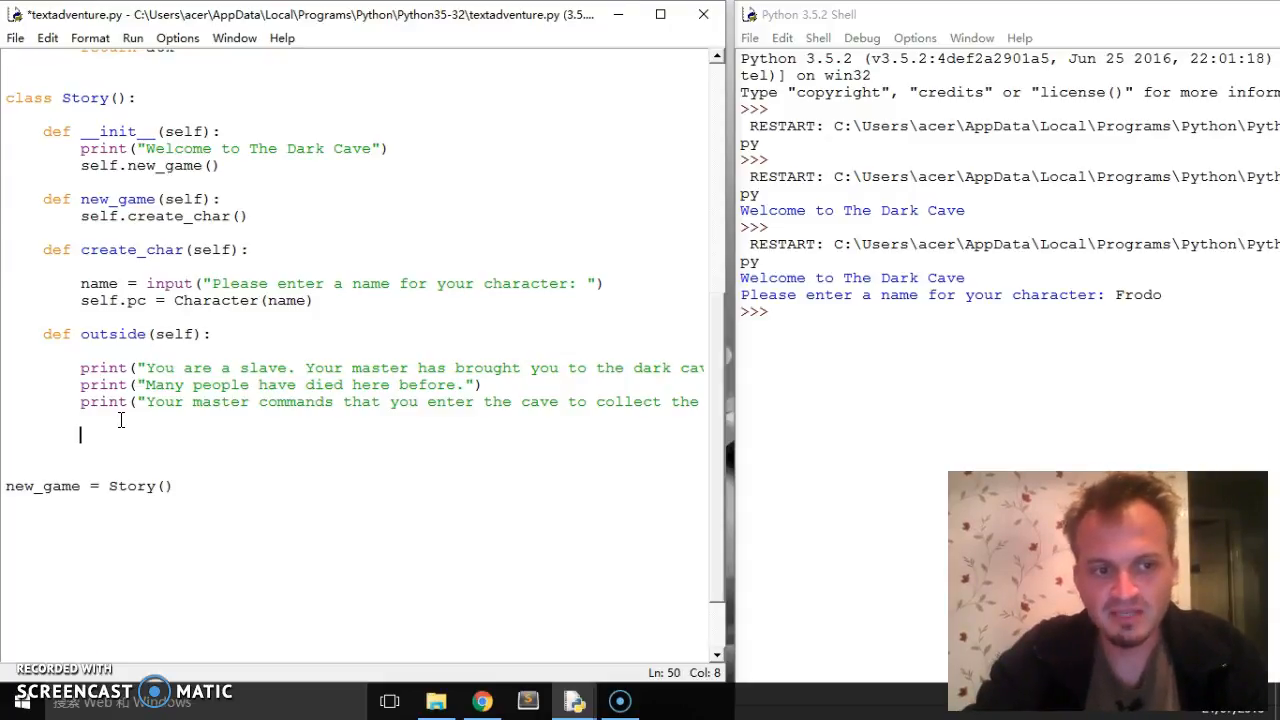
Type answer = input("You you enter the cave?") beneath the three story prints
type("ans")
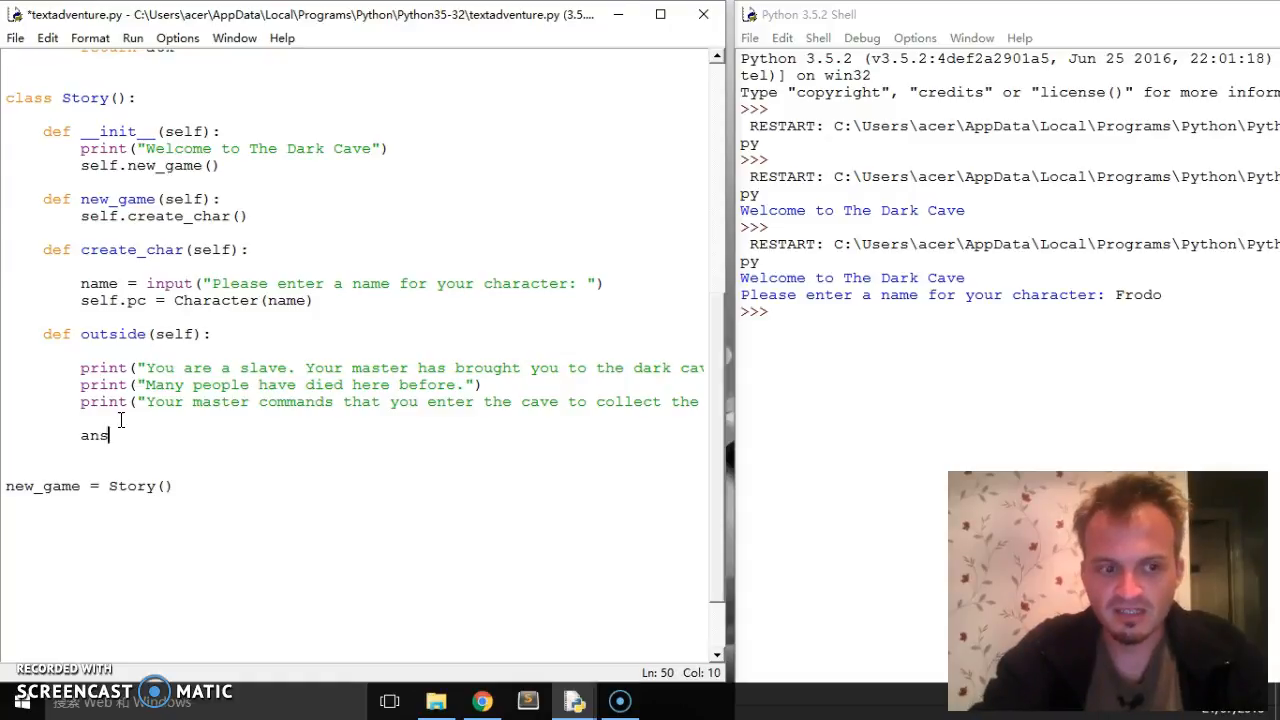
type("wer = i")
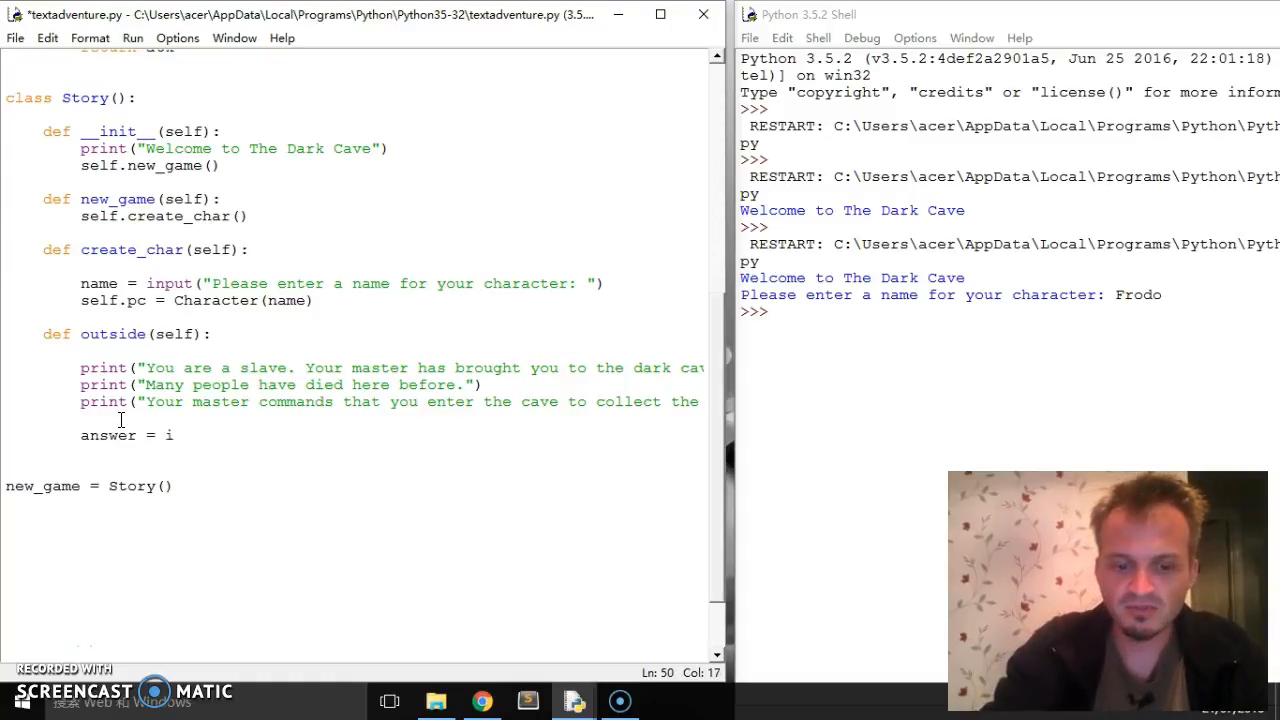
type("input(")
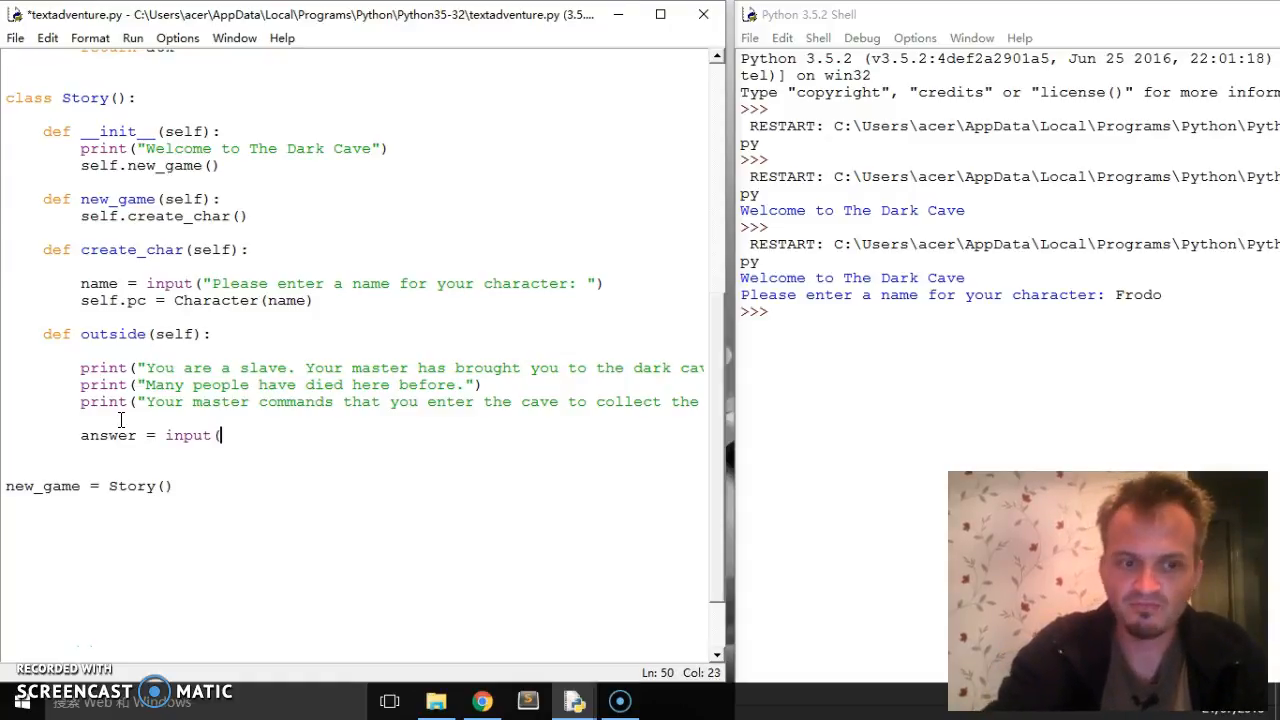
type("\"You")
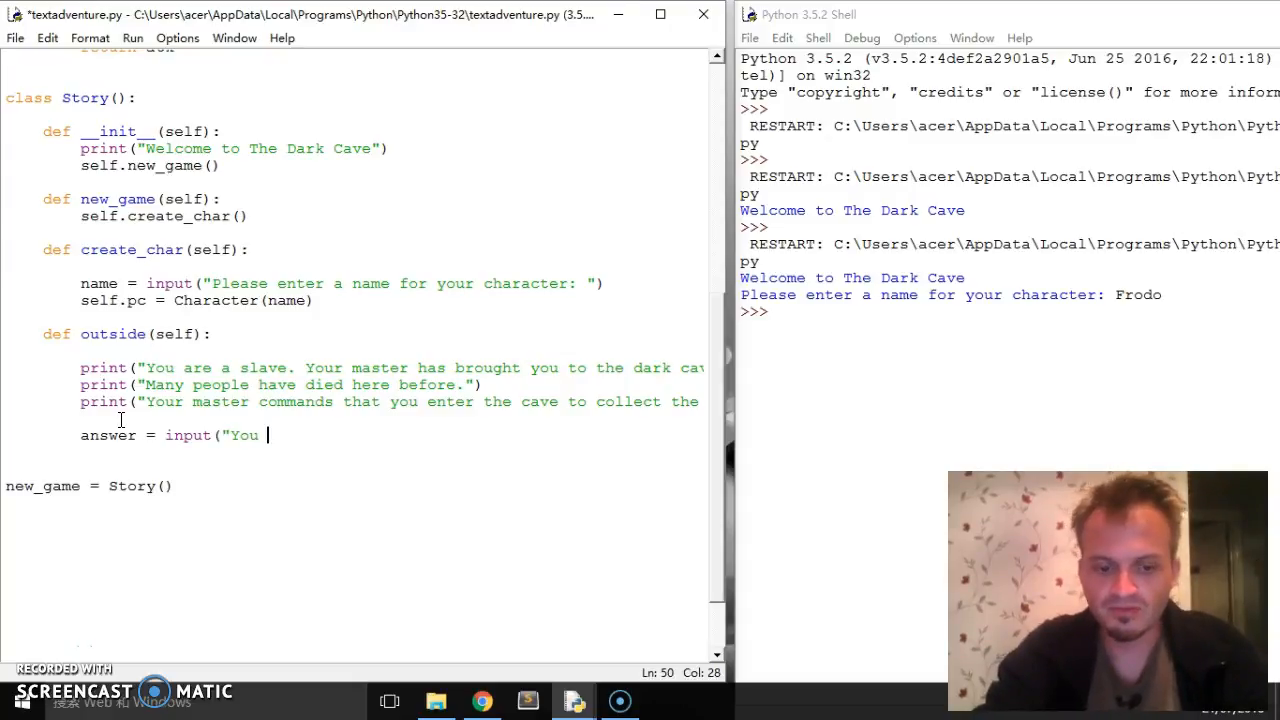
type("you enter the")
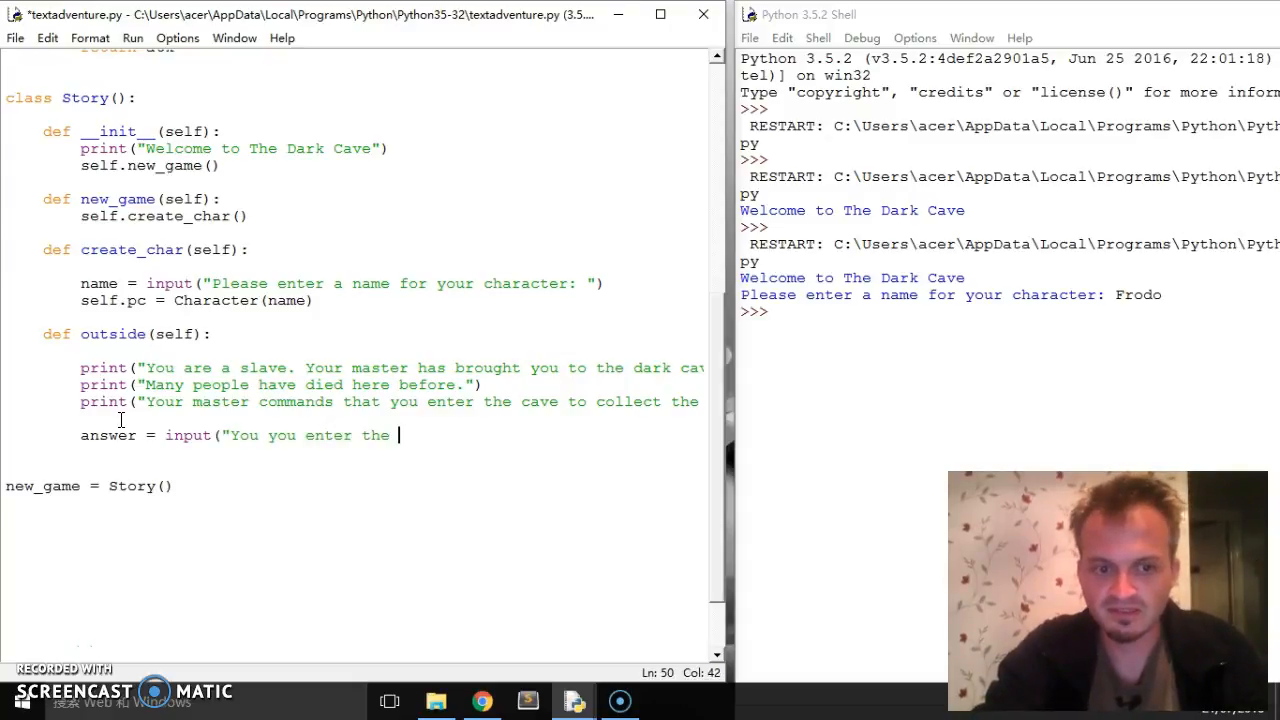
type("cave?\")")
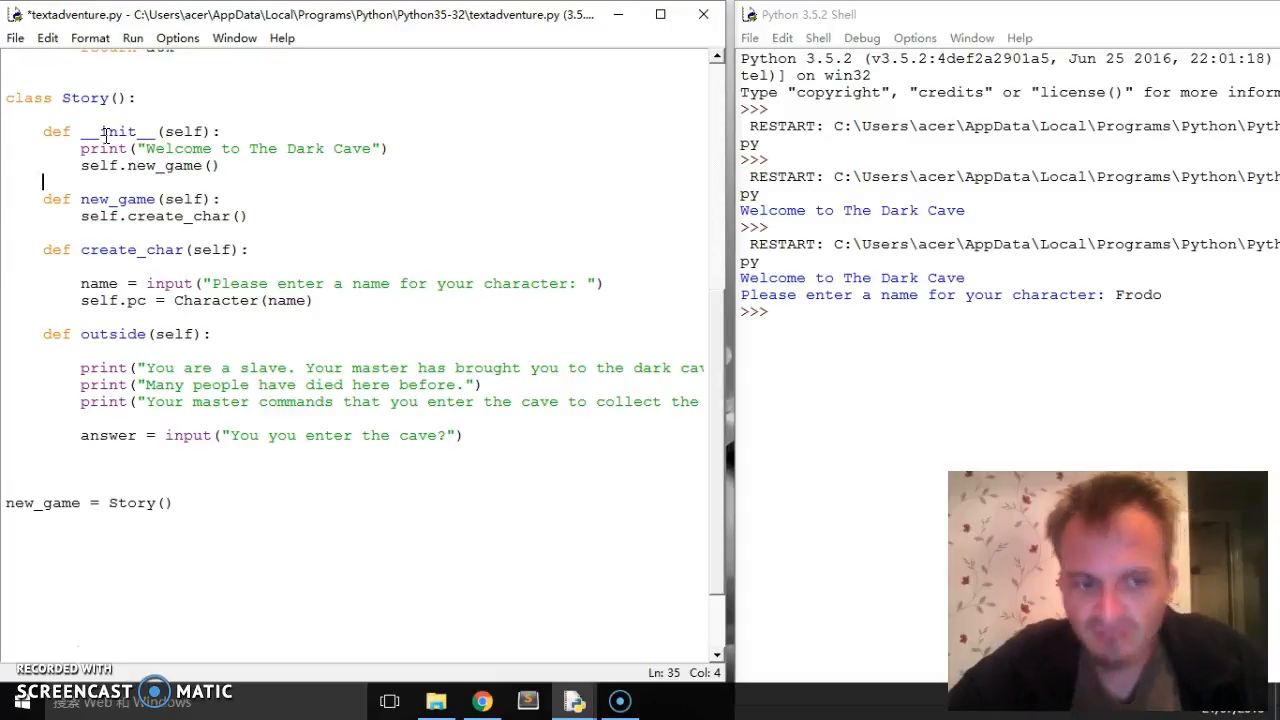
mouse_move(463, 256)
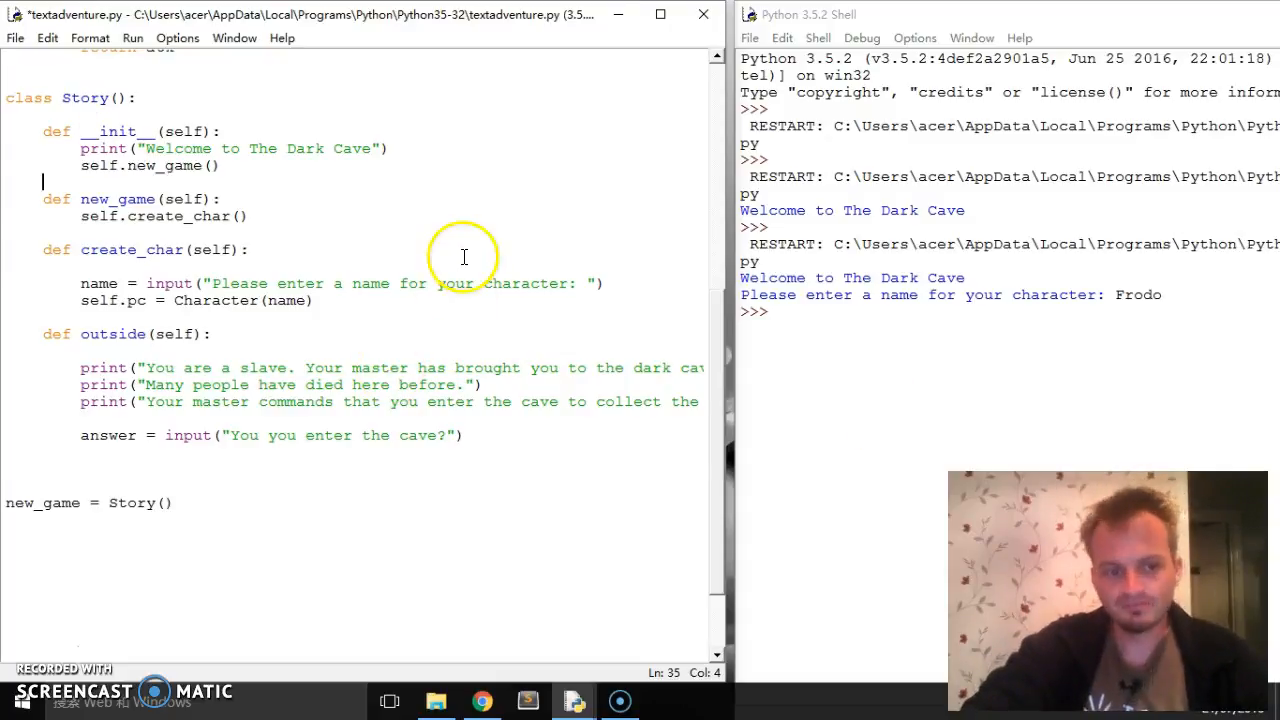
mouse_move(223, 230)
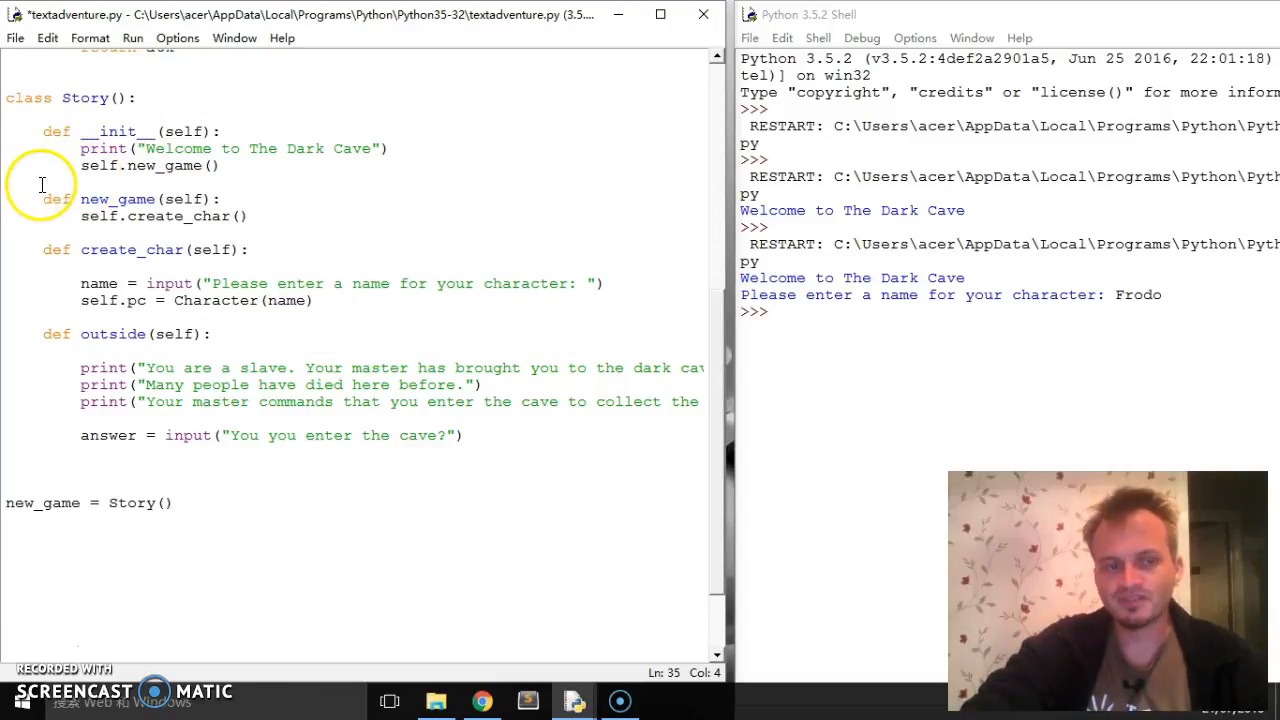
left_click(463, 435)
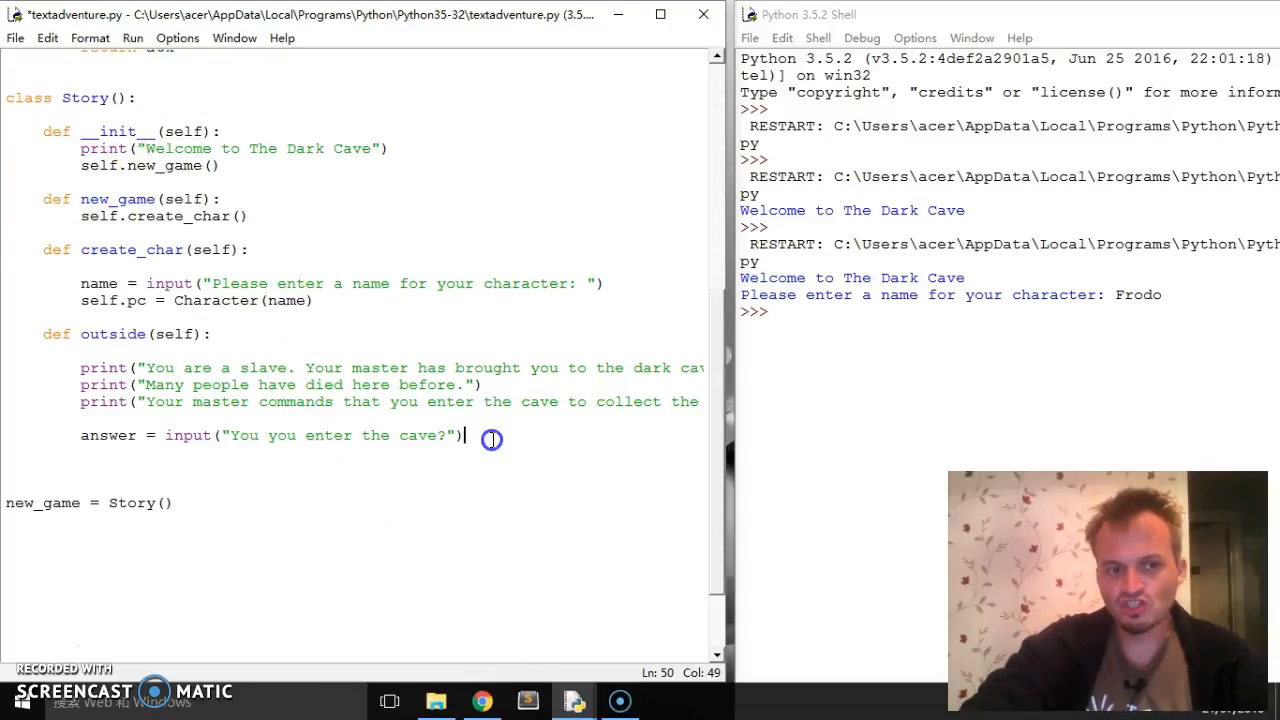